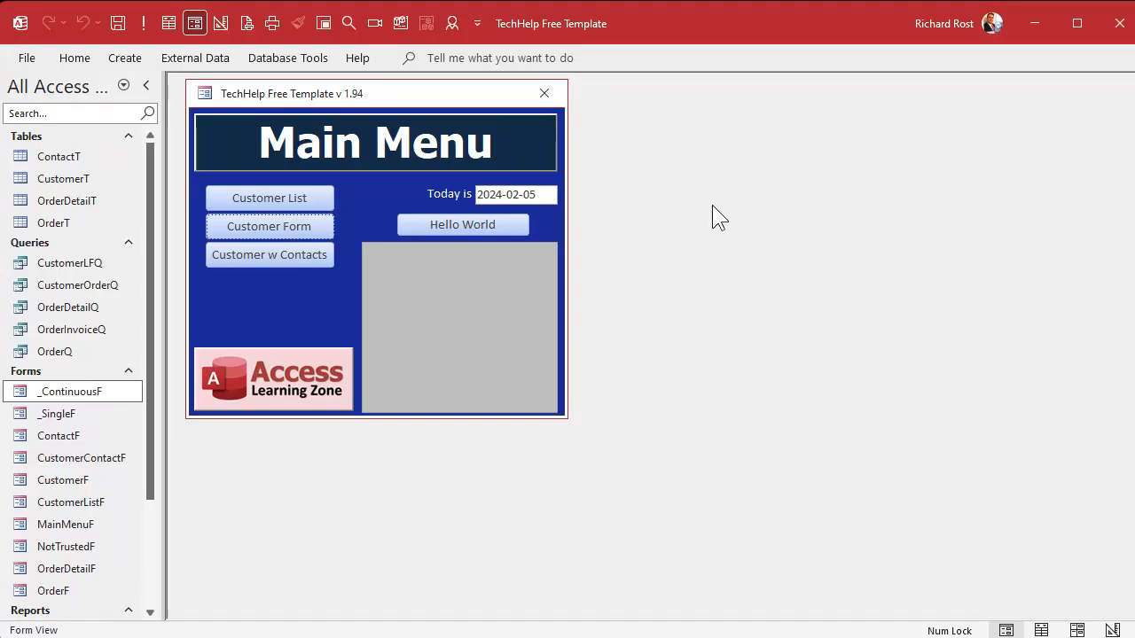
{"action": "mouse_move", "coordinate": [274, 240]}
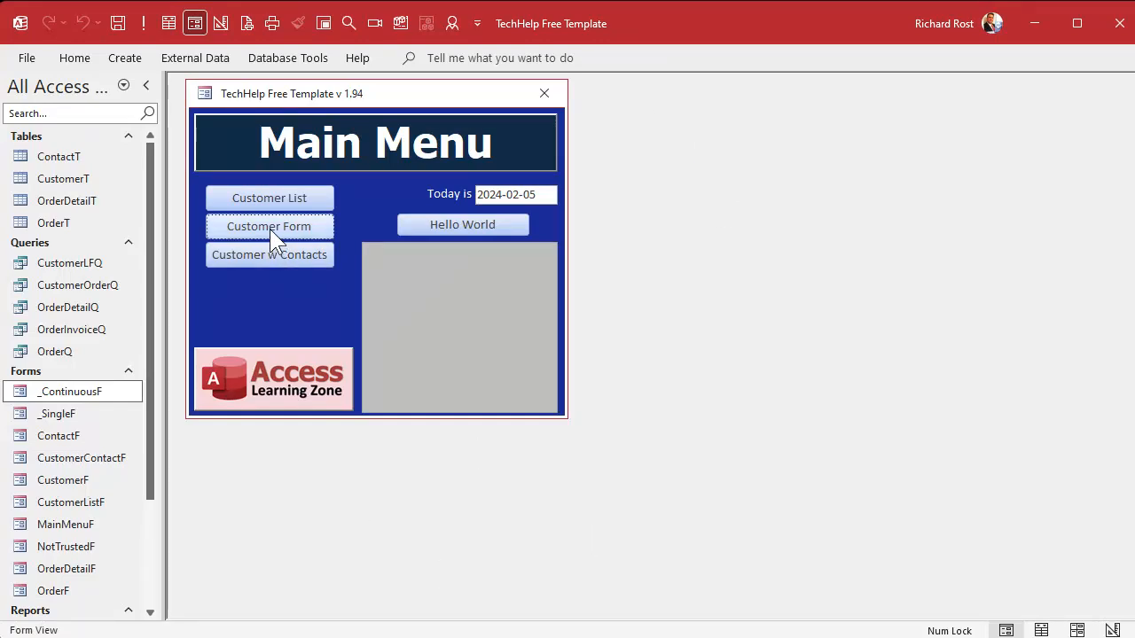
Try the existing Customer Form and Customer List buttons, viewing Jean Luc Picard's record, then close them.
{"action": "left_click", "coordinate": [270, 227]}
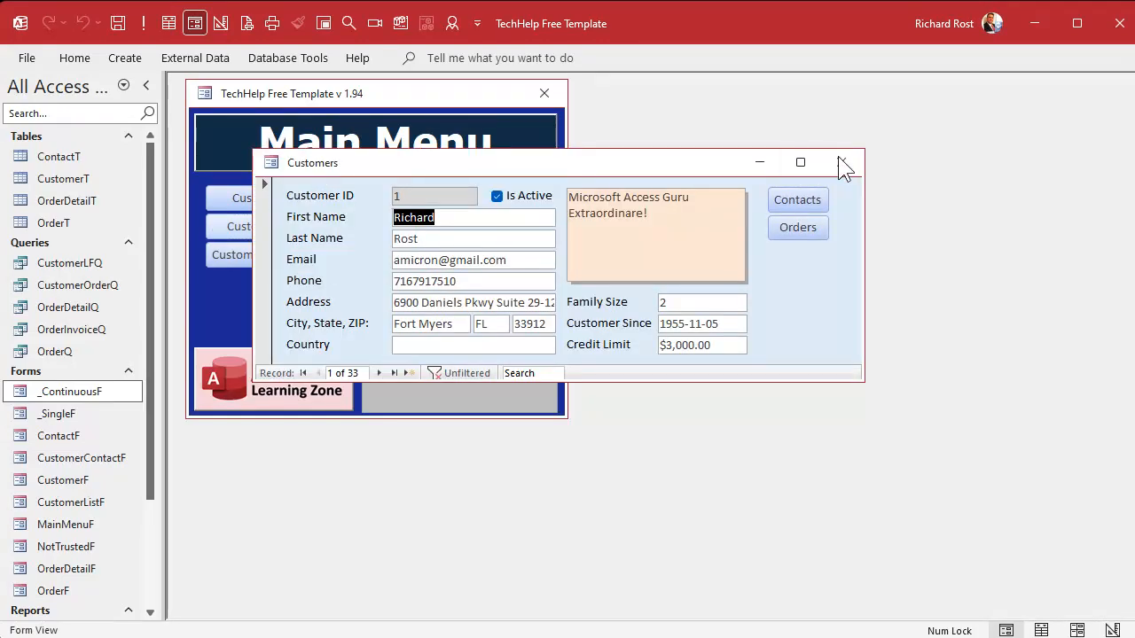
{"action": "left_click", "coordinate": [842, 163]}
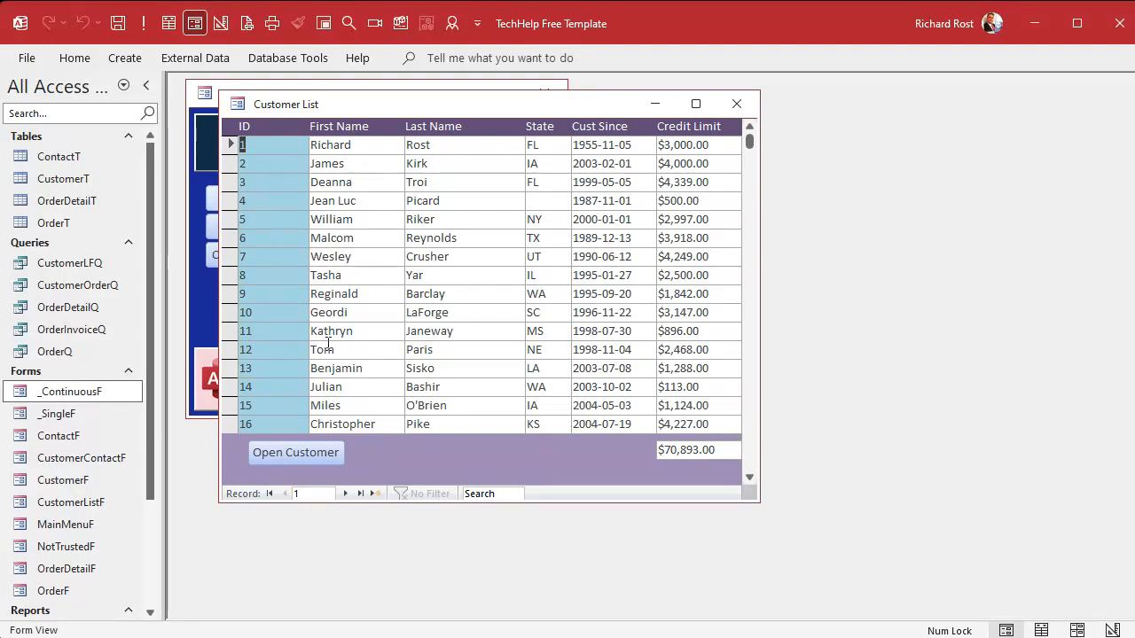
{"action": "left_click", "coordinate": [309, 454]}
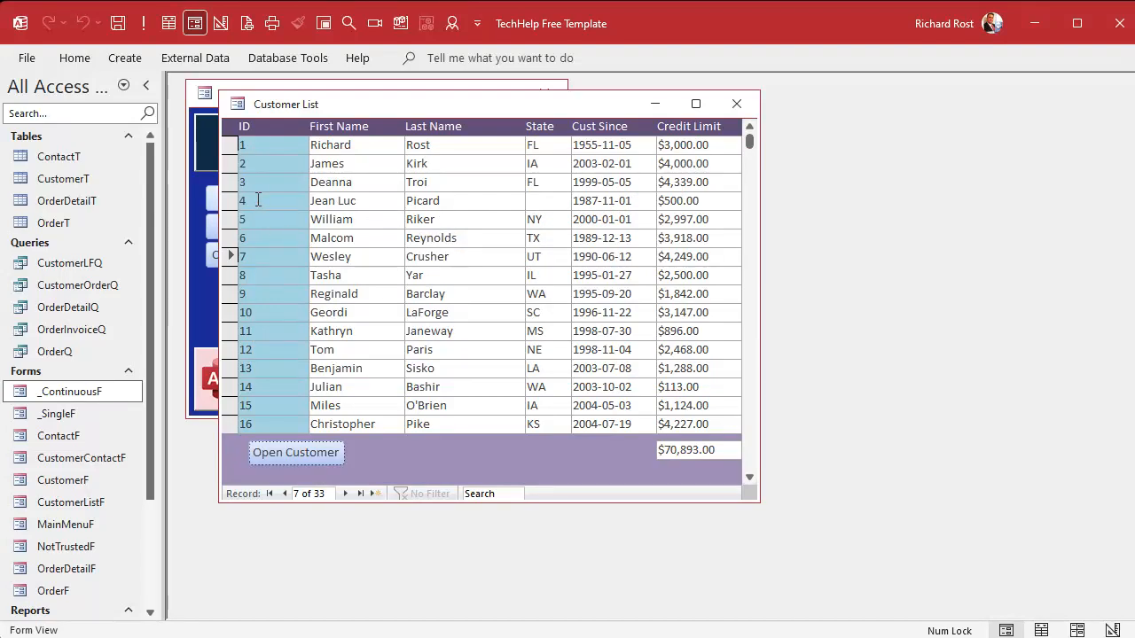
{"action": "left_click", "coordinate": [294, 453]}
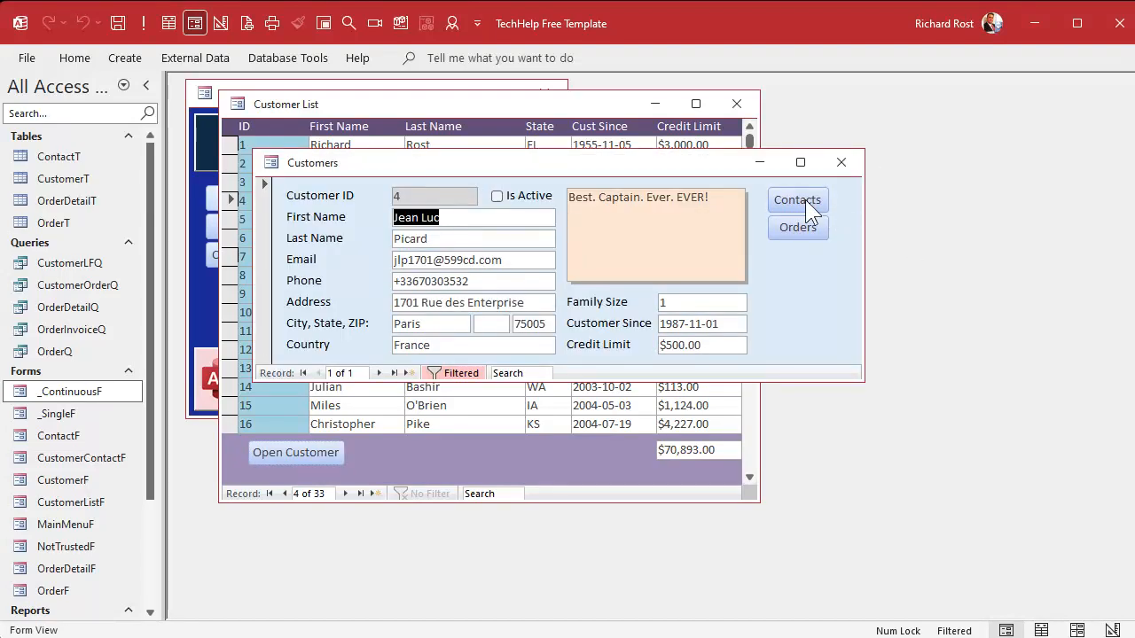
{"action": "left_click", "coordinate": [798, 199]}
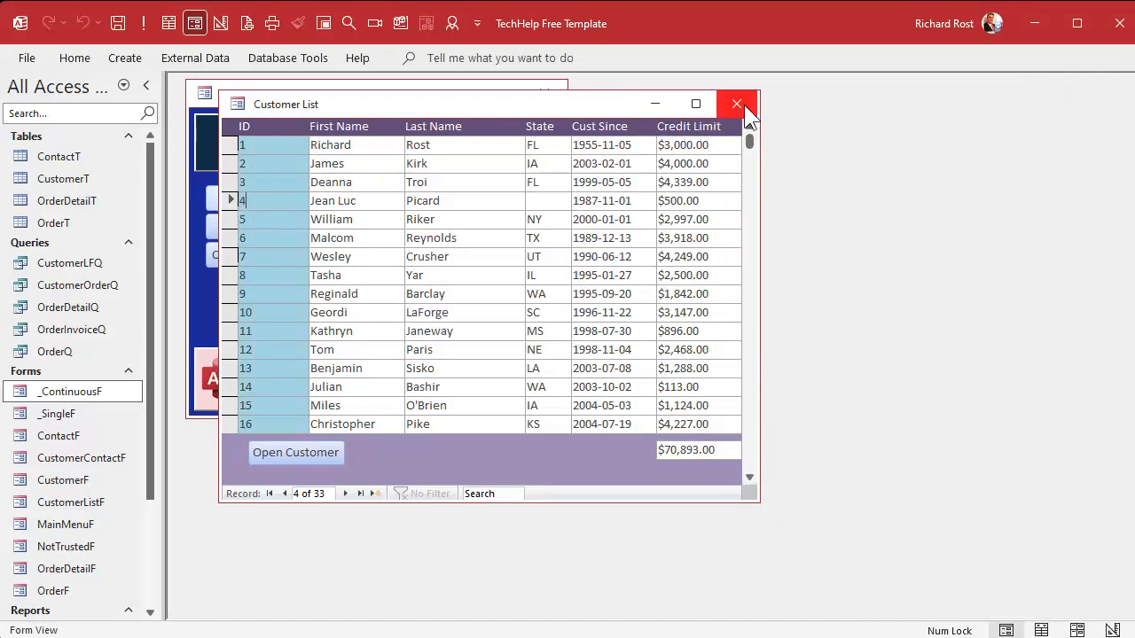
{"action": "left_click", "coordinate": [734, 103]}
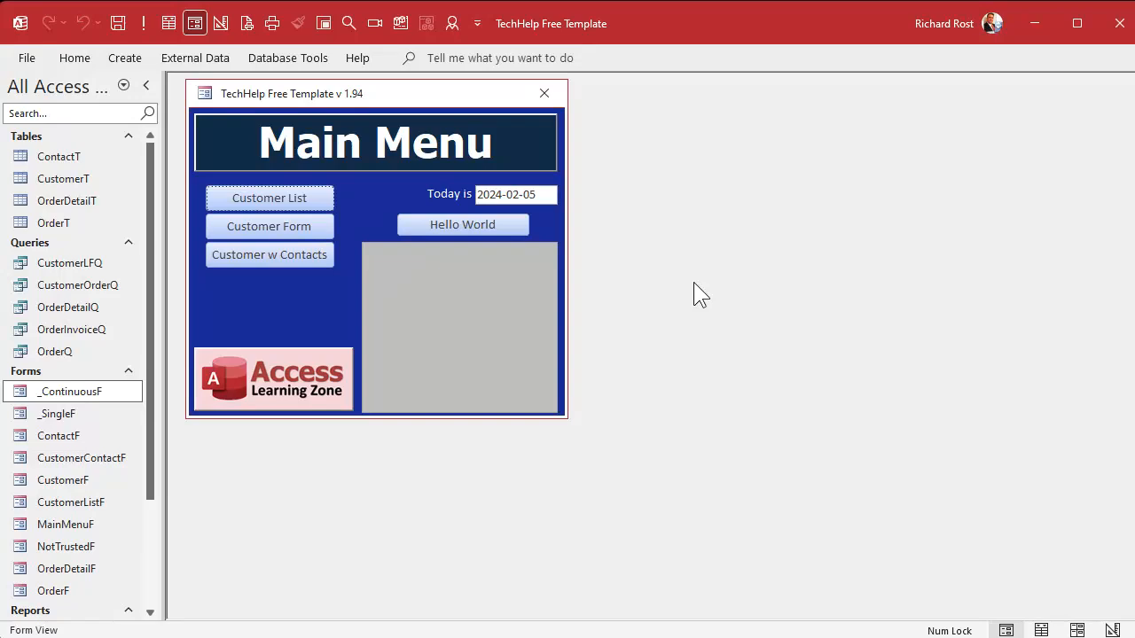
{"action": "left_click", "coordinate": [269, 227]}
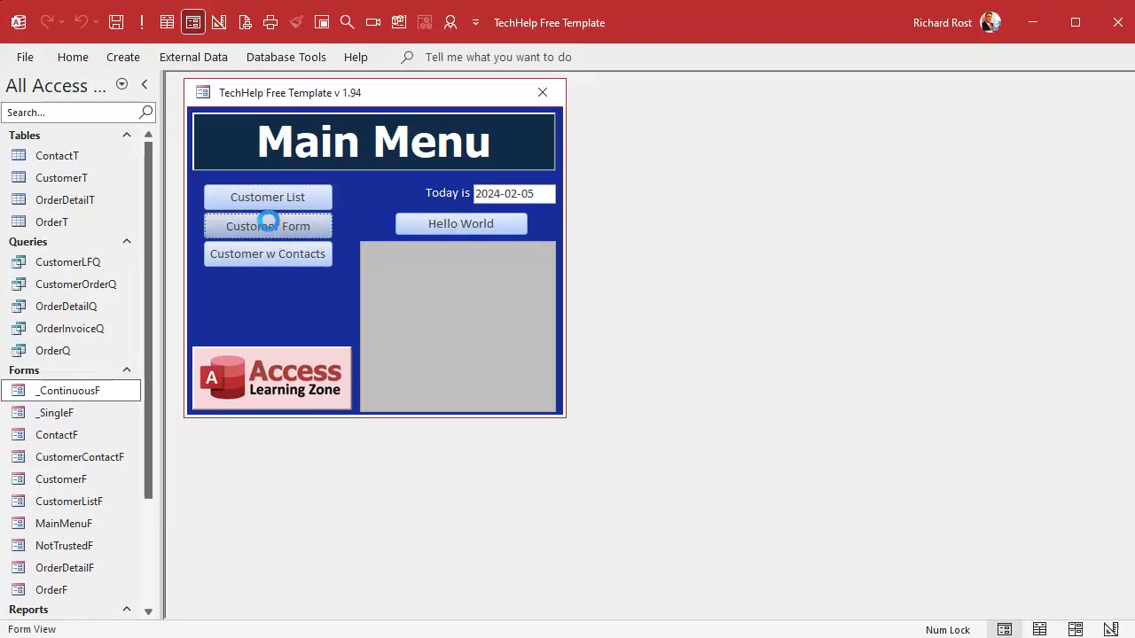
{"action": "left_click", "coordinate": [267, 227]}
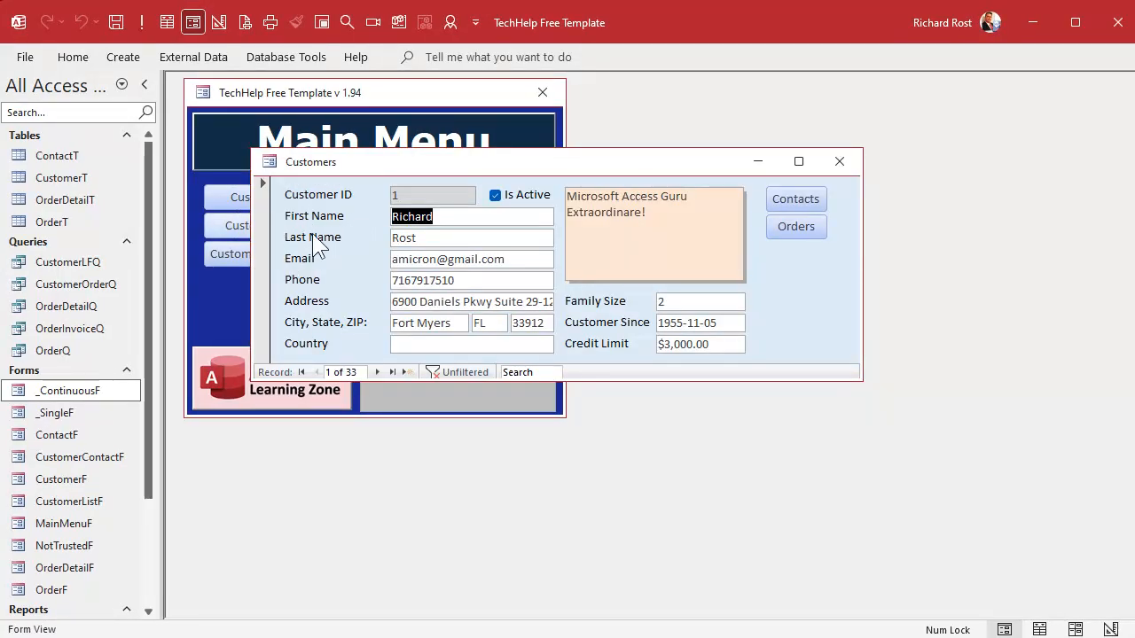
Switch MainMenuF to Design View, move the Hello World button lower and show the Property Sheet.
{"action": "left_click", "coordinate": [839, 160]}
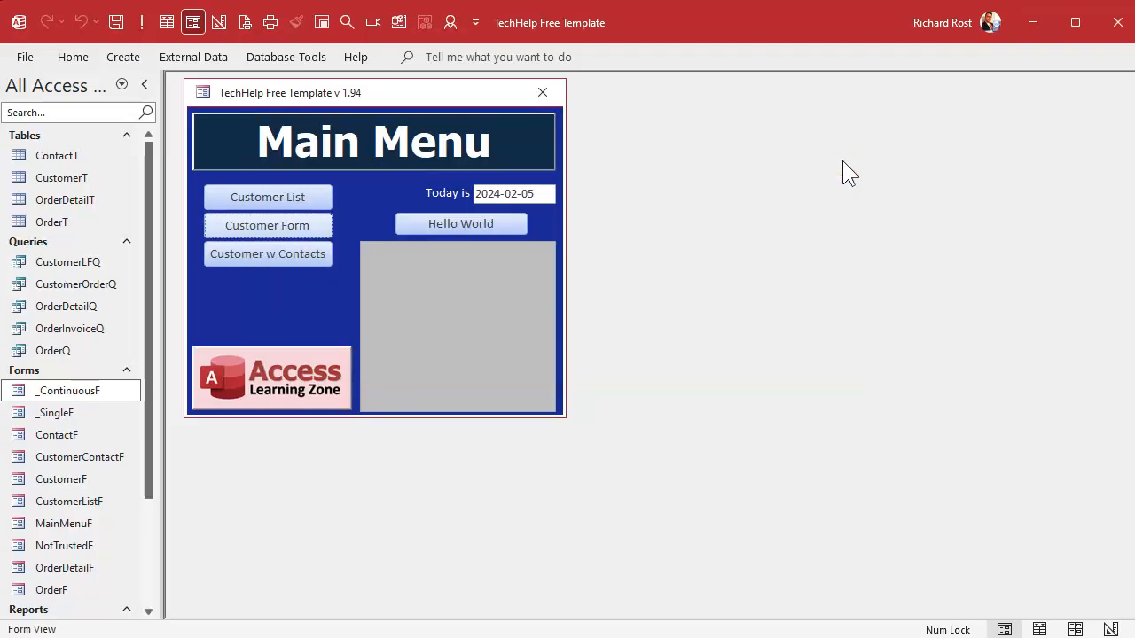
{"action": "mouse_move", "coordinate": [321, 309]}
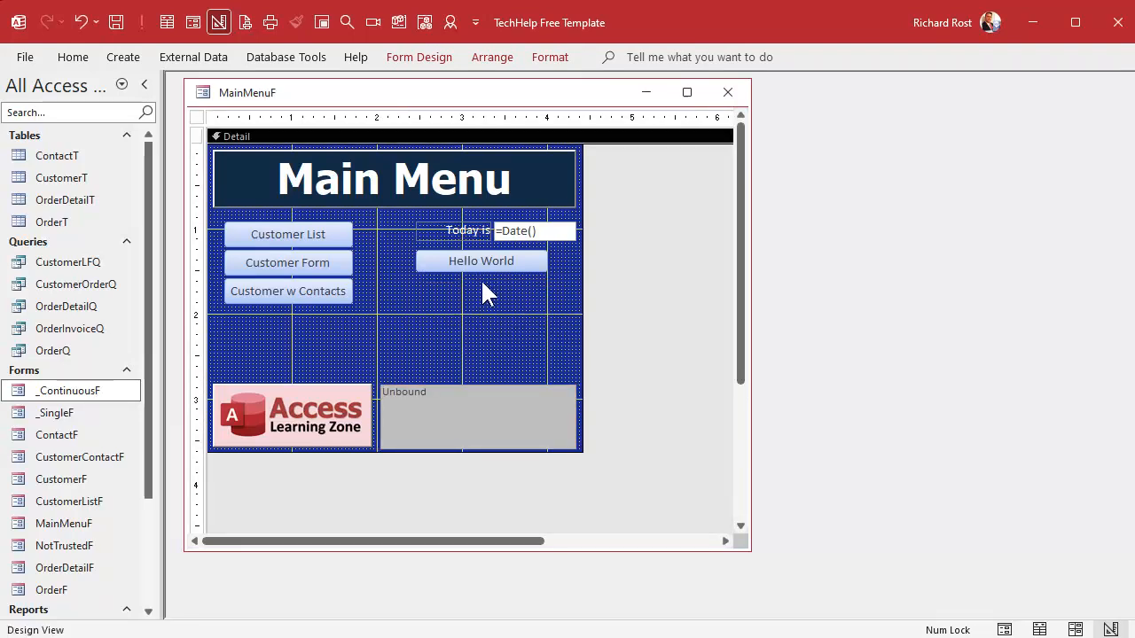
{"action": "left_click", "coordinate": [481, 261]}
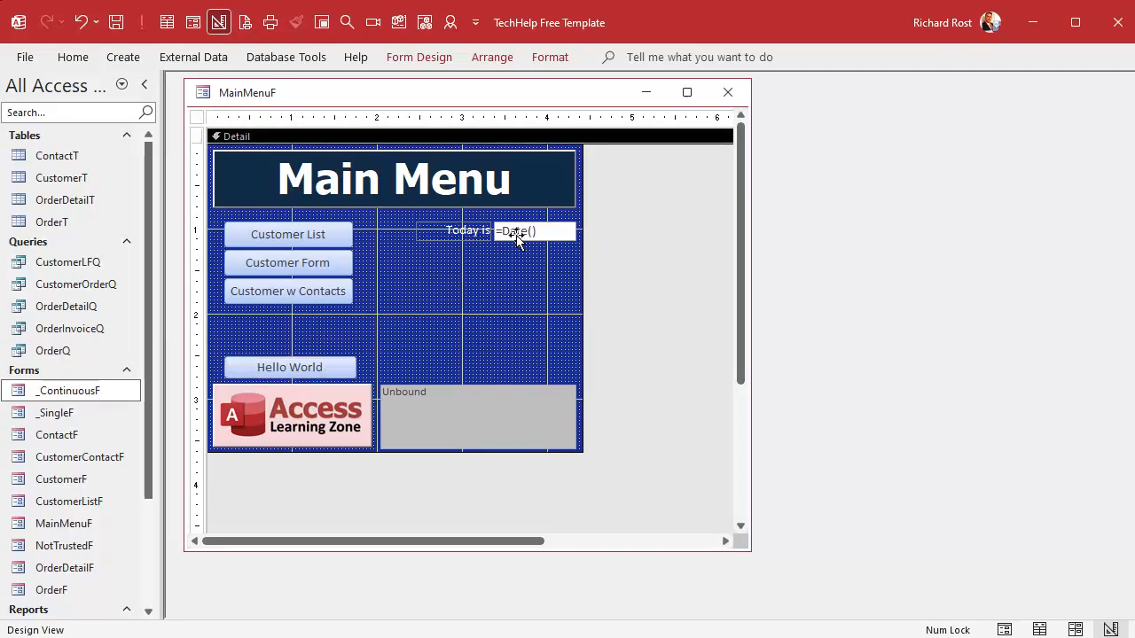
{"action": "left_click", "coordinate": [517, 230]}
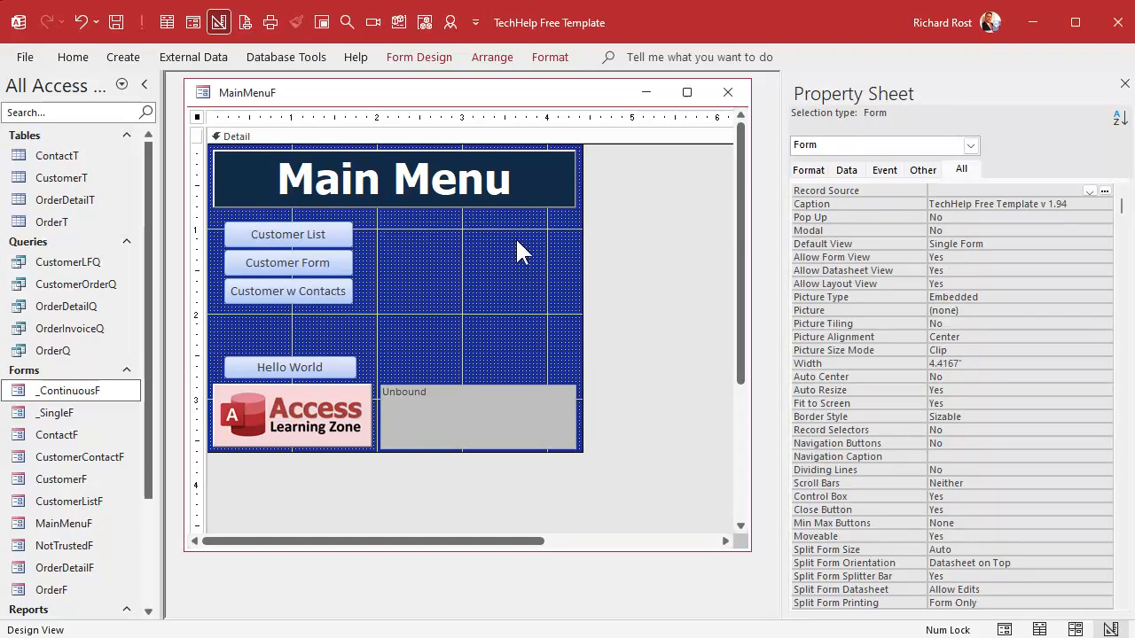
{"action": "left_click", "coordinate": [419, 57]}
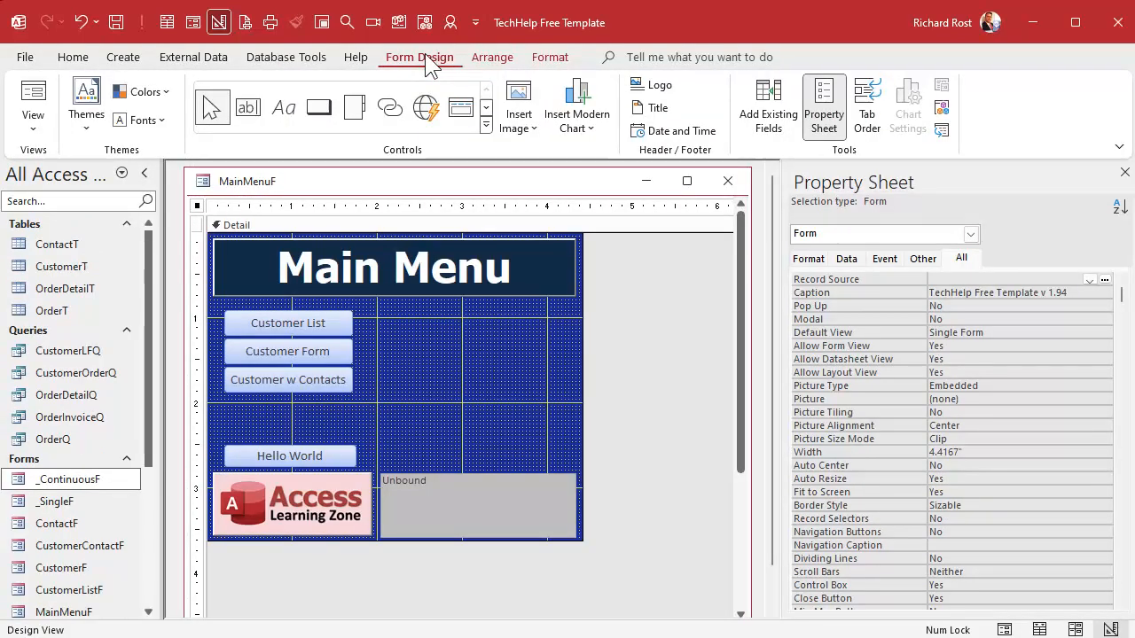
Draw a new text box right of the Customer List button and name it FirstNameSearch.
{"action": "left_click", "coordinate": [248, 107]}
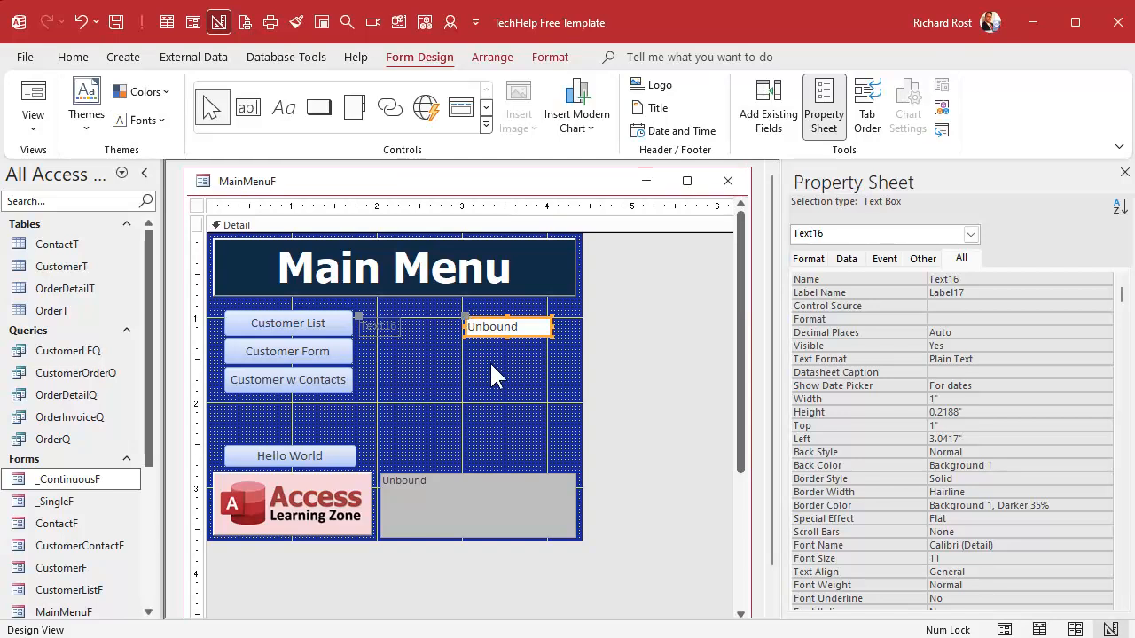
{"action": "mouse_move", "coordinate": [493, 371]}
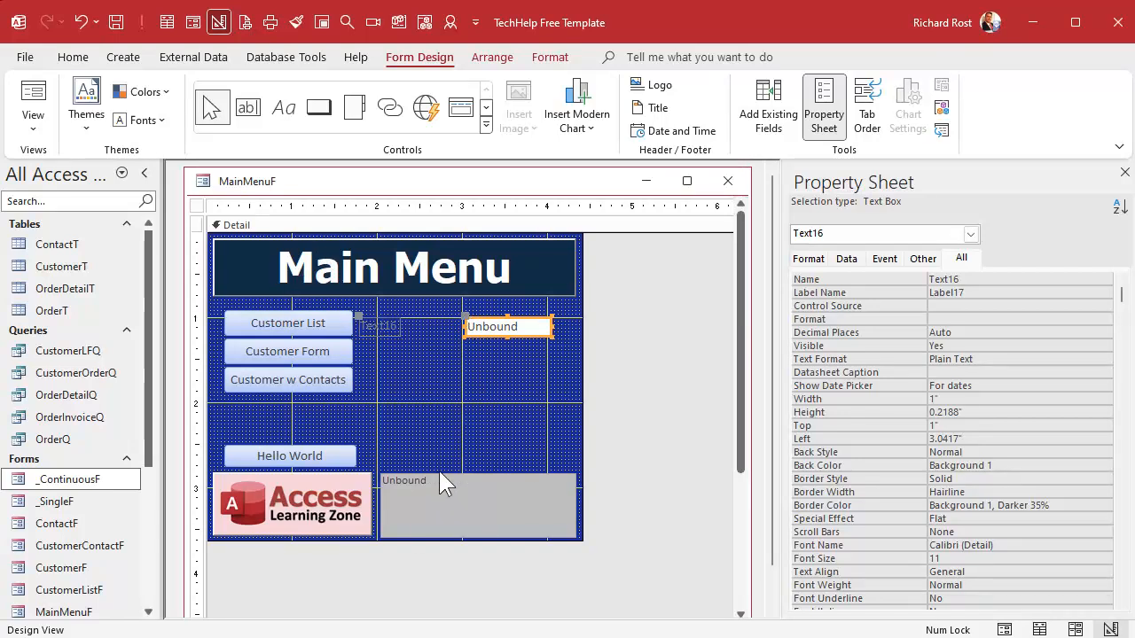
{"action": "mouse_move", "coordinate": [464, 420]}
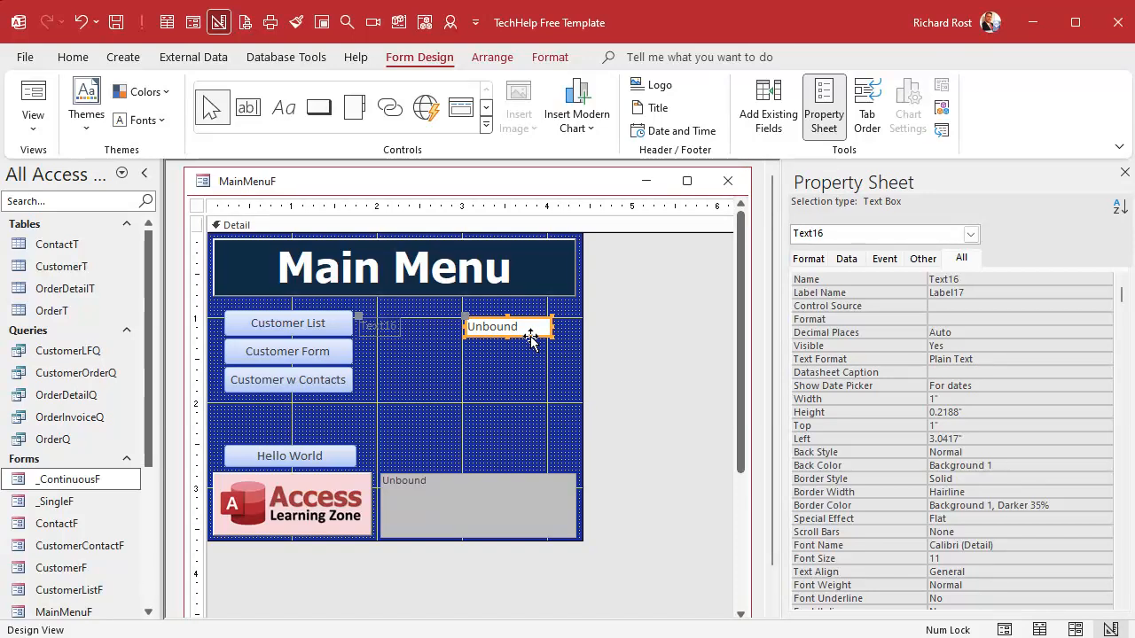
{"action": "mouse_move", "coordinate": [525, 341]}
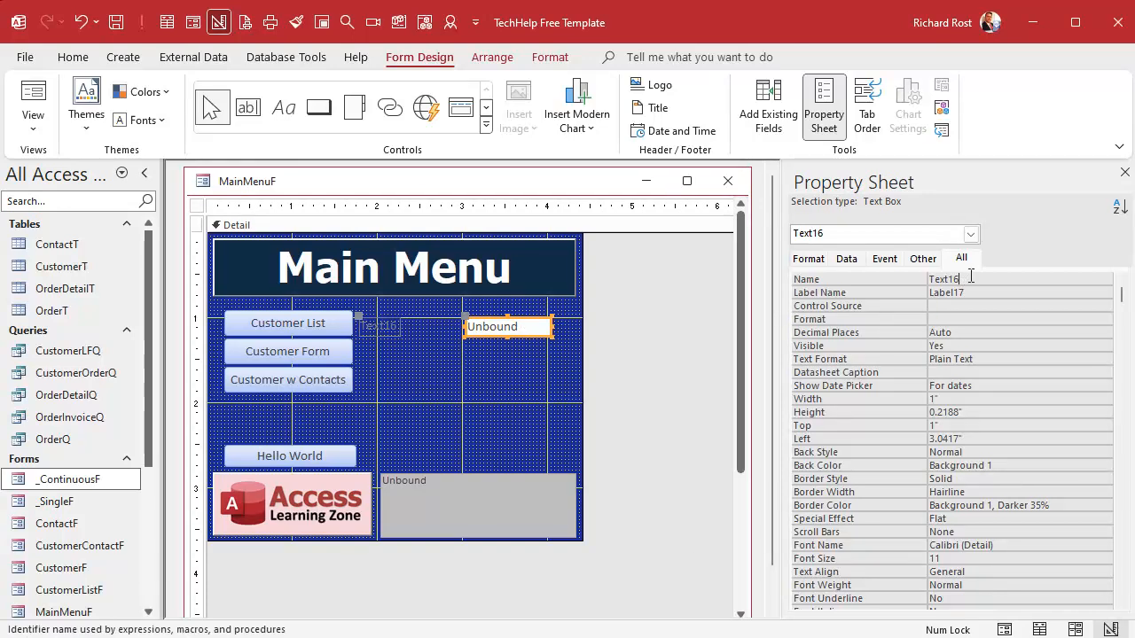
{"action": "type", "text": "FirstNameSearch"}
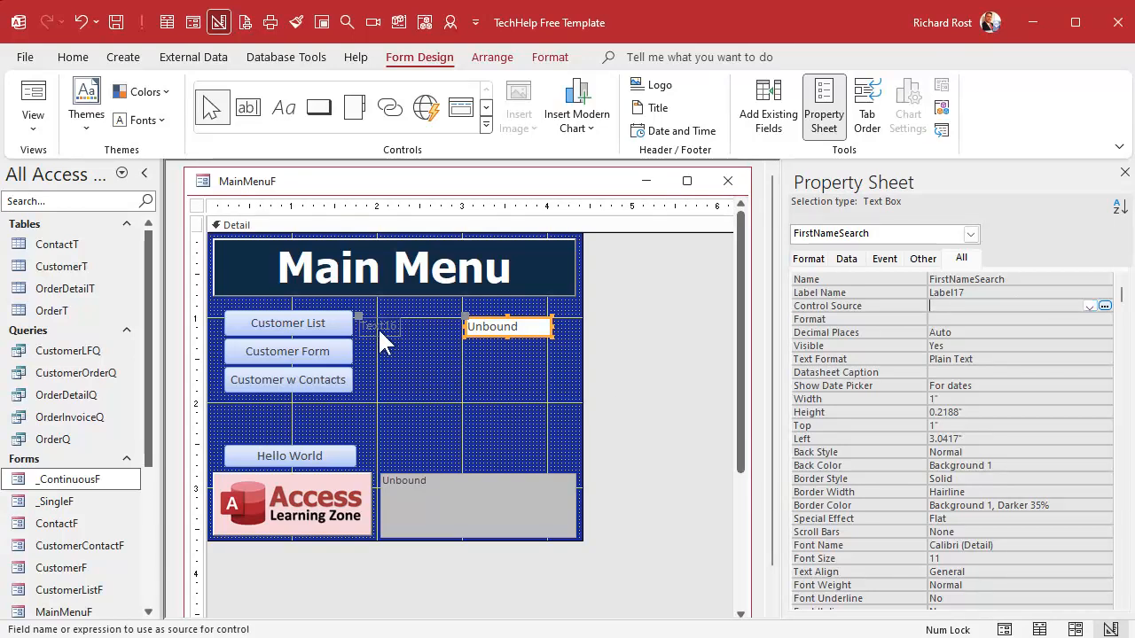
{"action": "left_click", "coordinate": [380, 326]}
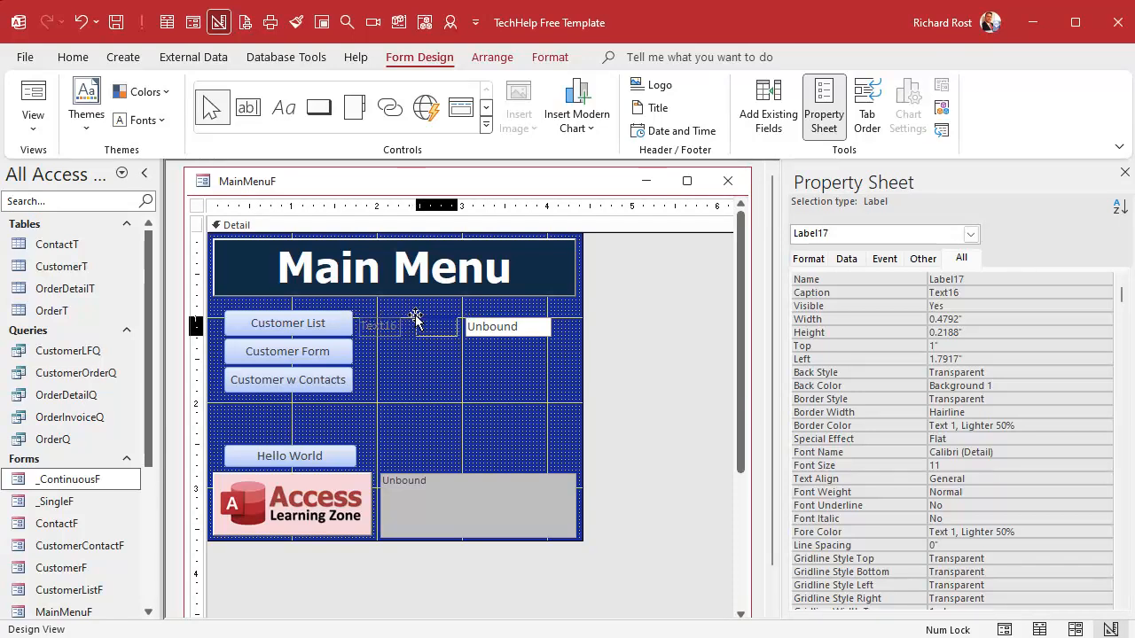
Place the label beside the box, colour its font white and caption it First Name.
{"action": "left_click_drag", "start_coordinate": [381, 326], "coordinate": [435, 326]}
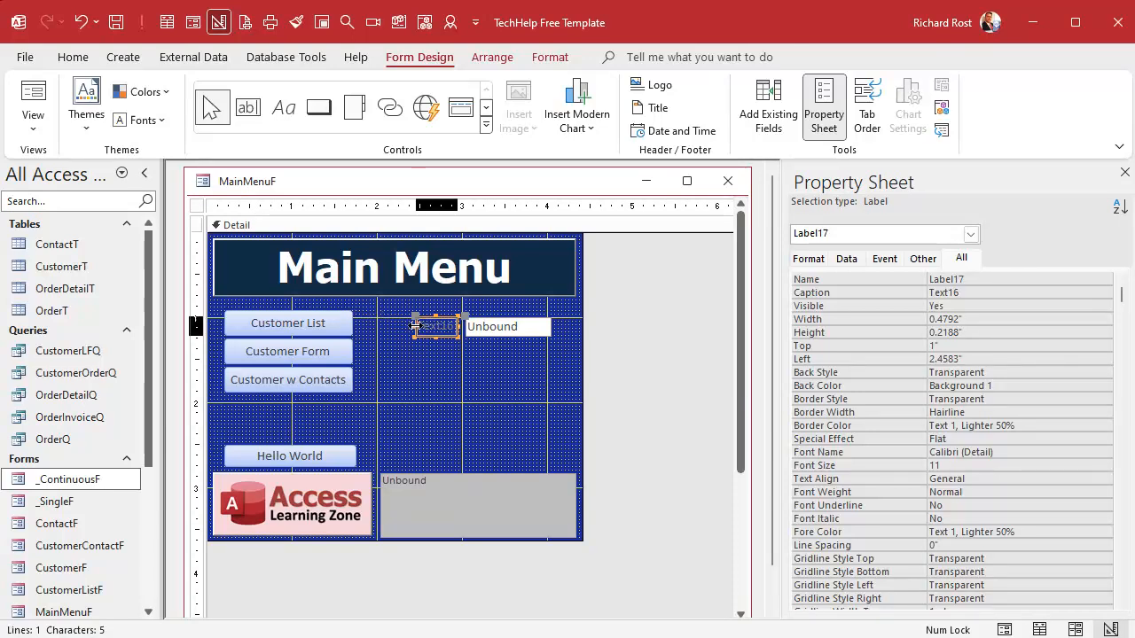
{"action": "left_click", "coordinate": [549, 57]}
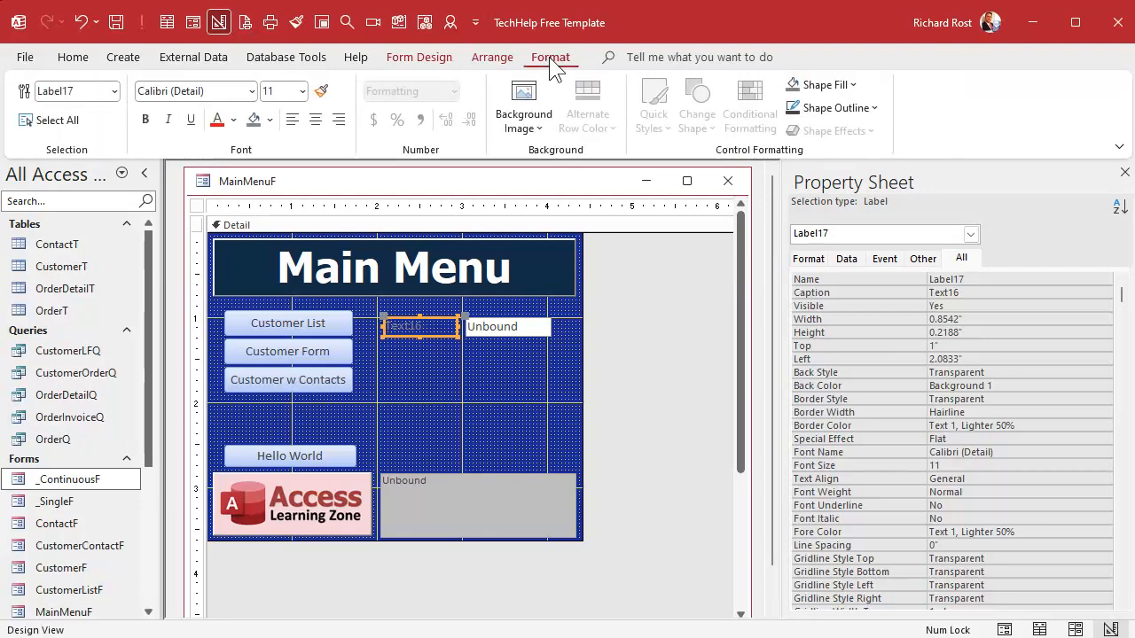
{"action": "left_click", "coordinate": [234, 121]}
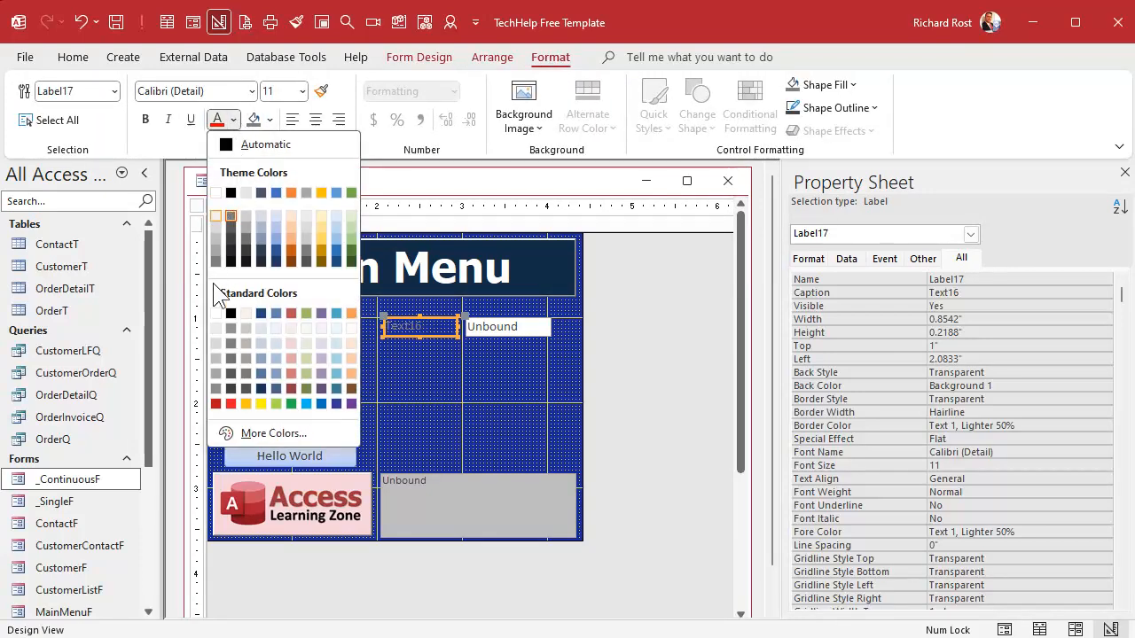
{"action": "mouse_move", "coordinate": [217, 193]}
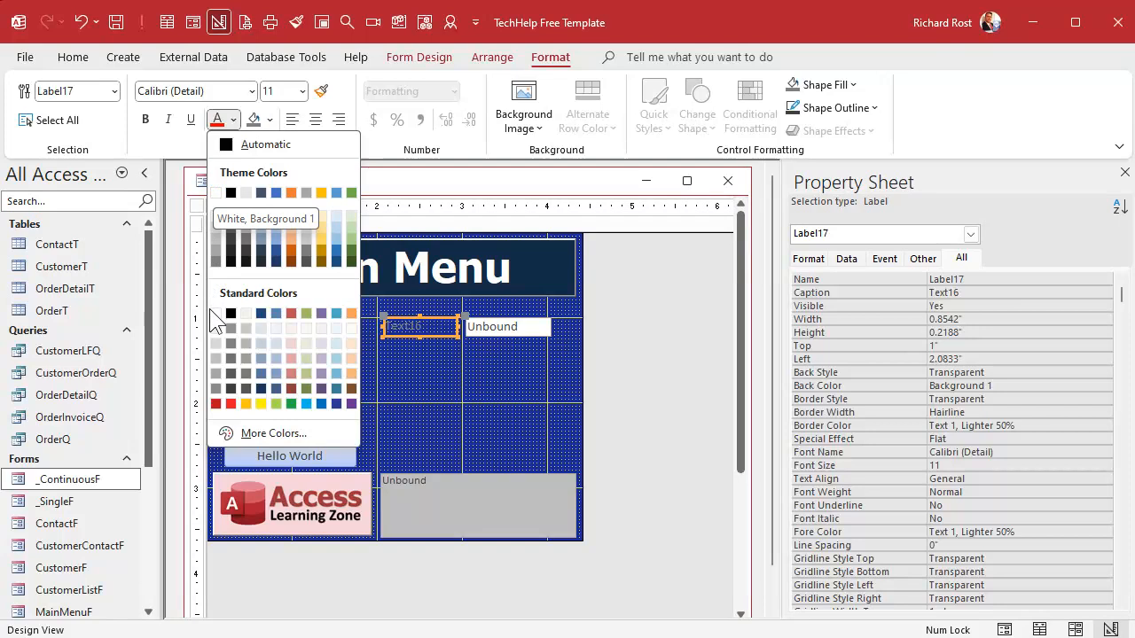
{"action": "mouse_move", "coordinate": [216, 313]}
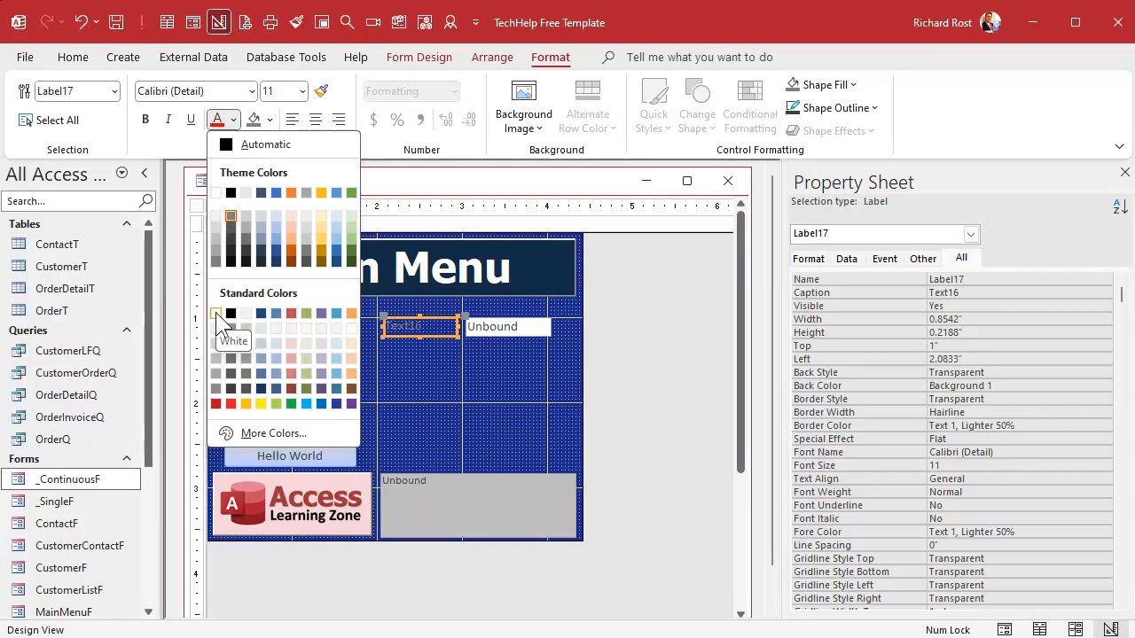
{"action": "mouse_move", "coordinate": [295, 234]}
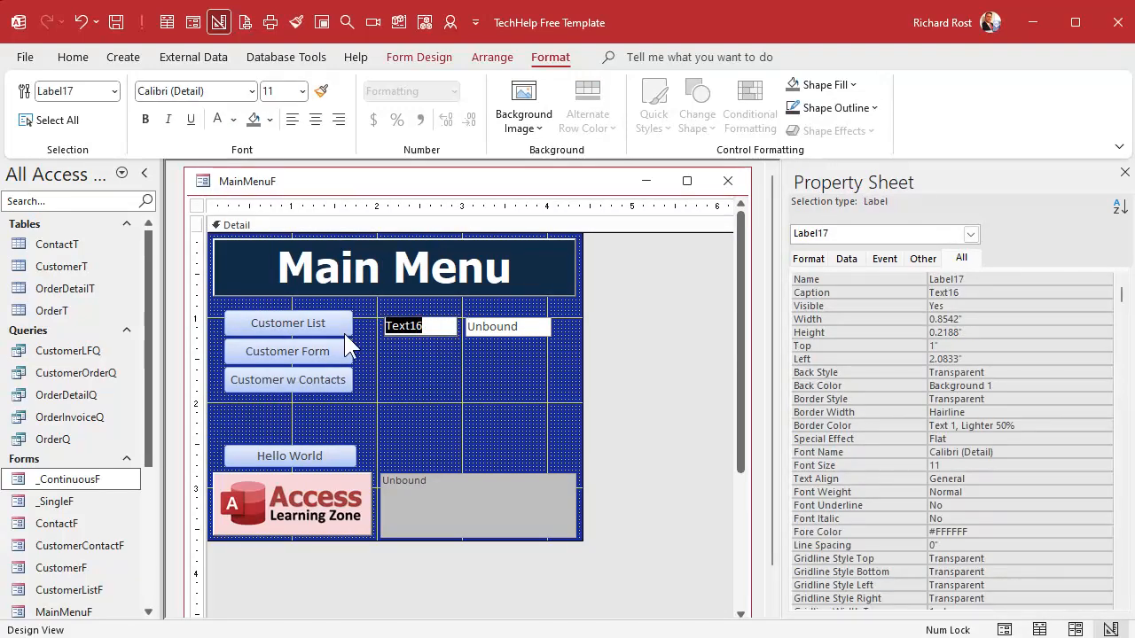
{"action": "type", "text": "First Name"}
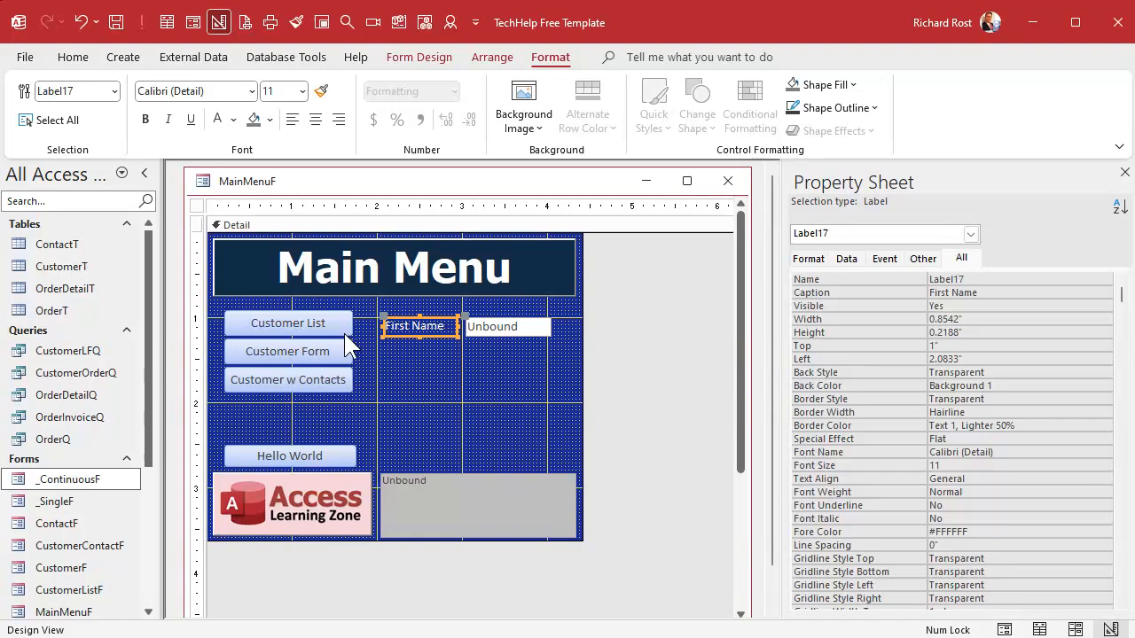
{"action": "left_click", "coordinate": [468, 399]}
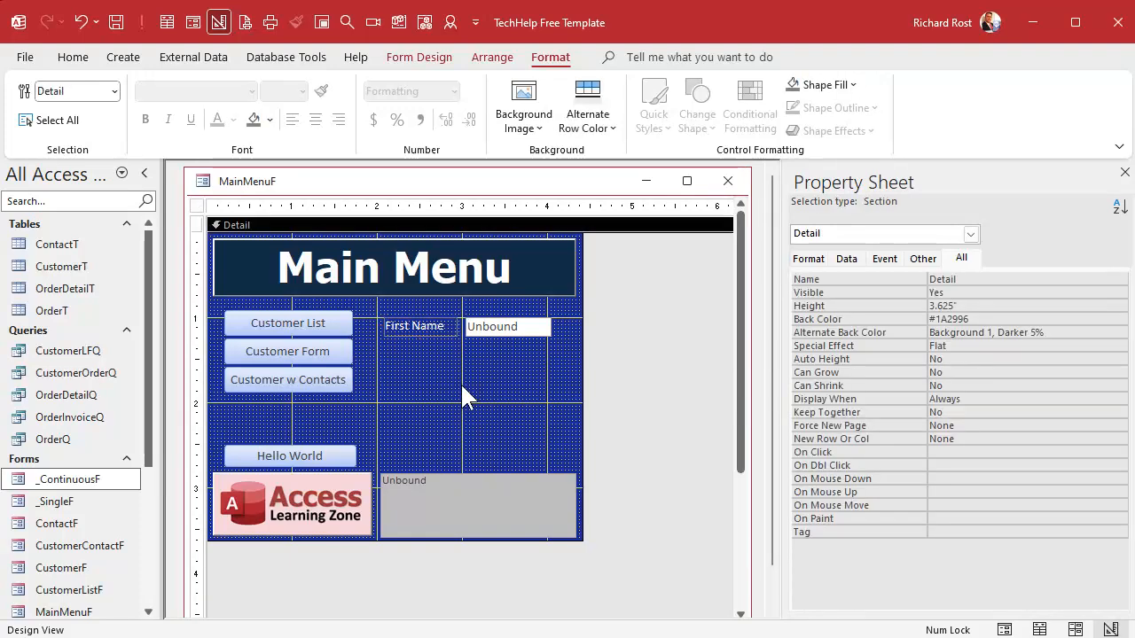
Caption the second and third search labels Last Name and Email.
{"action": "left_click", "coordinate": [507, 326]}
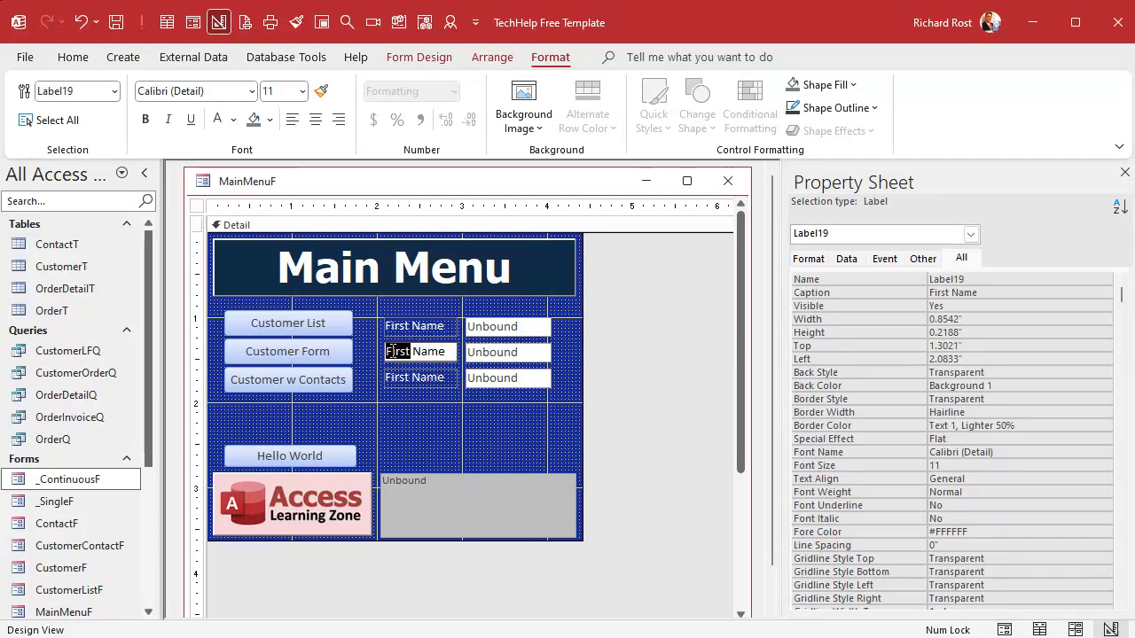
{"action": "type", "text": "Last Name"}
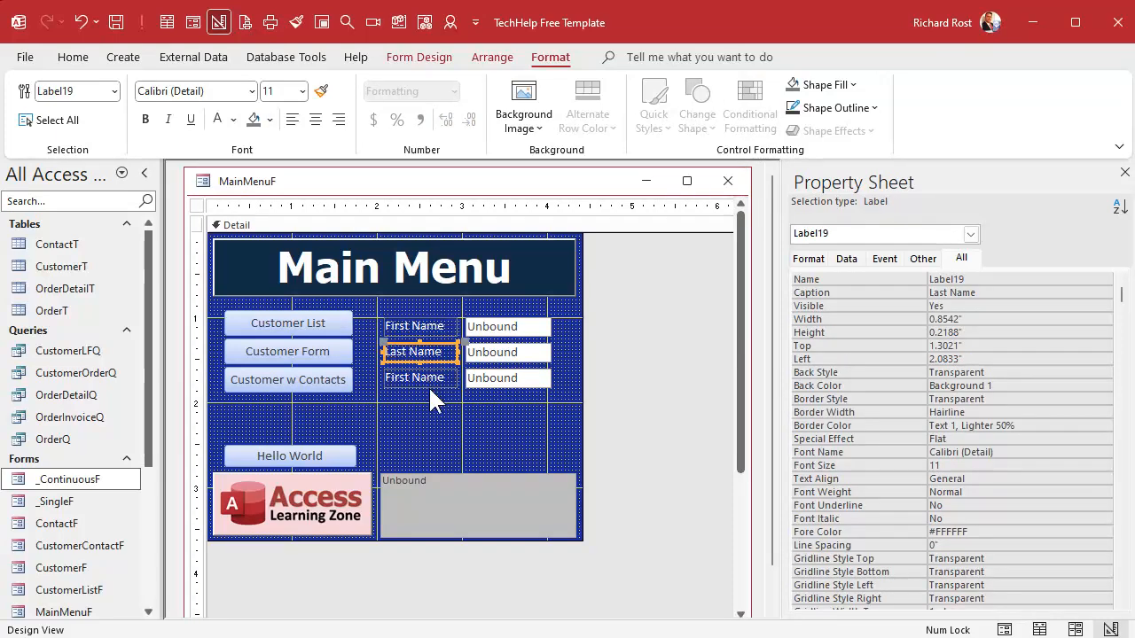
{"action": "left_click", "coordinate": [415, 376]}
{"action": "type", "text": "Email"}
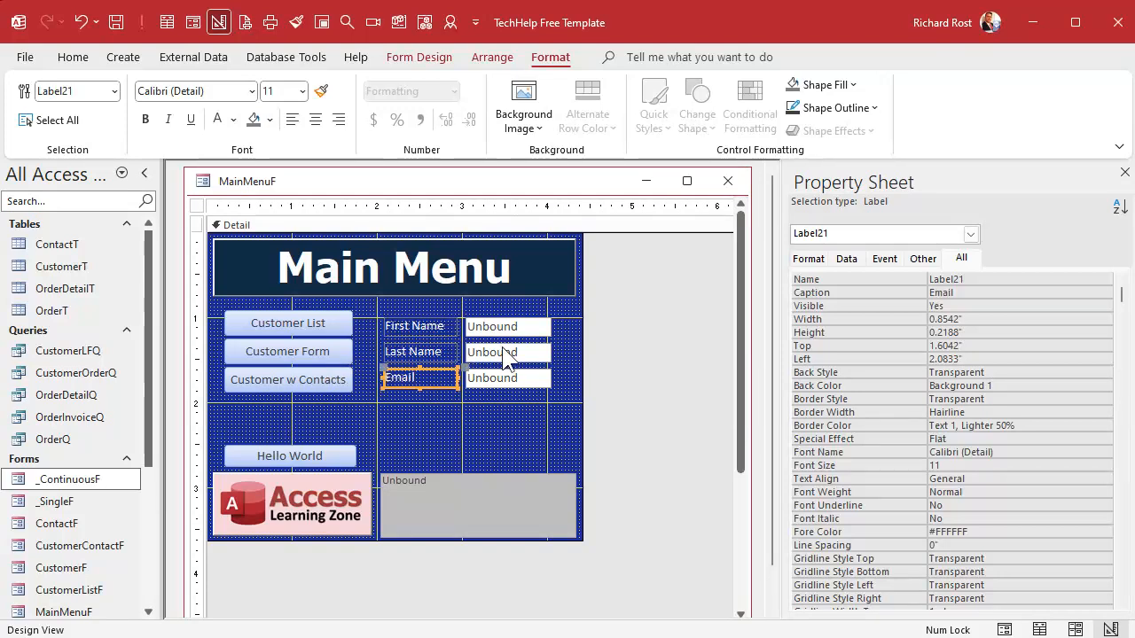
Name the boxes beside them LastNameSearch and EmailSearch.
{"action": "left_click", "coordinate": [507, 351]}
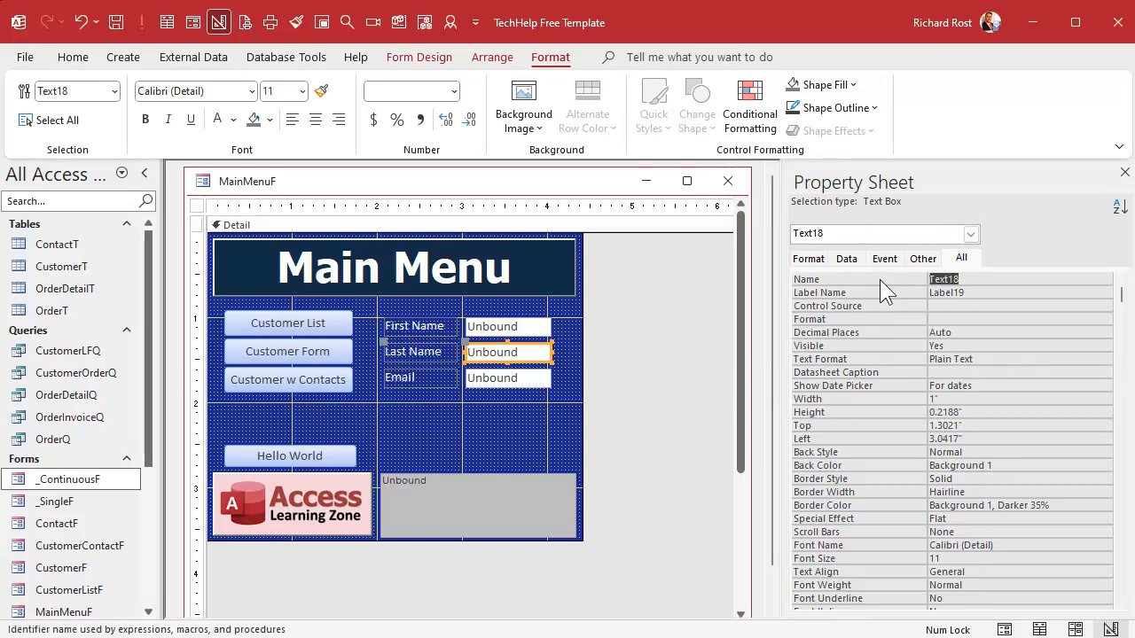
{"action": "type", "text": "LastNameSearch"}
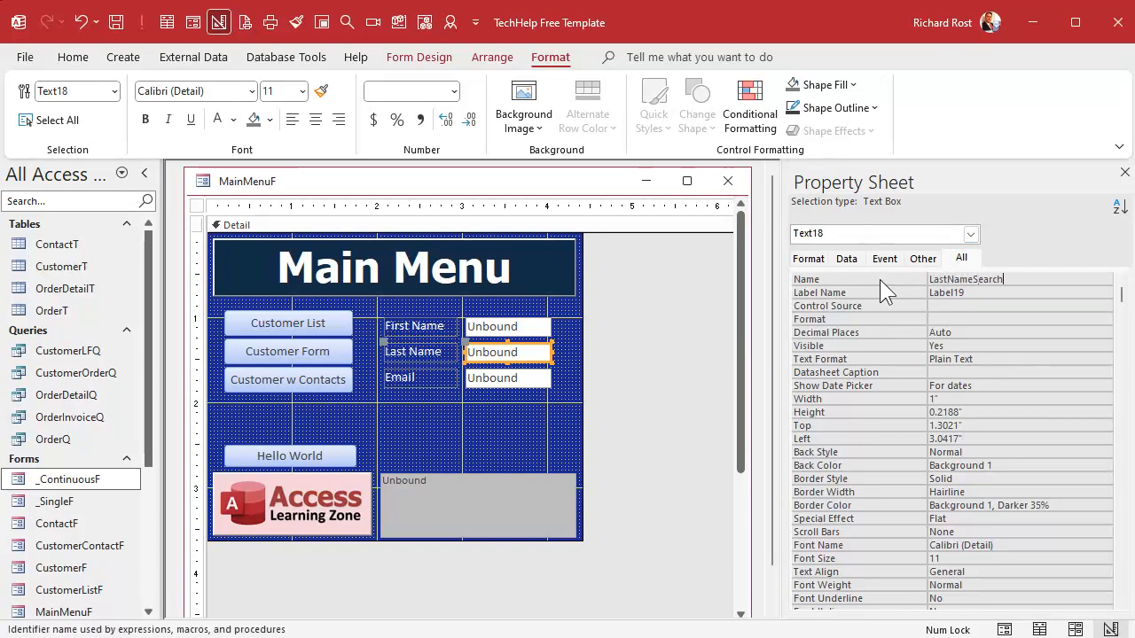
{"action": "left_click", "coordinate": [507, 378]}
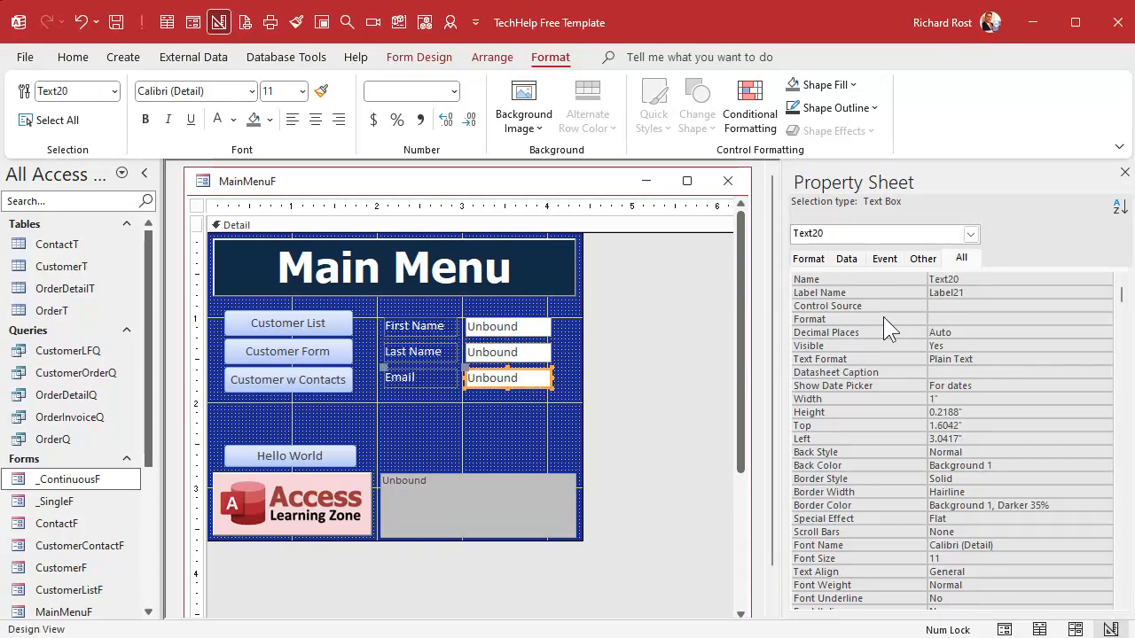
{"action": "left_click", "coordinate": [958, 280]}
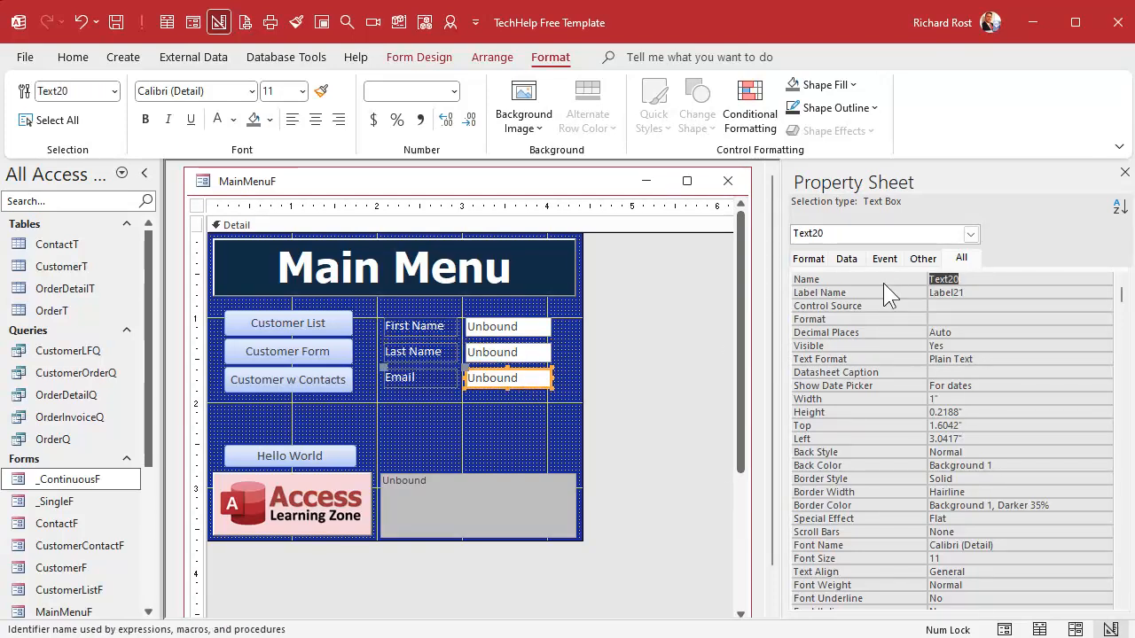
{"action": "type", "text": "EmailSearch"}
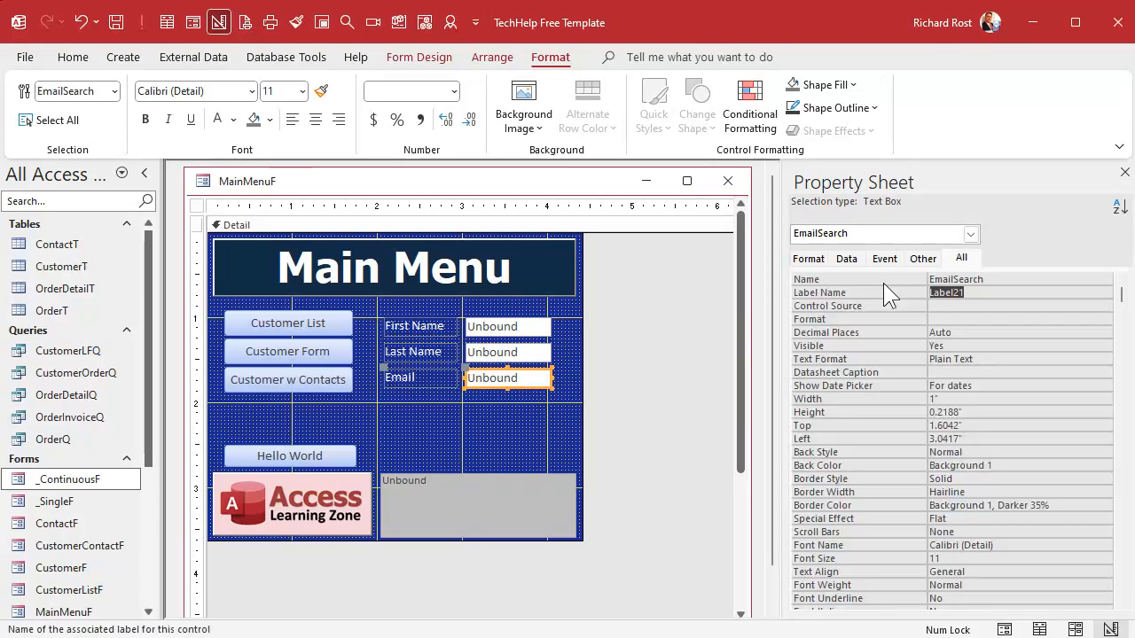
{"action": "mouse_move", "coordinate": [508, 342]}
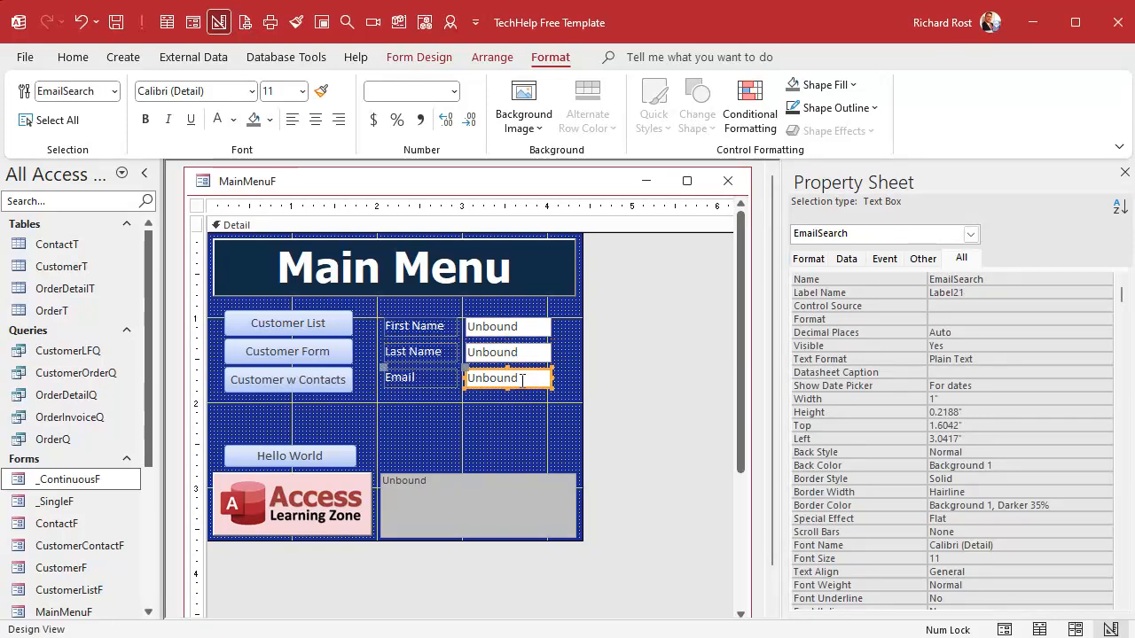
{"action": "left_click", "coordinate": [408, 346]}
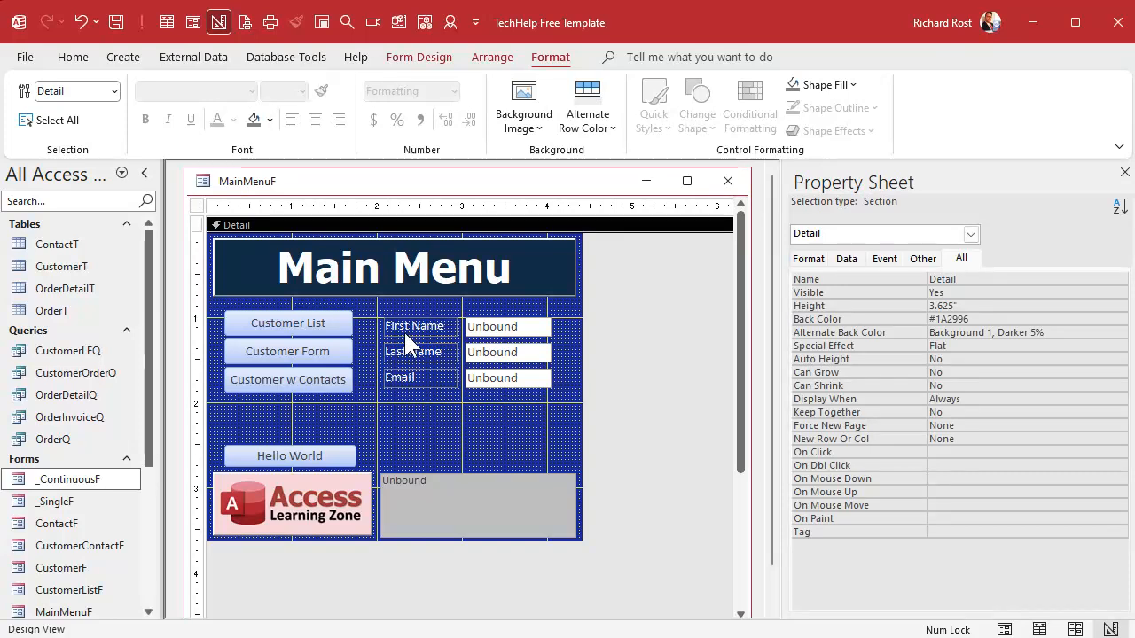
{"action": "mouse_move", "coordinate": [475, 447]}
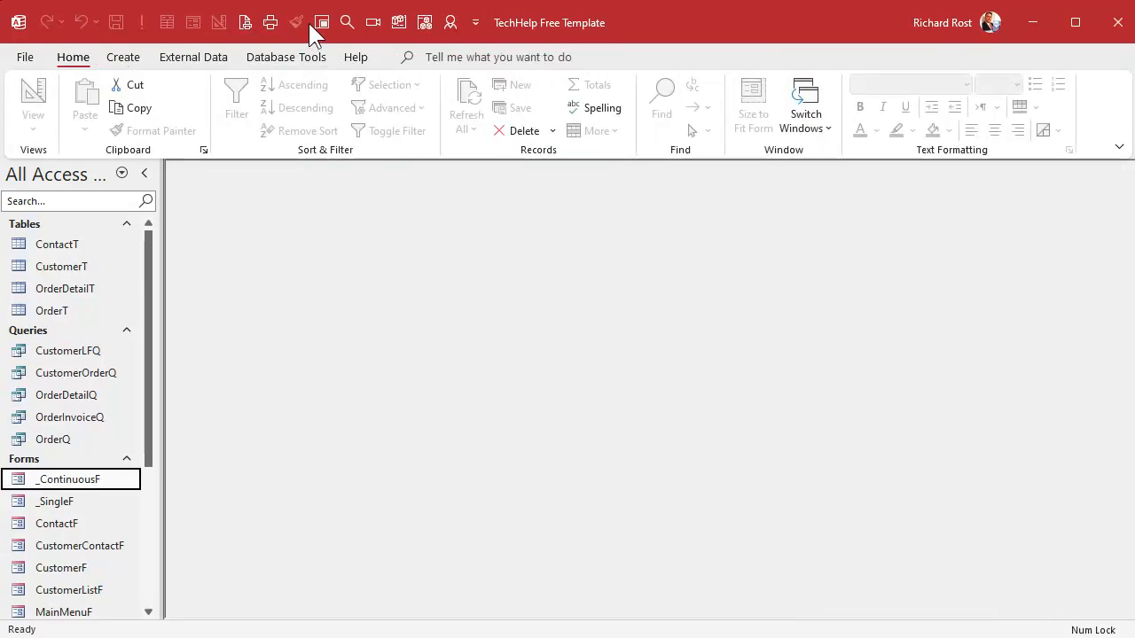
{"action": "mouse_move", "coordinate": [323, 21]}
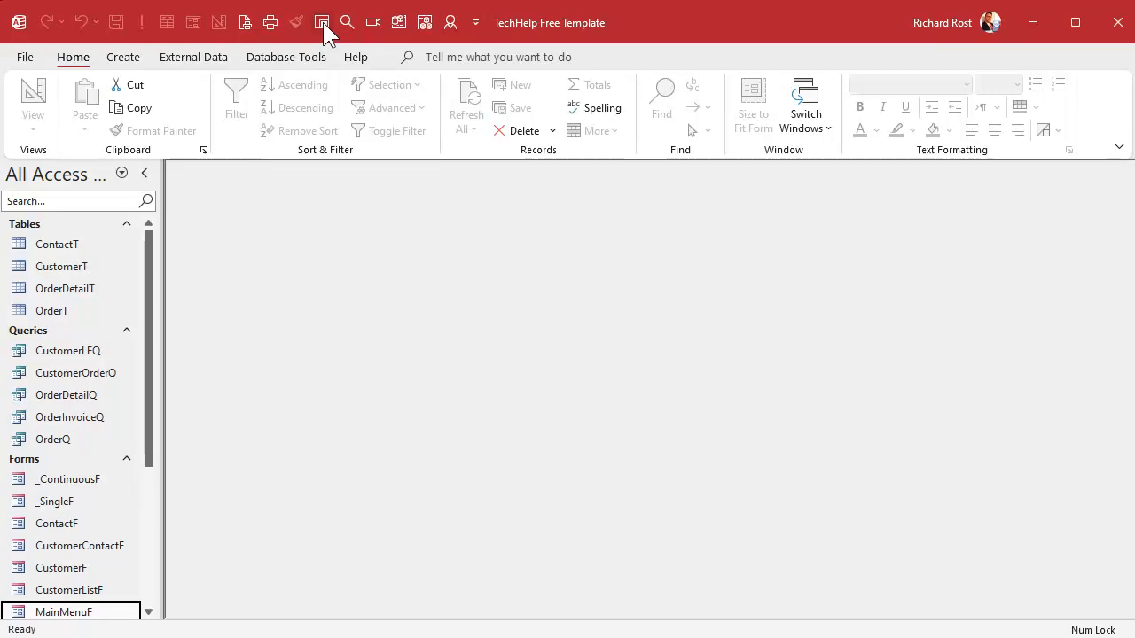
Open MainMenuF in Form View to try the three search boxes, then start a new Query Design.
{"action": "double_click", "coordinate": [64, 612]}
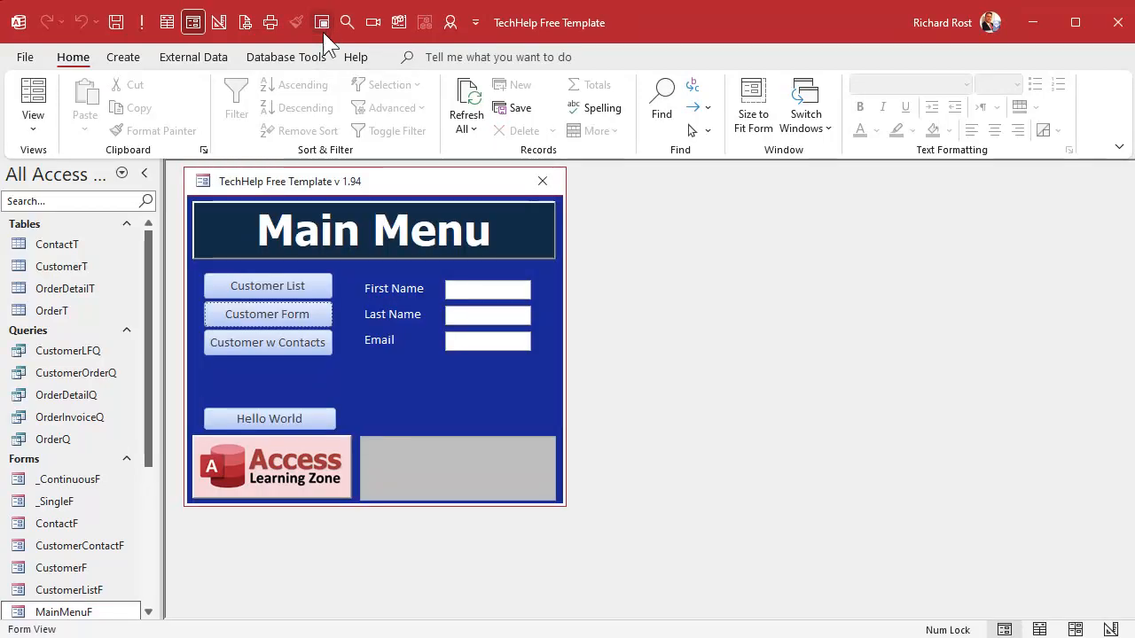
{"action": "mouse_move", "coordinate": [719, 388]}
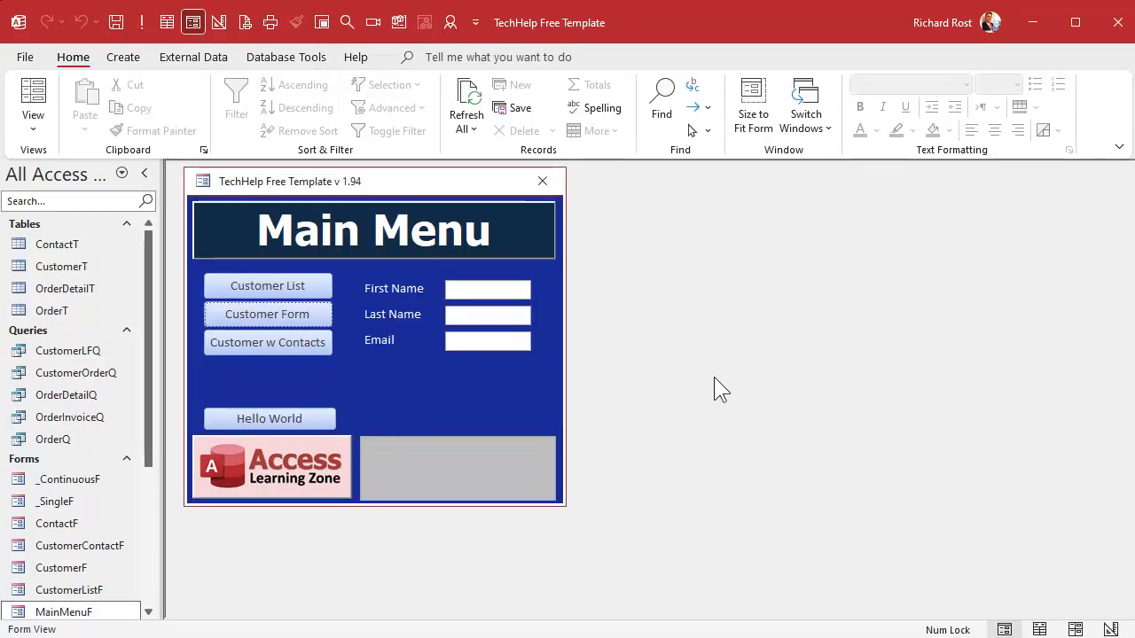
{"action": "left_click", "coordinate": [488, 289]}
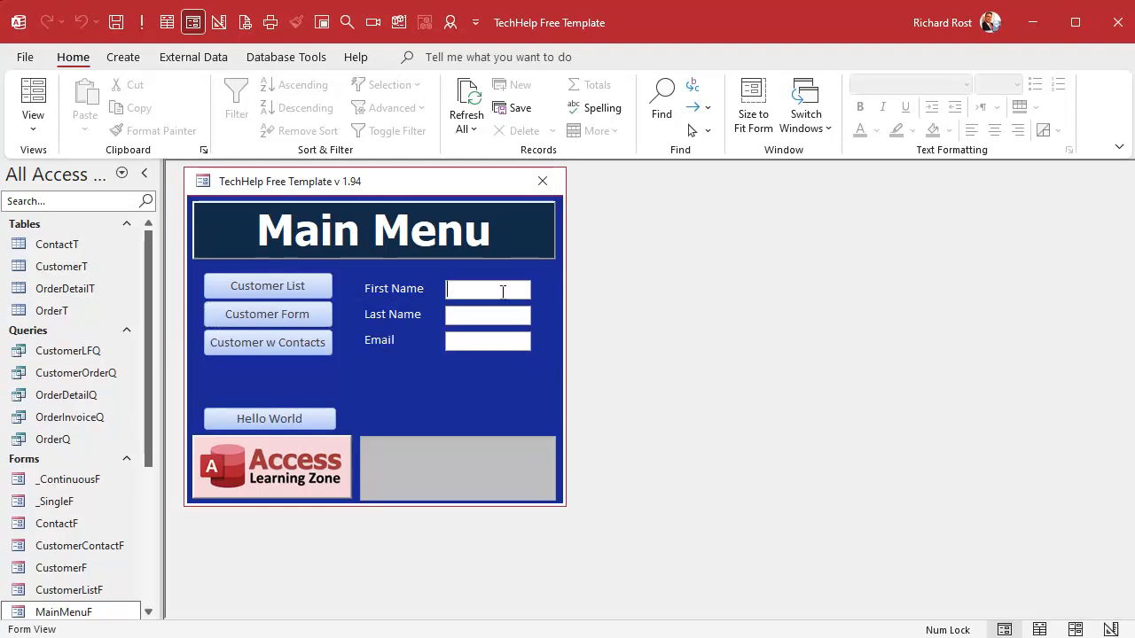
{"action": "left_click", "coordinate": [488, 340]}
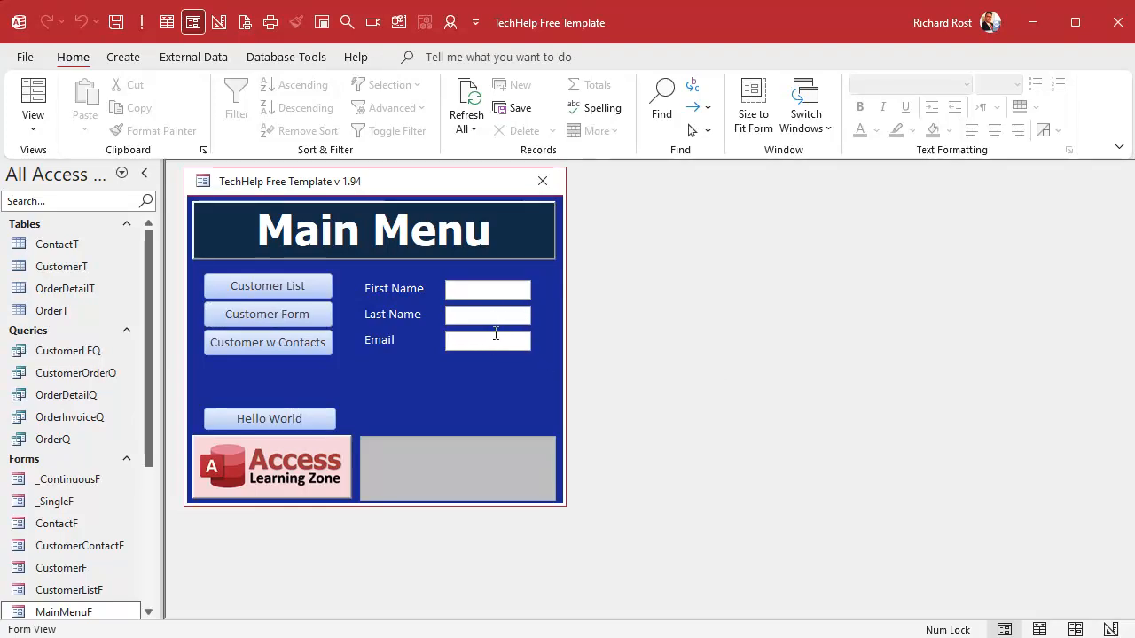
{"action": "mouse_move", "coordinate": [482, 339]}
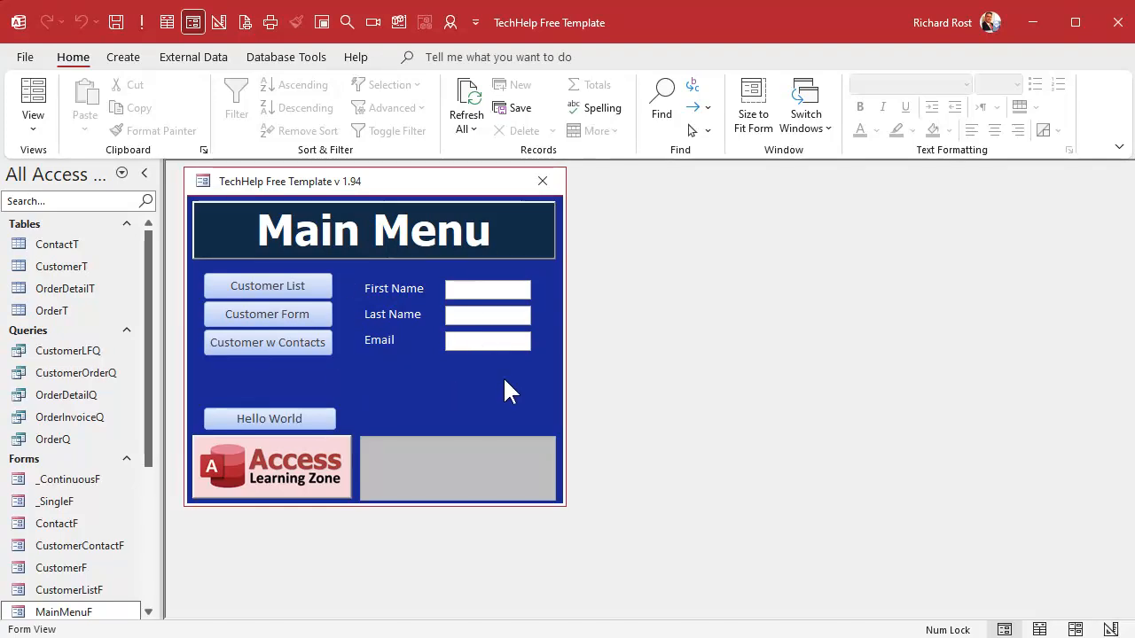
{"action": "left_click", "coordinate": [485, 341]}
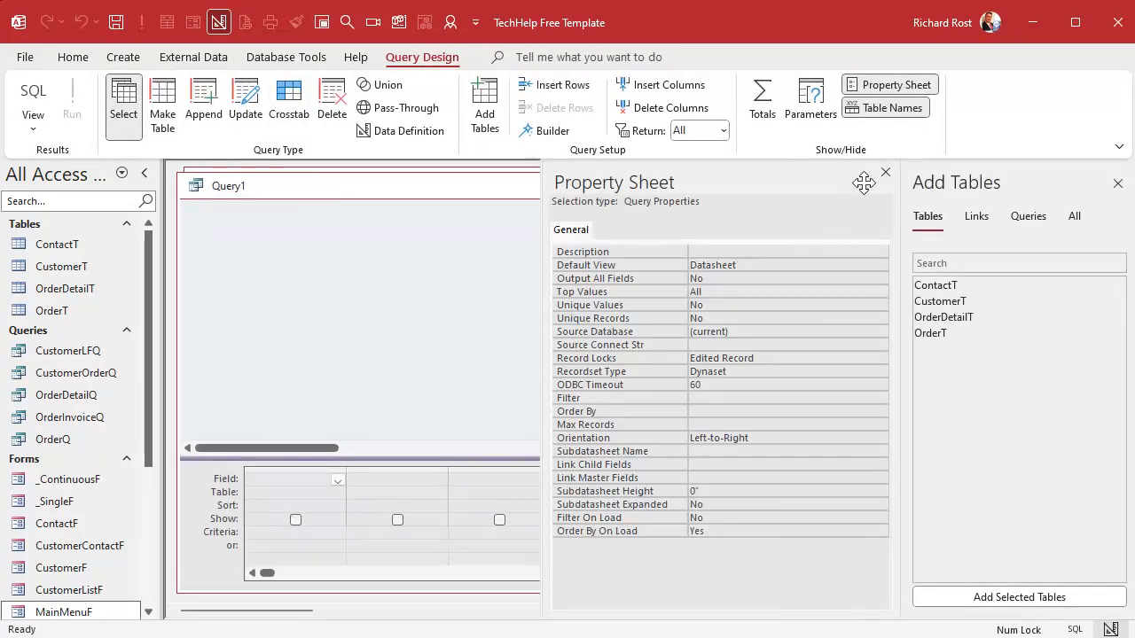
Add CustomerT with CustomerID, FirstName, LastName, Email and Phone to the query and begin saving it.
{"action": "left_click", "coordinate": [887, 170]}
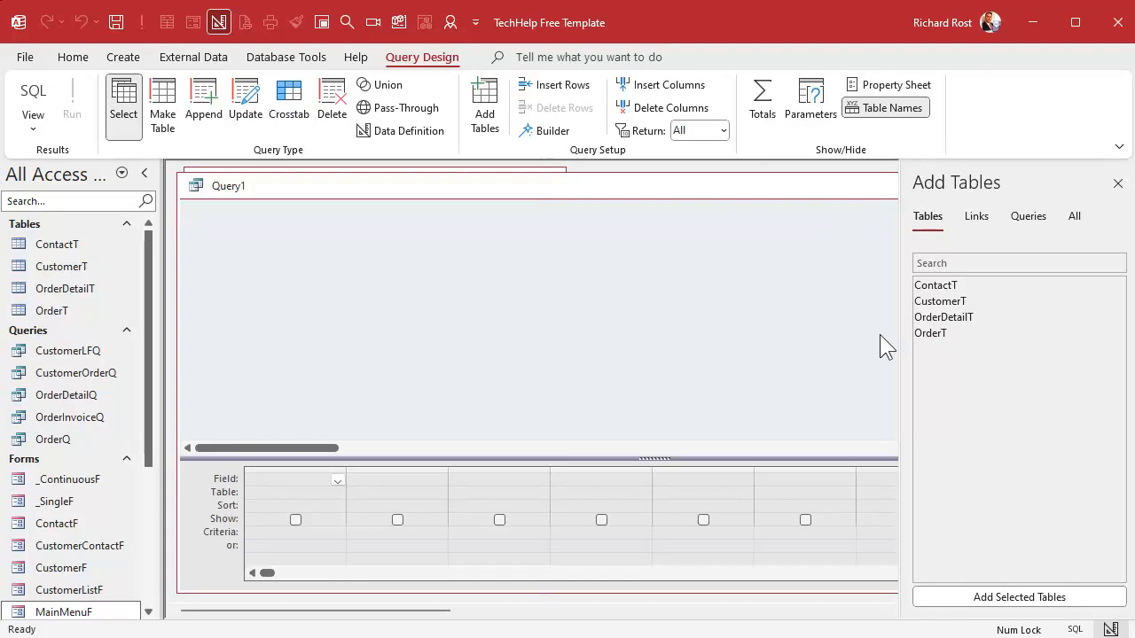
{"action": "double_click", "coordinate": [940, 301]}
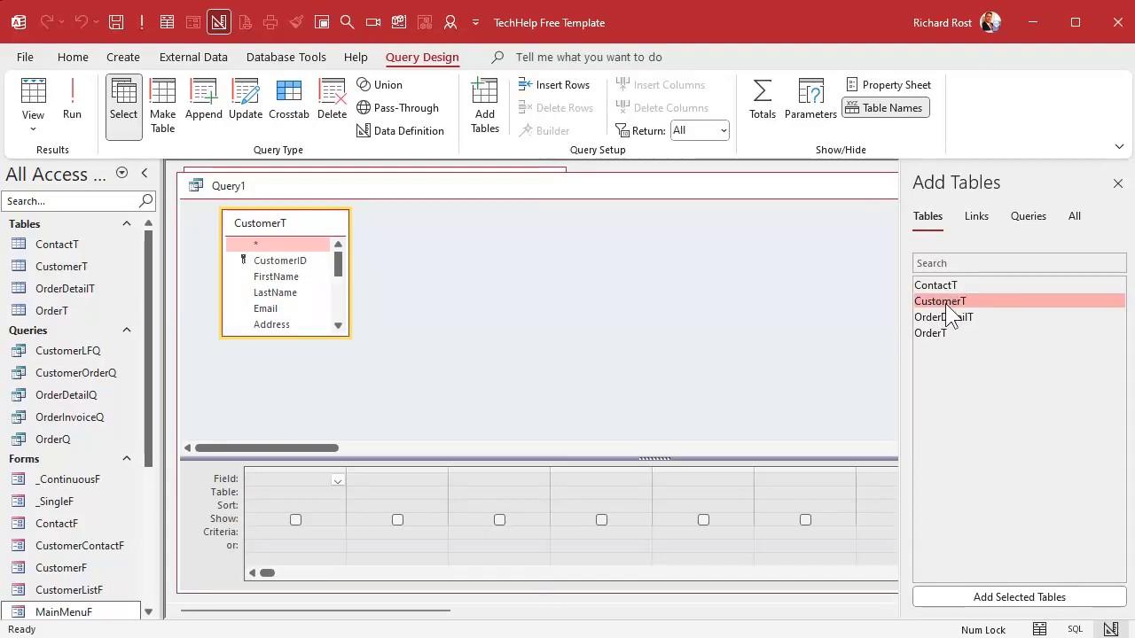
{"action": "mouse_move", "coordinate": [1117, 182]}
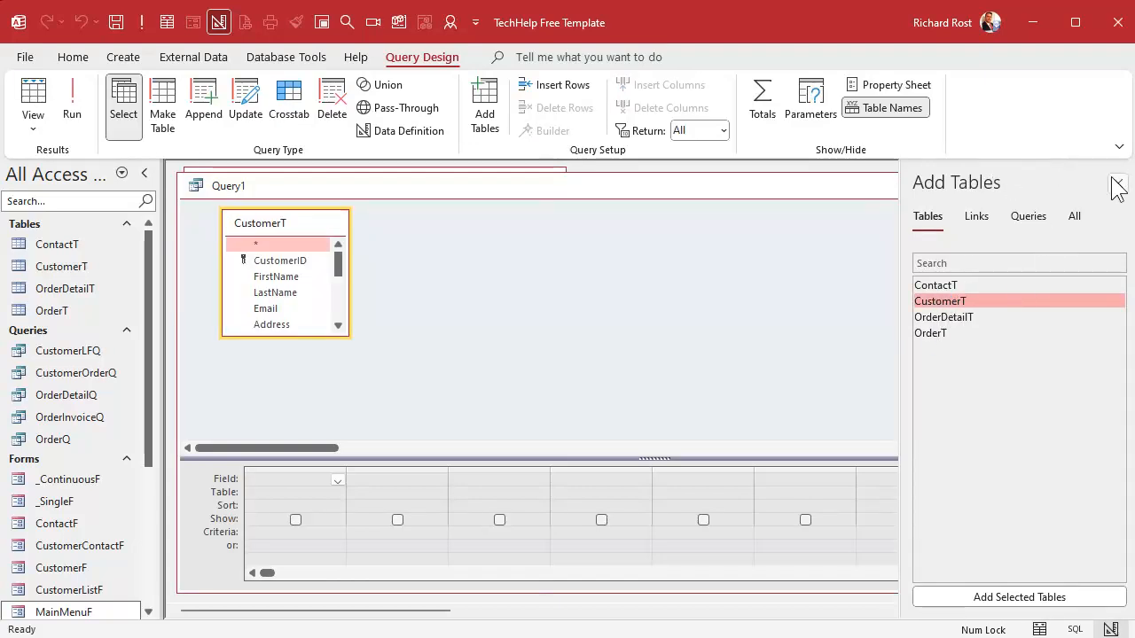
{"action": "left_click", "coordinate": [1117, 182]}
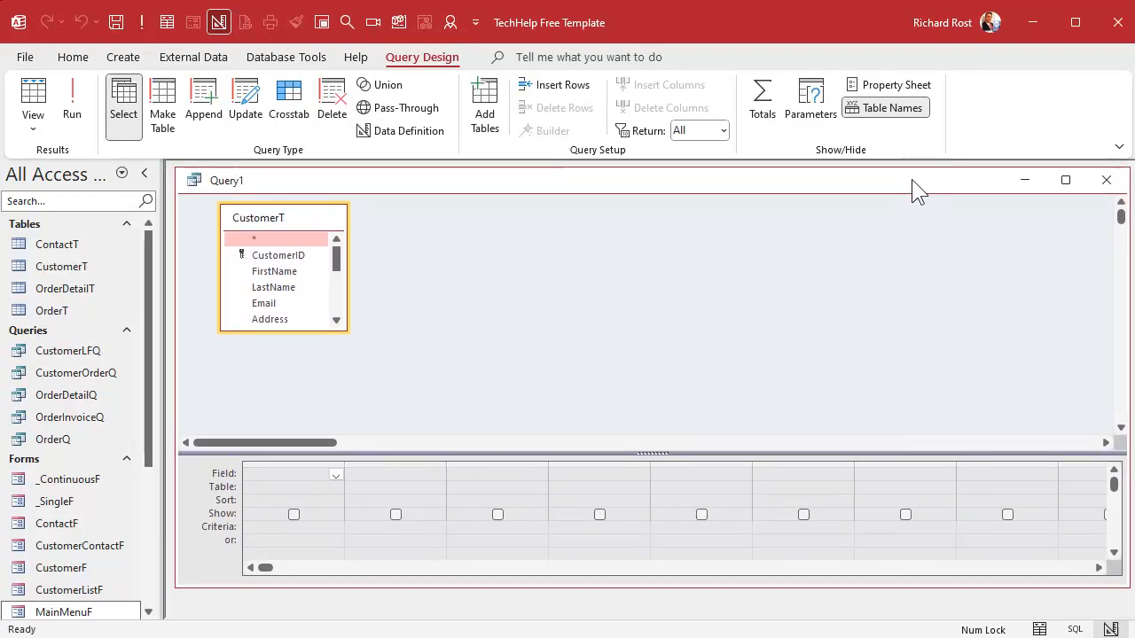
{"action": "mouse_move", "coordinate": [340, 322]}
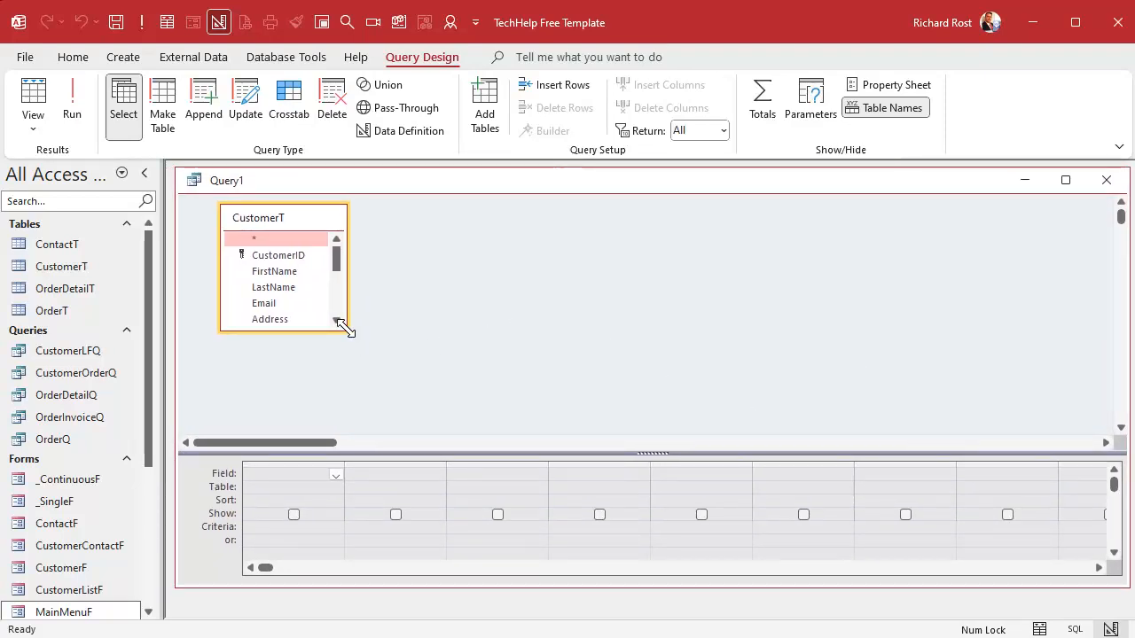
{"action": "left_click_drag", "start_coordinate": [345, 328], "coordinate": [390, 408]}
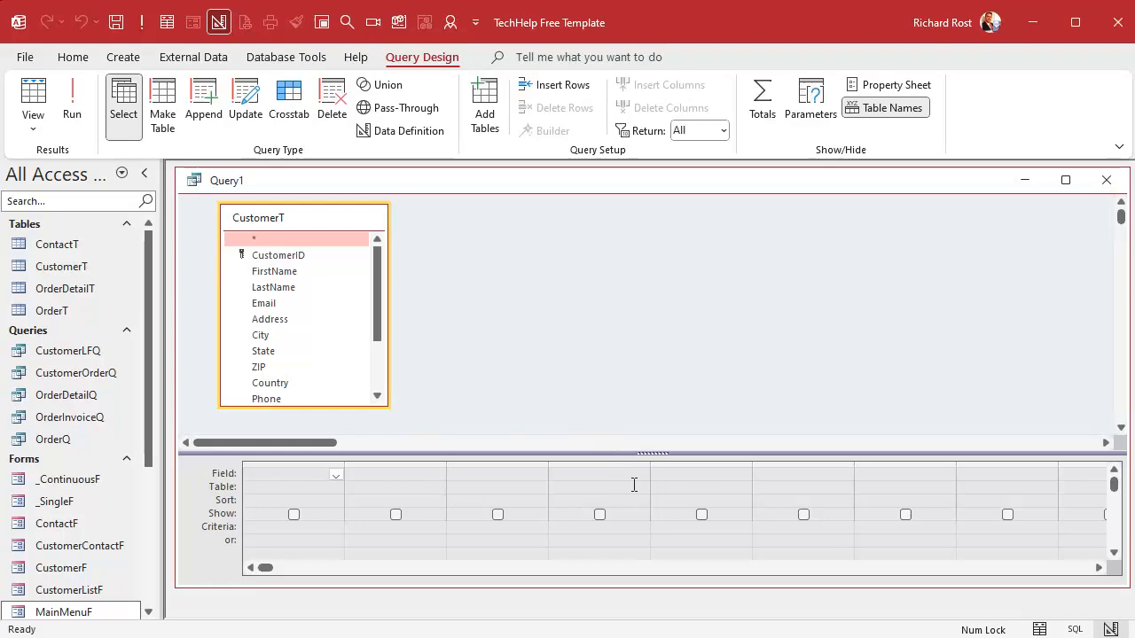
{"action": "mouse_move", "coordinate": [776, 497]}
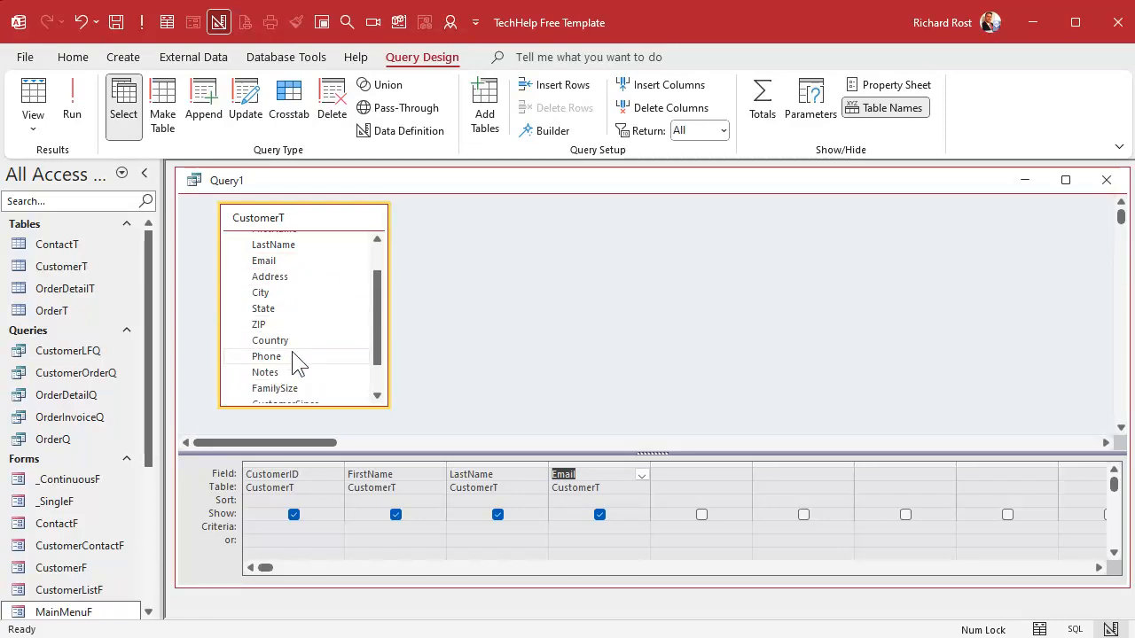
{"action": "mouse_move", "coordinate": [304, 367]}
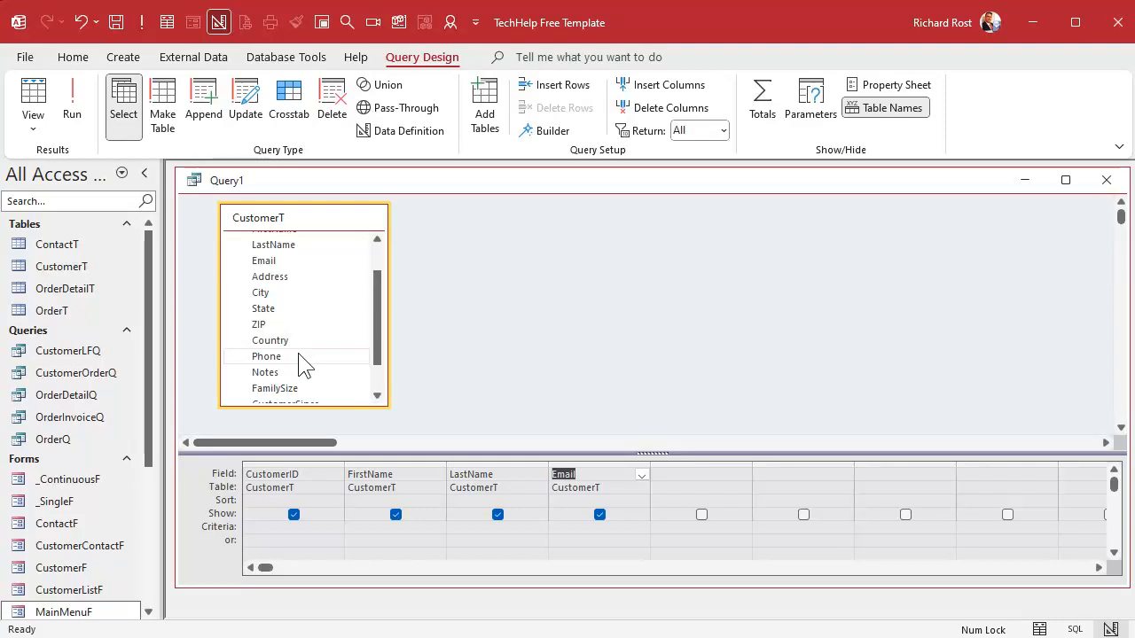
{"action": "double_click", "coordinate": [268, 356]}
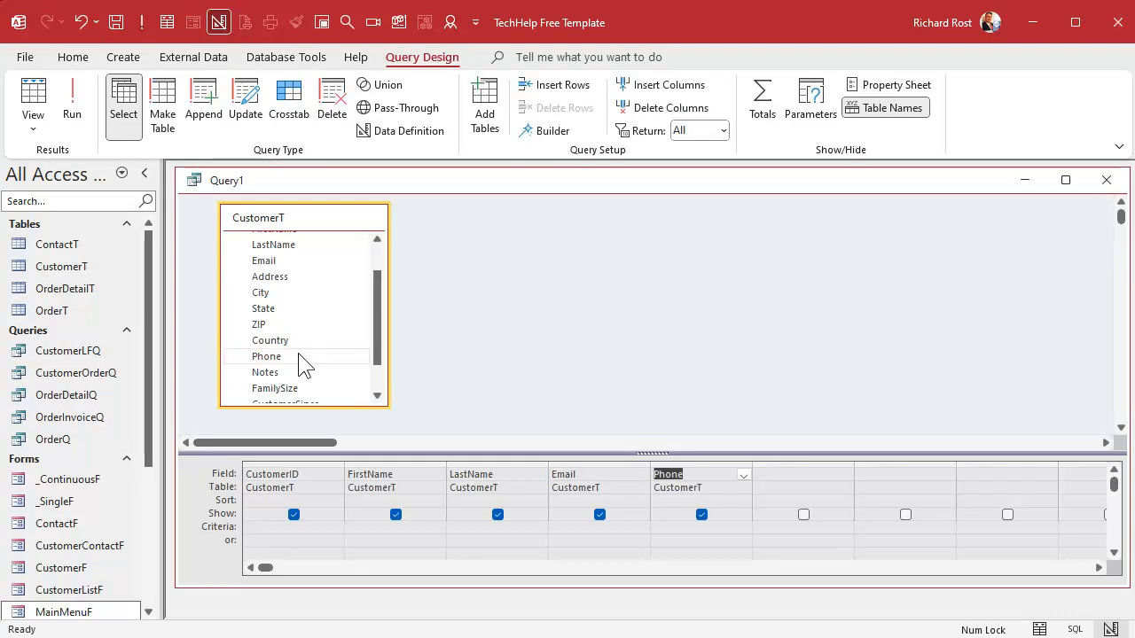
{"action": "mouse_move", "coordinate": [610, 345]}
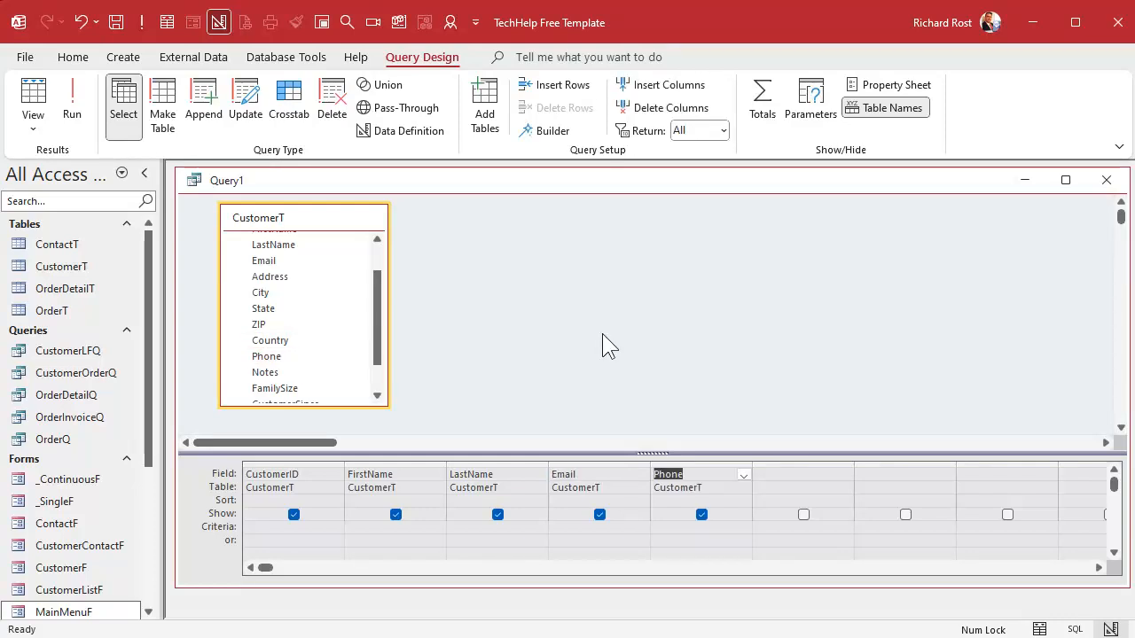
{"action": "left_click", "coordinate": [117, 21]}
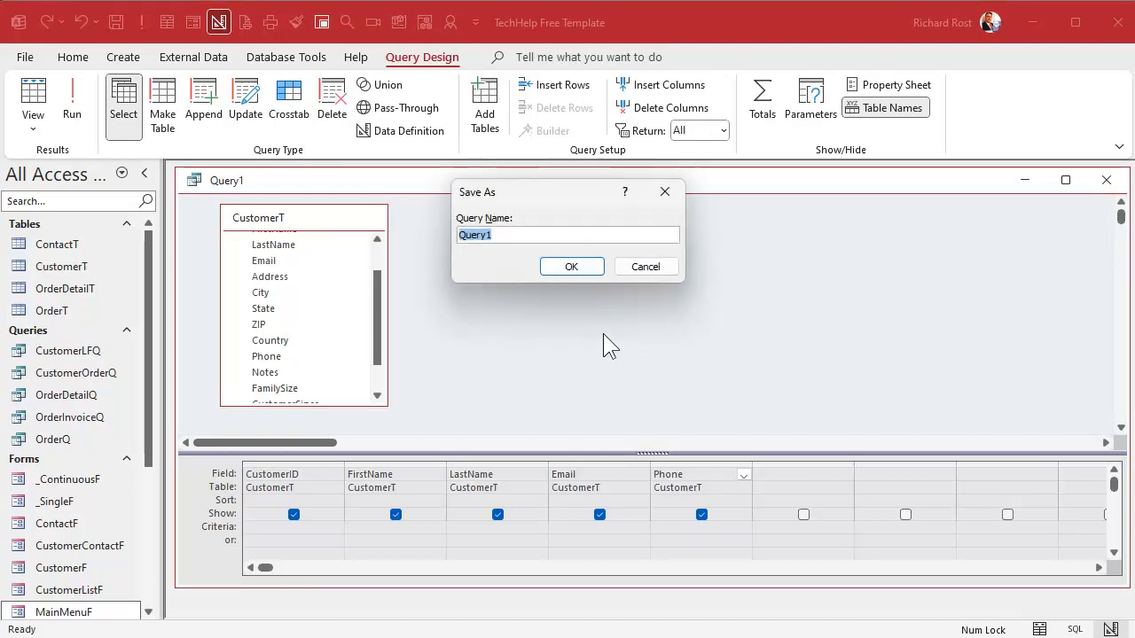
Save the query as CustomerSearchQ, view its 33 customers and return to design.
{"action": "type", "text": "CustomerSeal"}
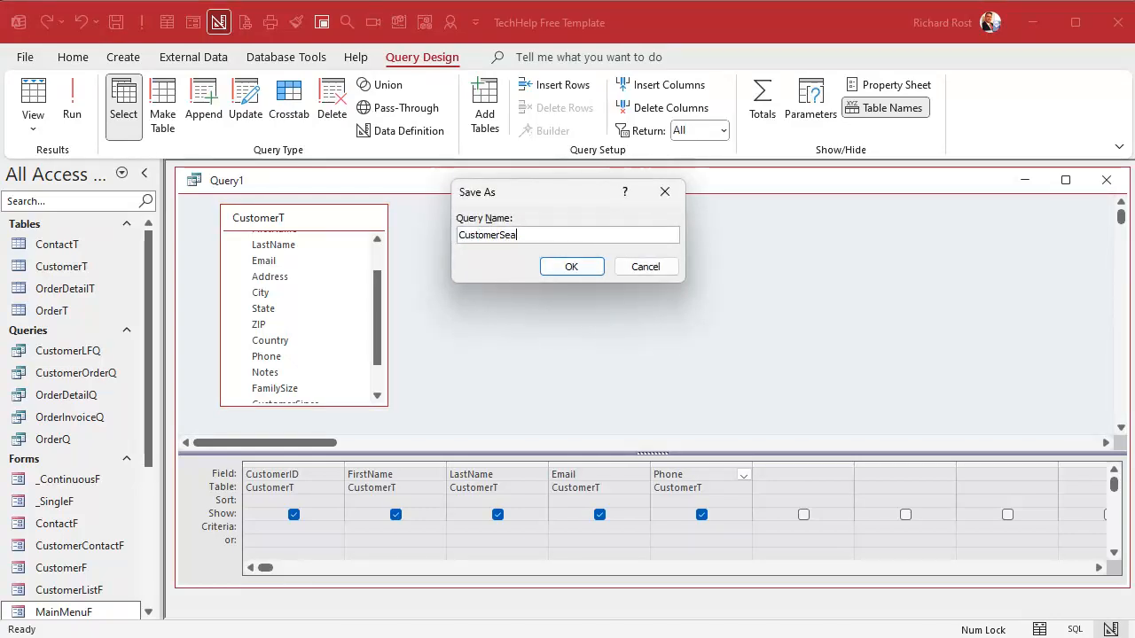
{"action": "type", "text": "rchQ"}
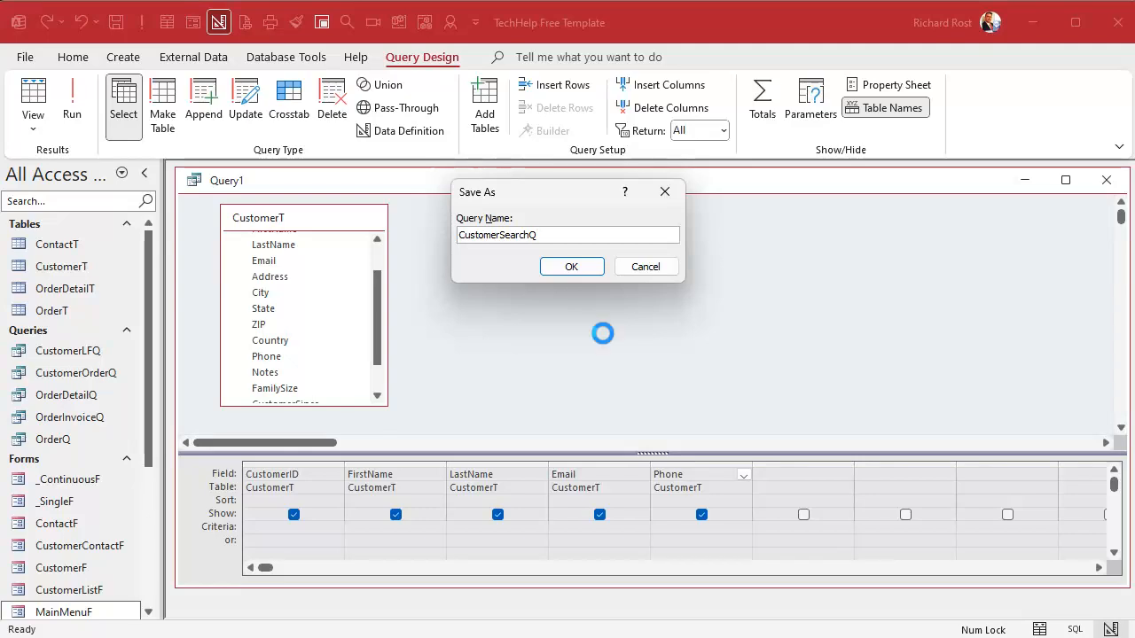
{"action": "left_click", "coordinate": [571, 266]}
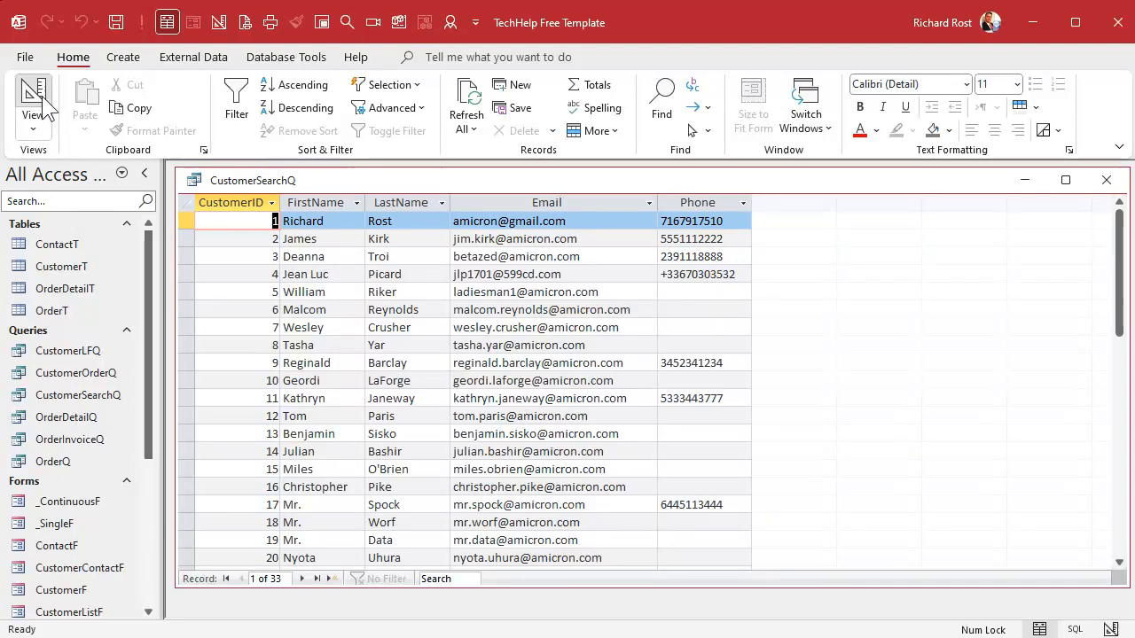
{"action": "left_click", "coordinate": [32, 92]}
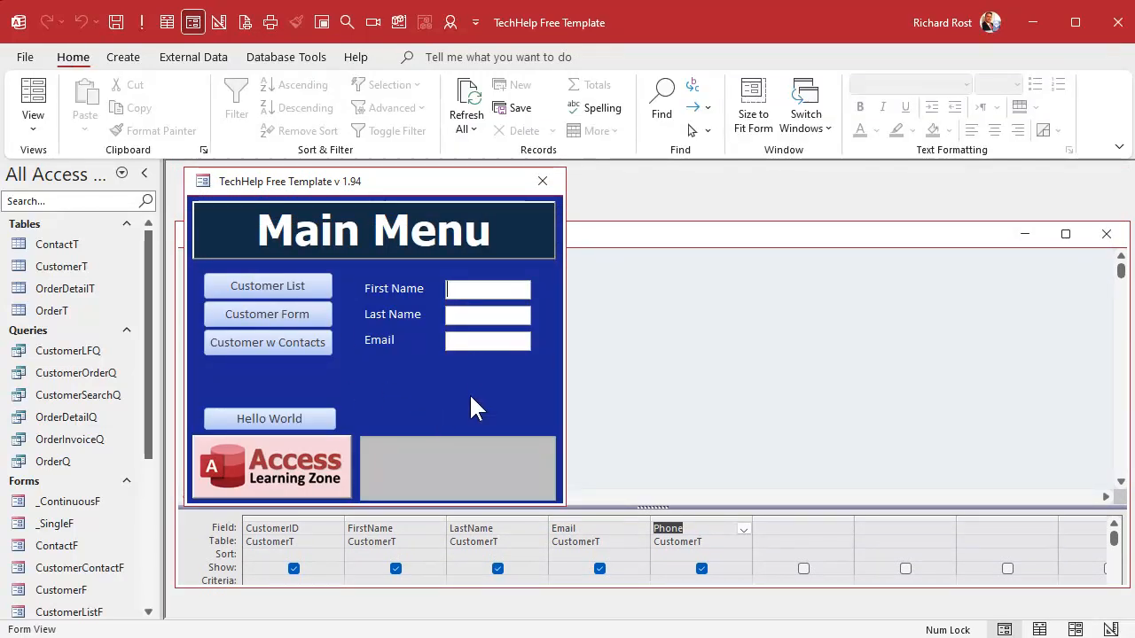
With Richard in First Name, set the FirstName criteria to =[Forms]![MainMenuF]![FirstNameSearch].
{"action": "type", "text": "Richard"}
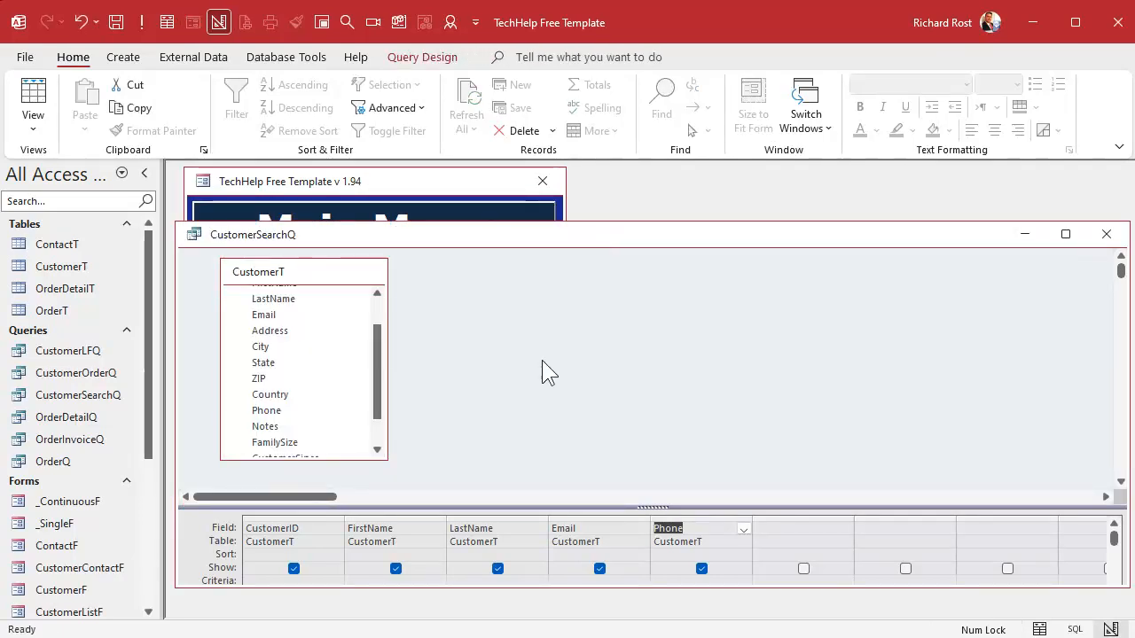
{"action": "mouse_move", "coordinate": [373, 482]}
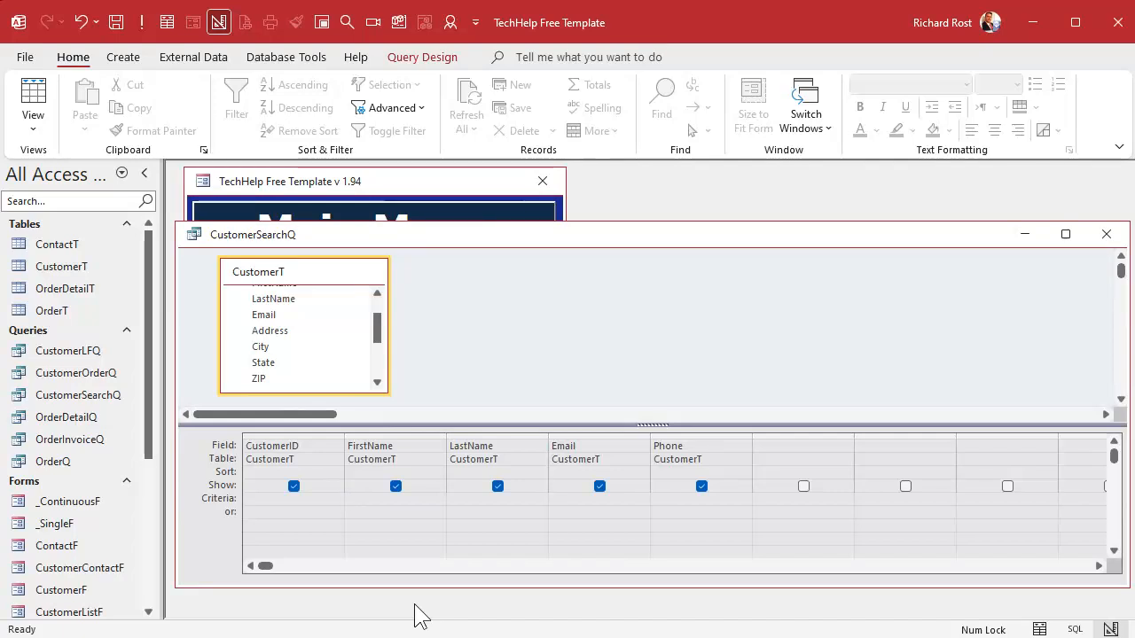
{"action": "type", "text": "=For"}
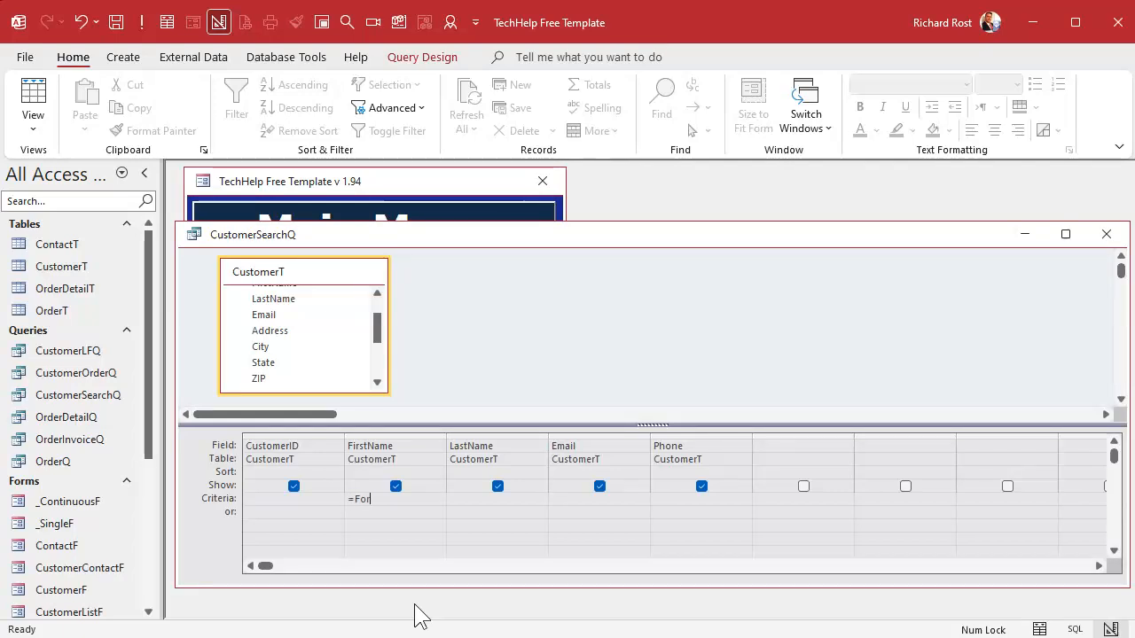
{"action": "type", "text": "Forms!"}
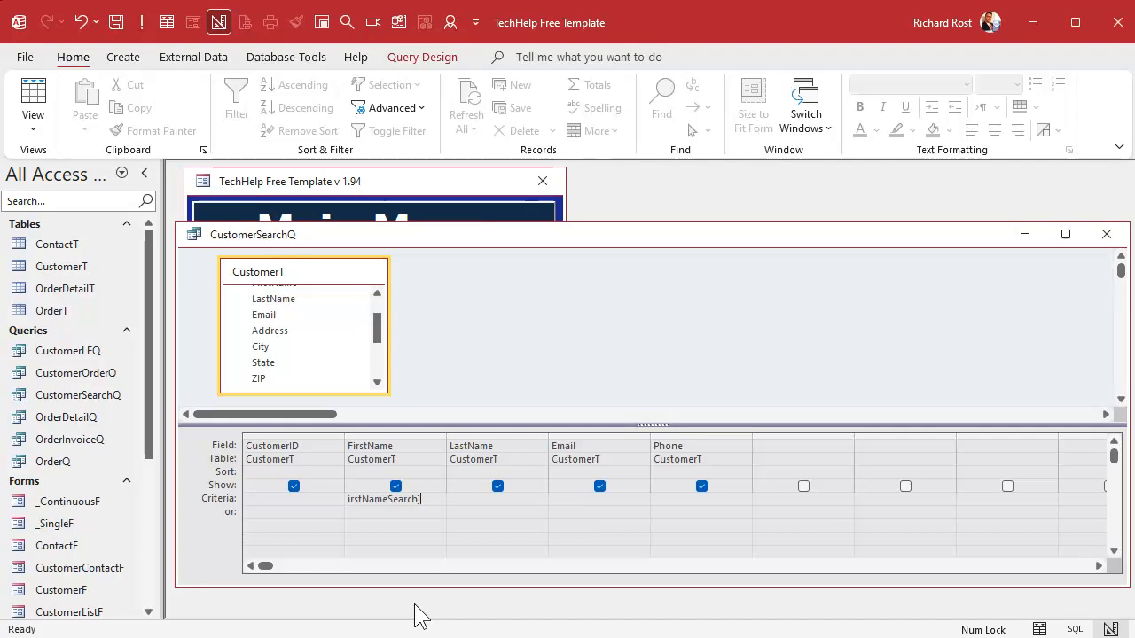
{"action": "type", "text": "=[Forms]![MainMenu]"}
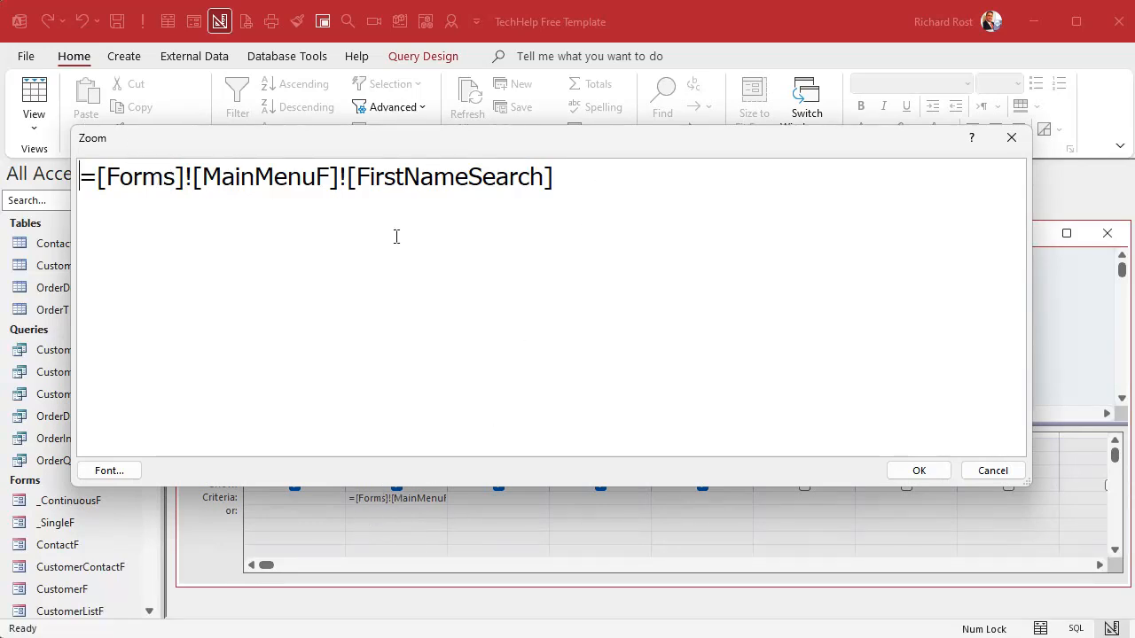
{"action": "mouse_move", "coordinate": [606, 217]}
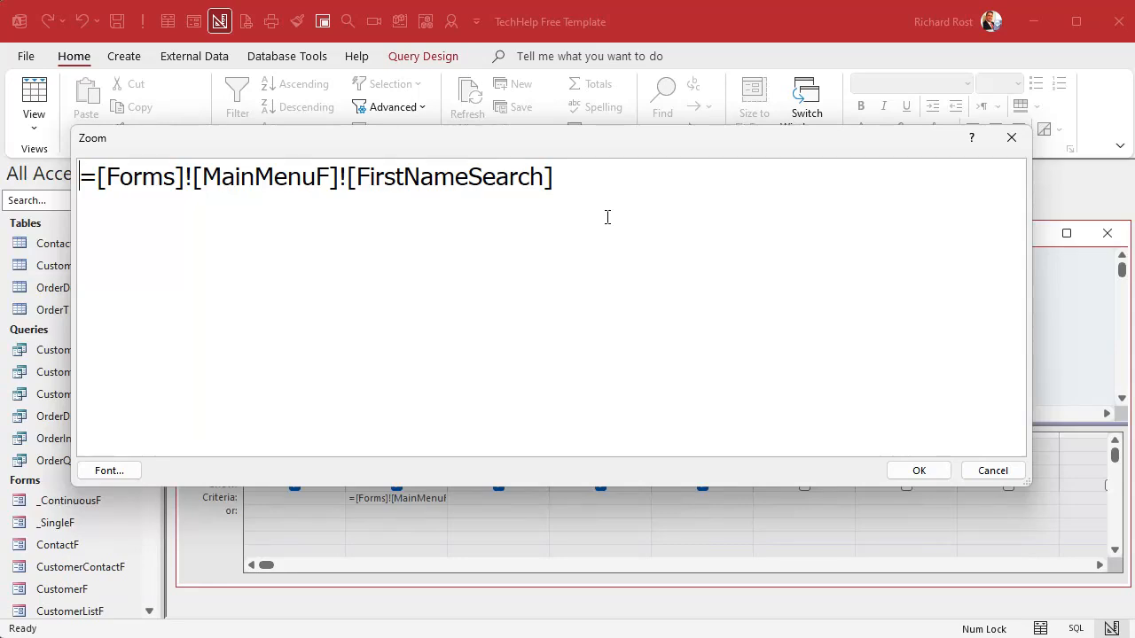
{"action": "mouse_move", "coordinate": [606, 234]}
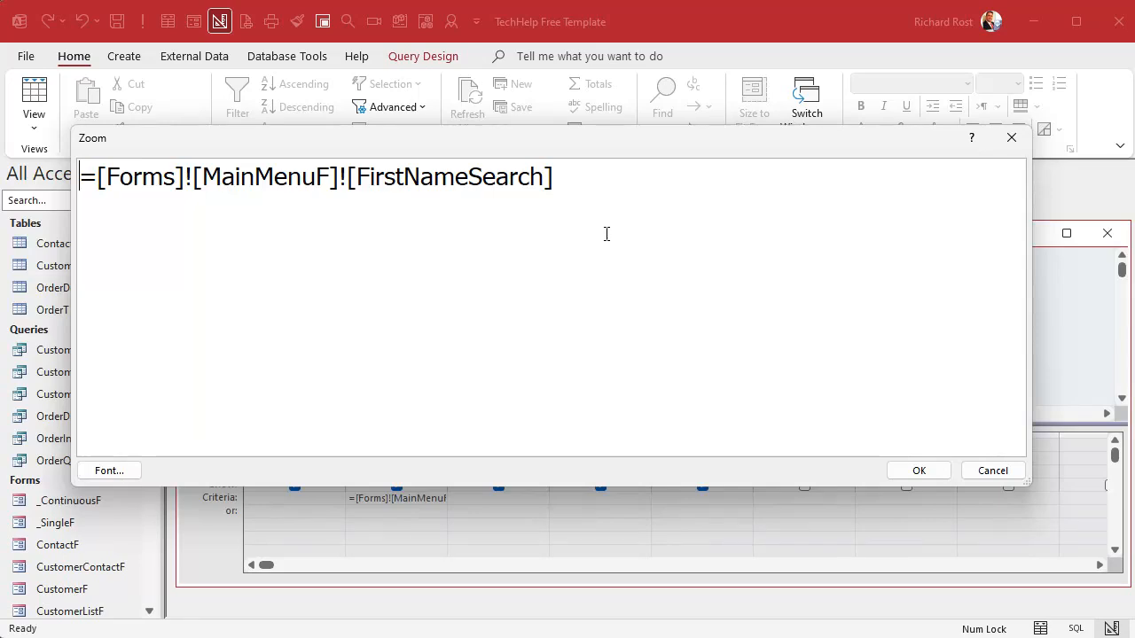
{"action": "mouse_move", "coordinate": [582, 247]}
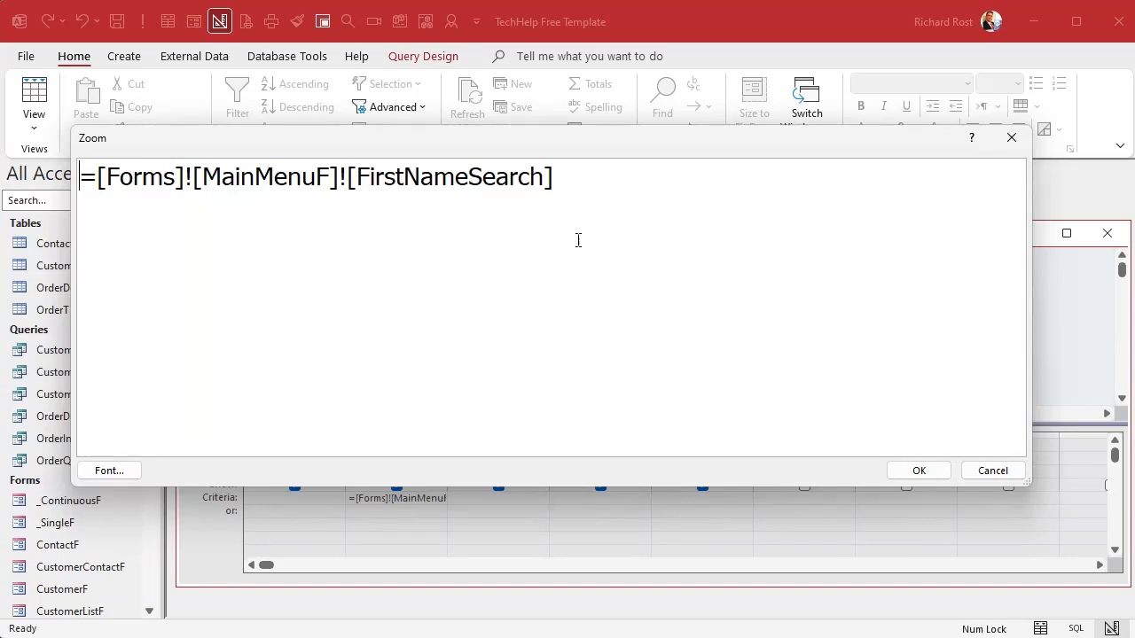
{"action": "mouse_move", "coordinate": [499, 525]}
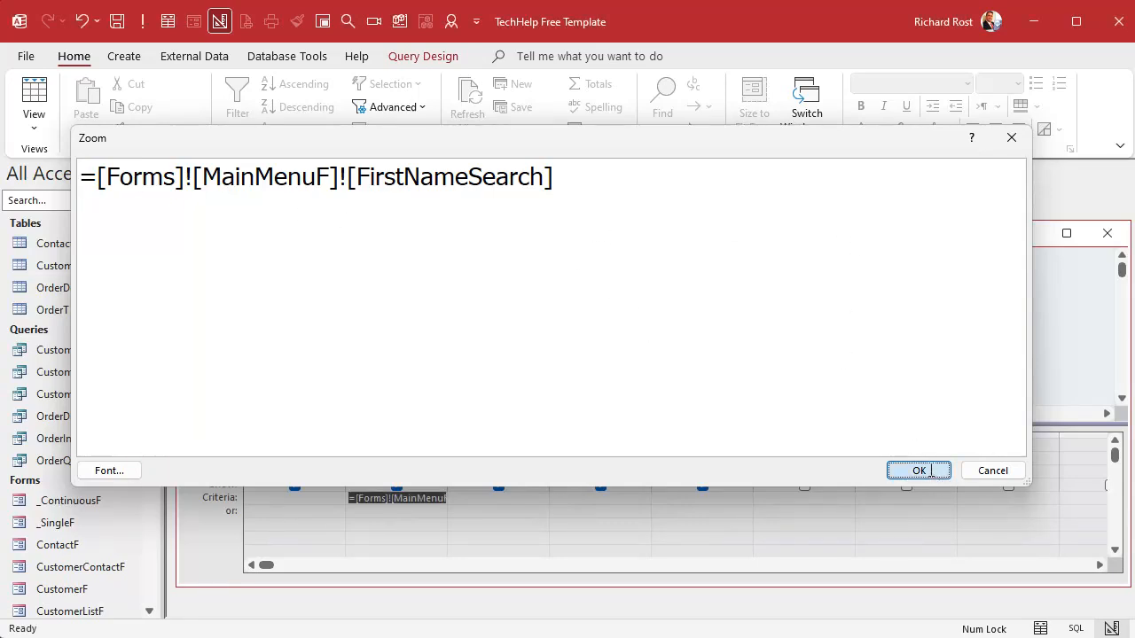
{"action": "left_click", "coordinate": [919, 470]}
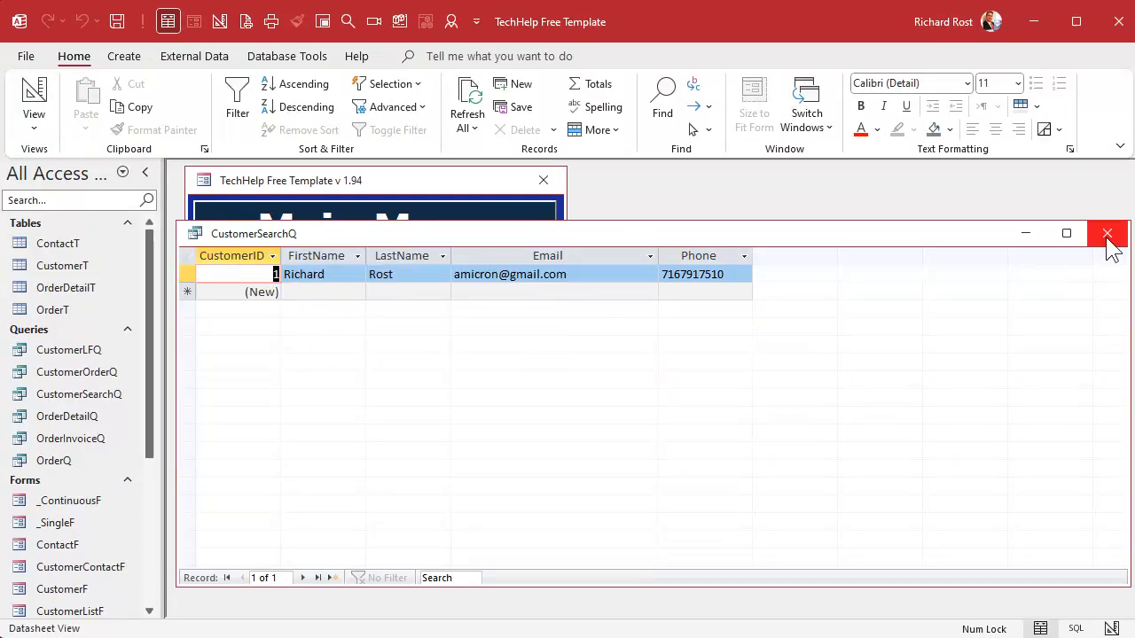
Run the search returning only Richard Rost, then rerun CustomerSearchQ with just R and get no records.
{"action": "left_click", "coordinate": [1106, 232]}
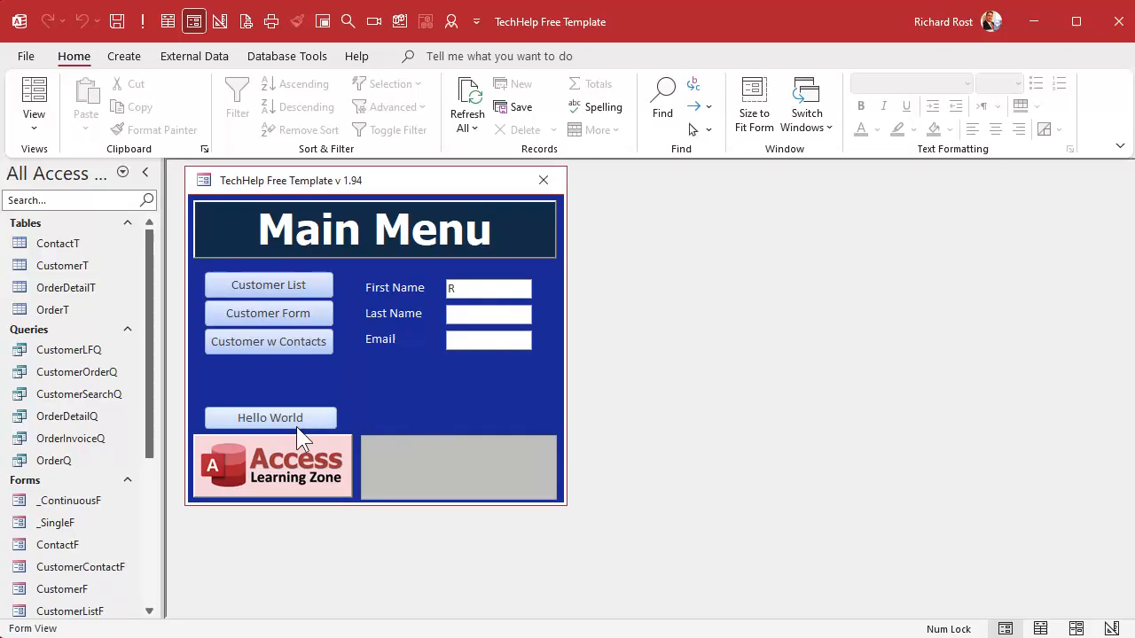
{"action": "left_click", "coordinate": [270, 418]}
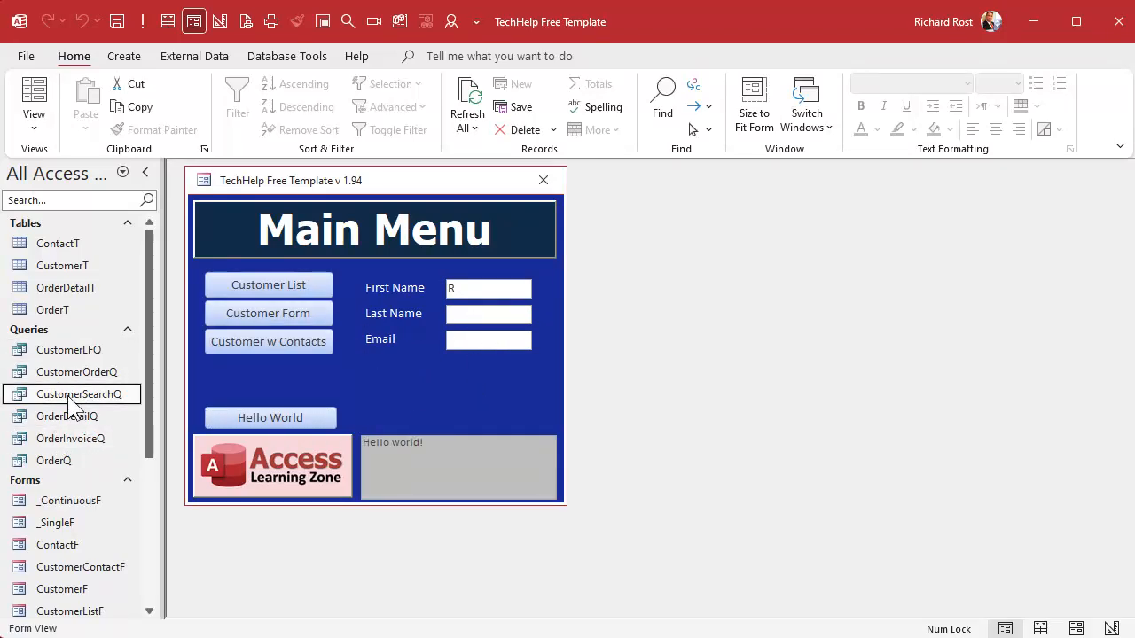
{"action": "double_click", "coordinate": [78, 393]}
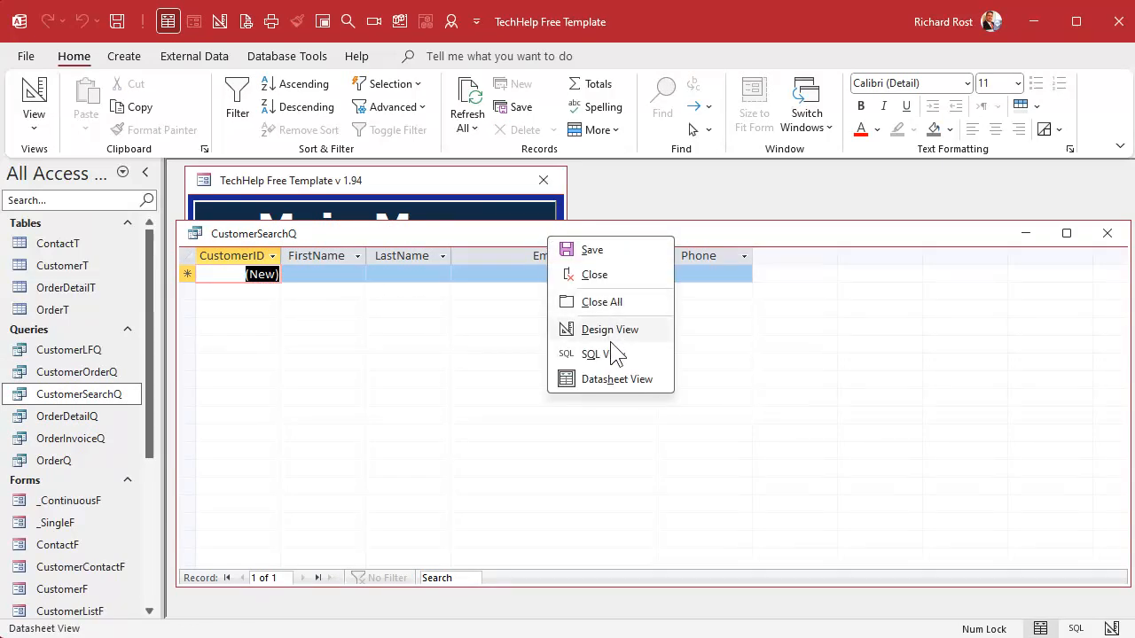
Change the FirstName criteria to Like [Forms]![MainMenuF]![FirstNameSearch] & "*" for starts-with matching.
{"action": "left_click", "coordinate": [610, 328]}
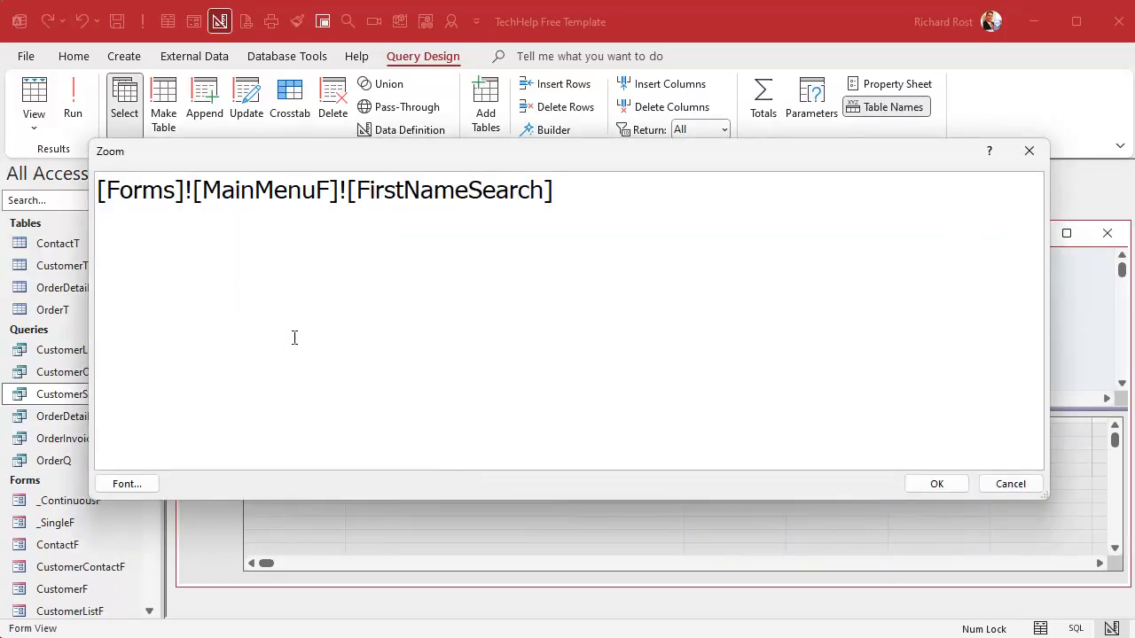
{"action": "type", "text": "LIKE"}
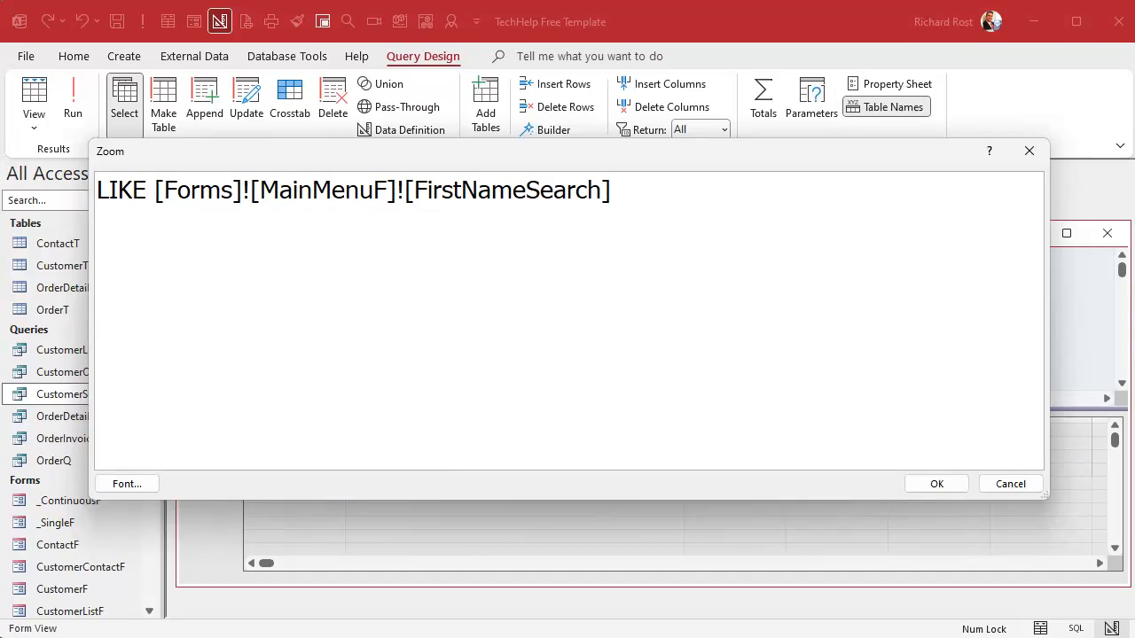
{"action": "type", "text": "& \"*\""}
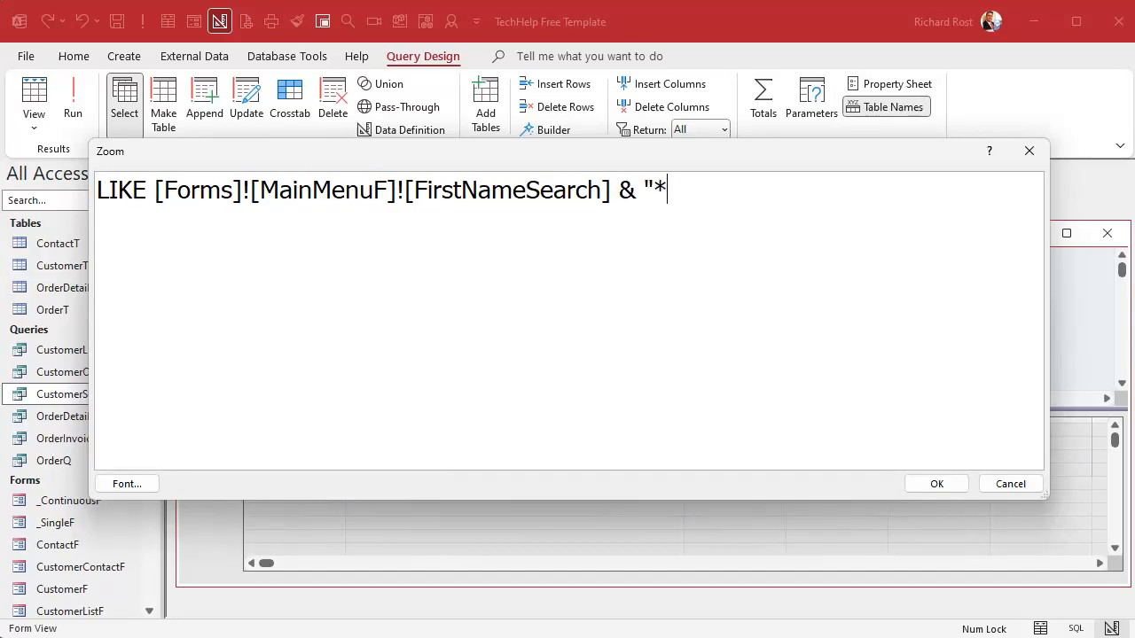
{"action": "type", "text": "\""}
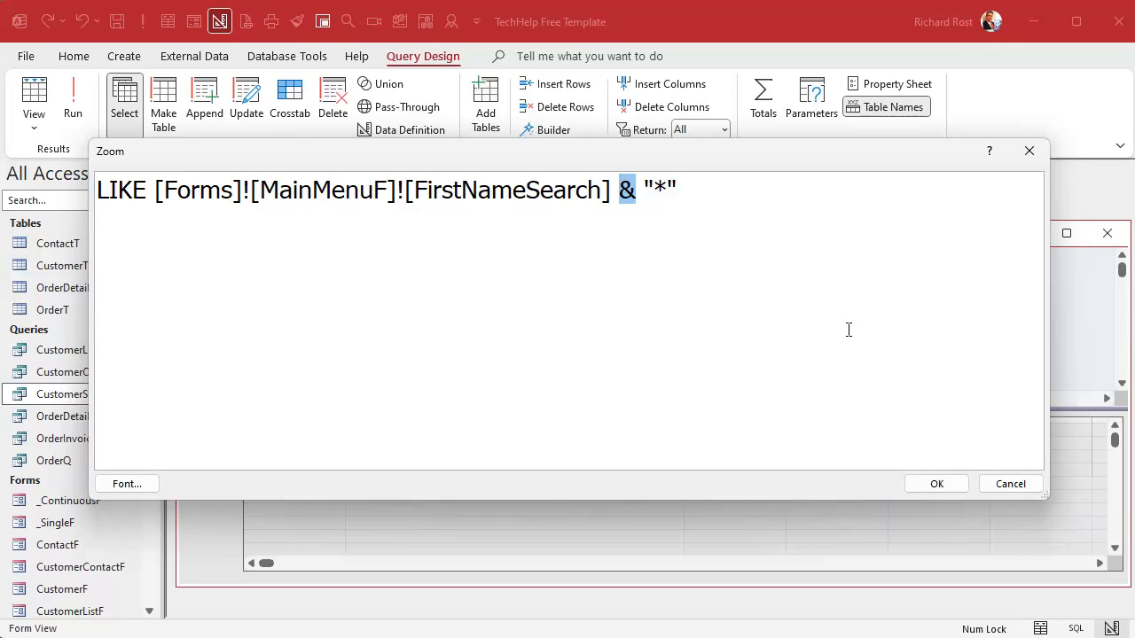
{"action": "mouse_move", "coordinate": [947, 465]}
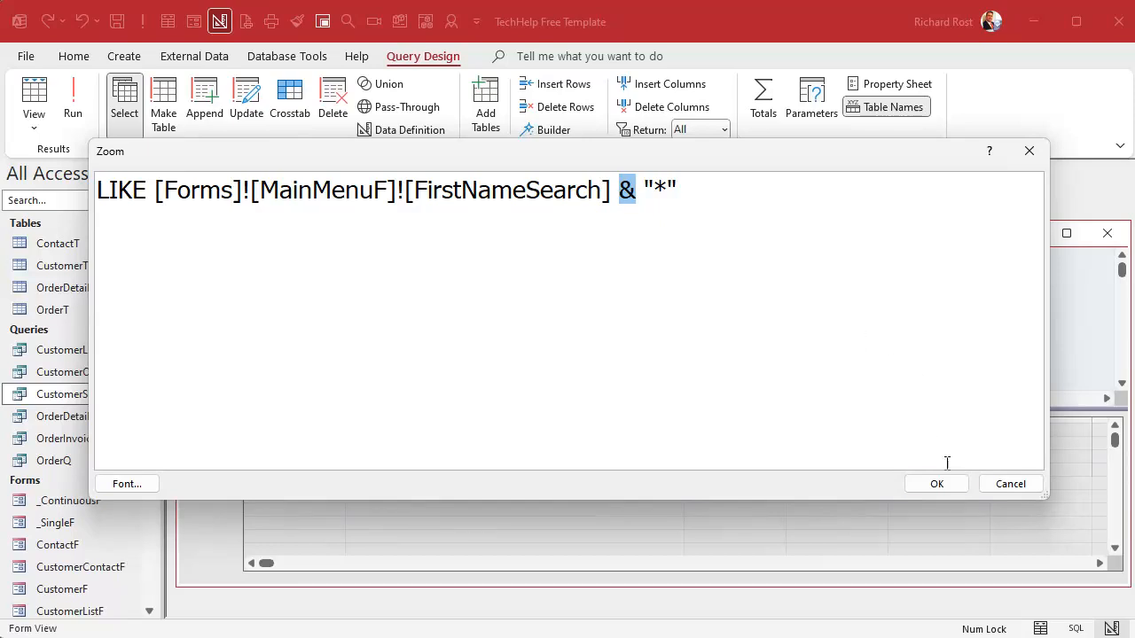
{"action": "left_click", "coordinate": [936, 483]}
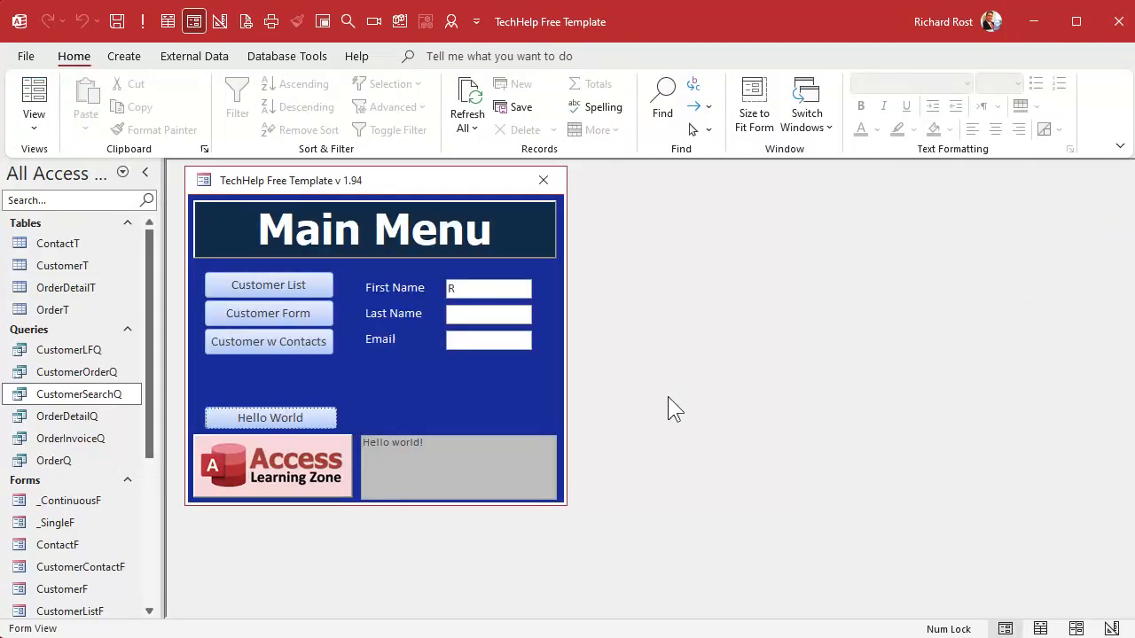
Run CustomerSearchQ for R (Richard, Reginald, Regina), then enter J and rerun it for five customers.
{"action": "double_click", "coordinate": [78, 394]}
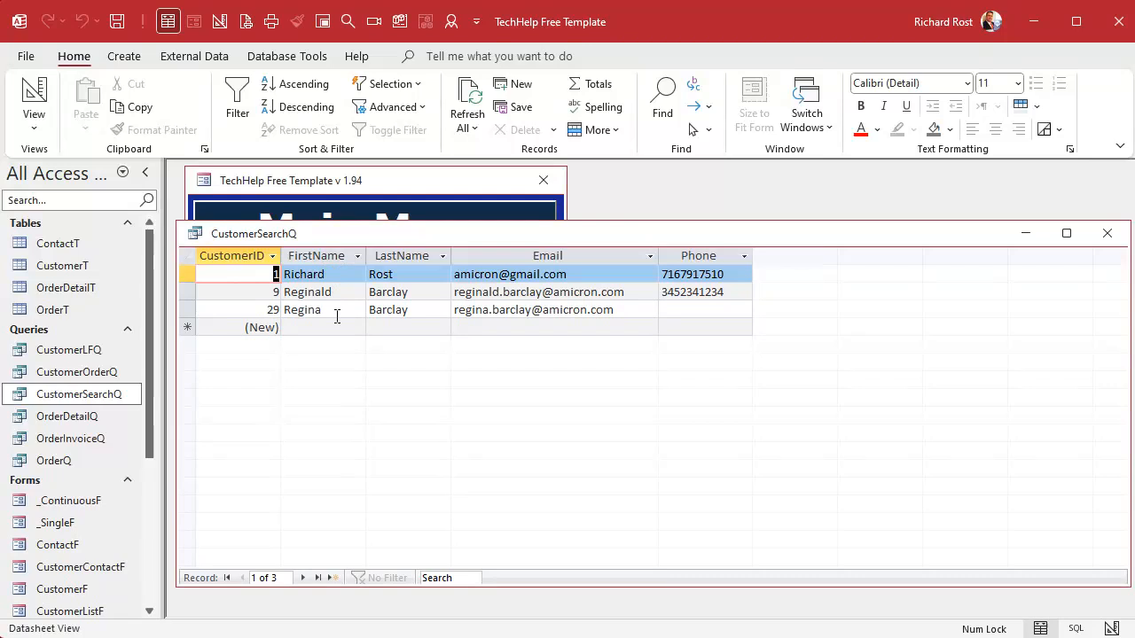
{"action": "mouse_move", "coordinate": [344, 363]}
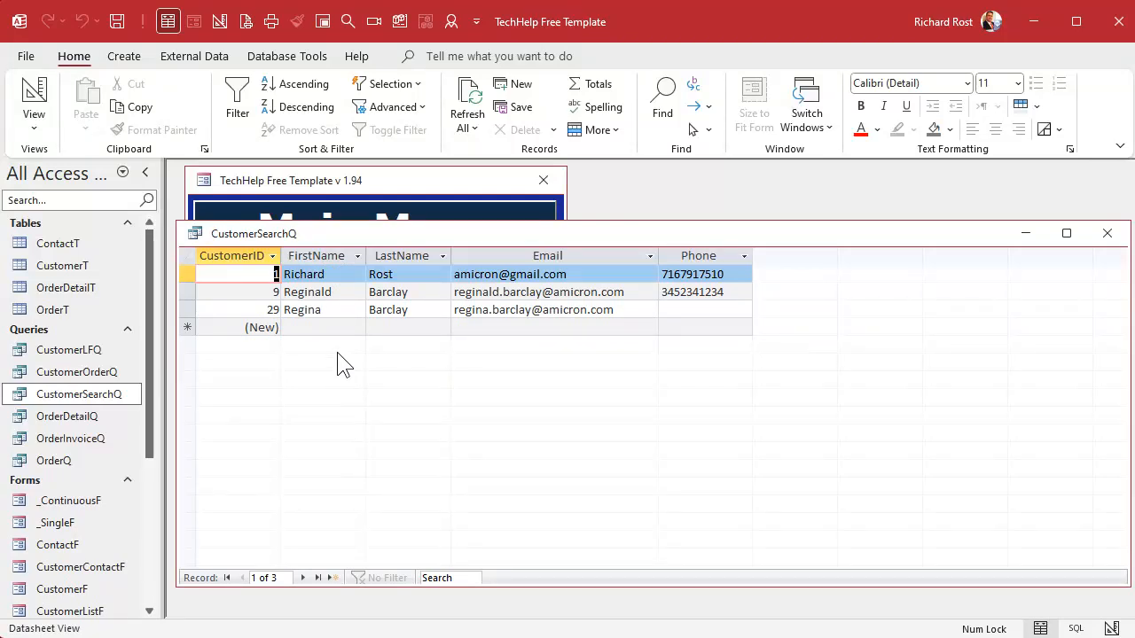
{"action": "right_click", "coordinate": [254, 234]}
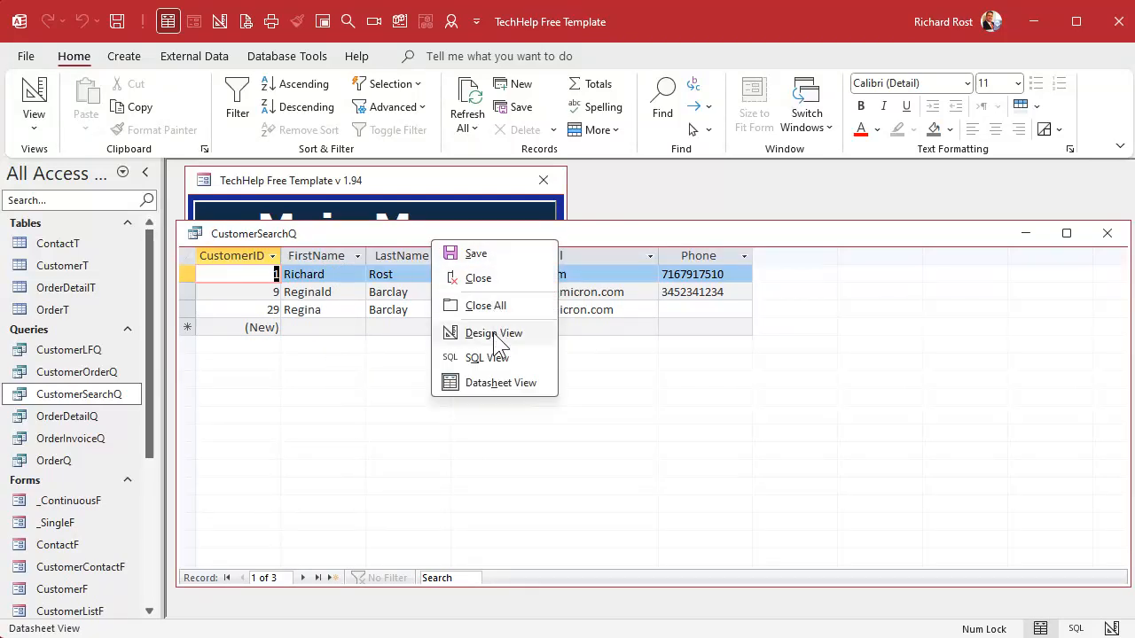
{"action": "left_click", "coordinate": [477, 276]}
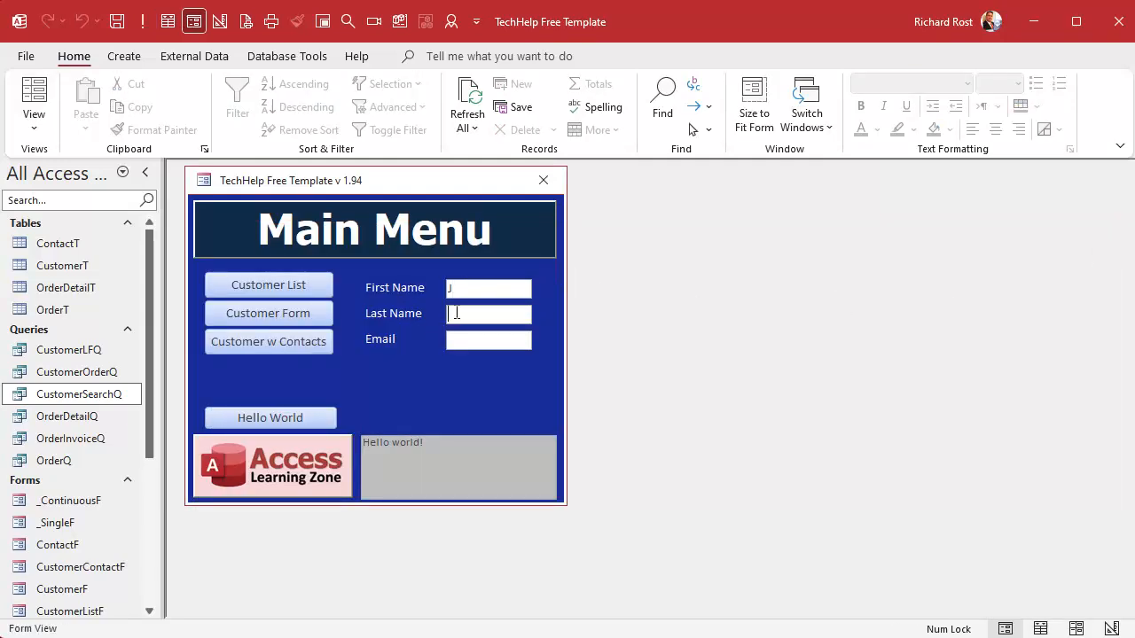
{"action": "double_click", "coordinate": [78, 394]}
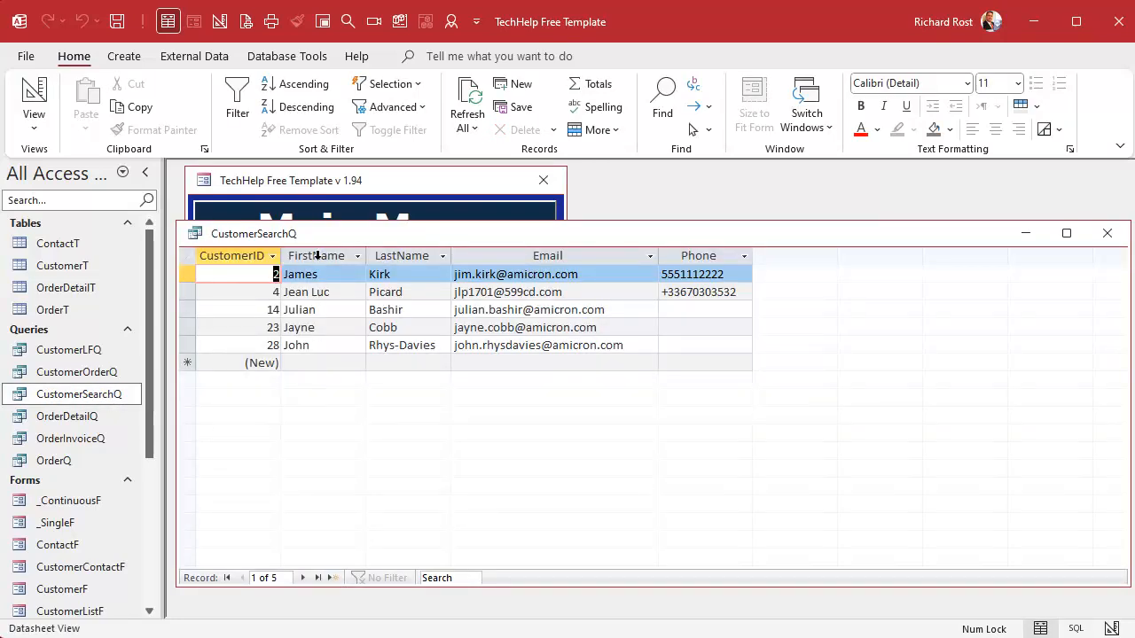
{"action": "mouse_move", "coordinate": [330, 406]}
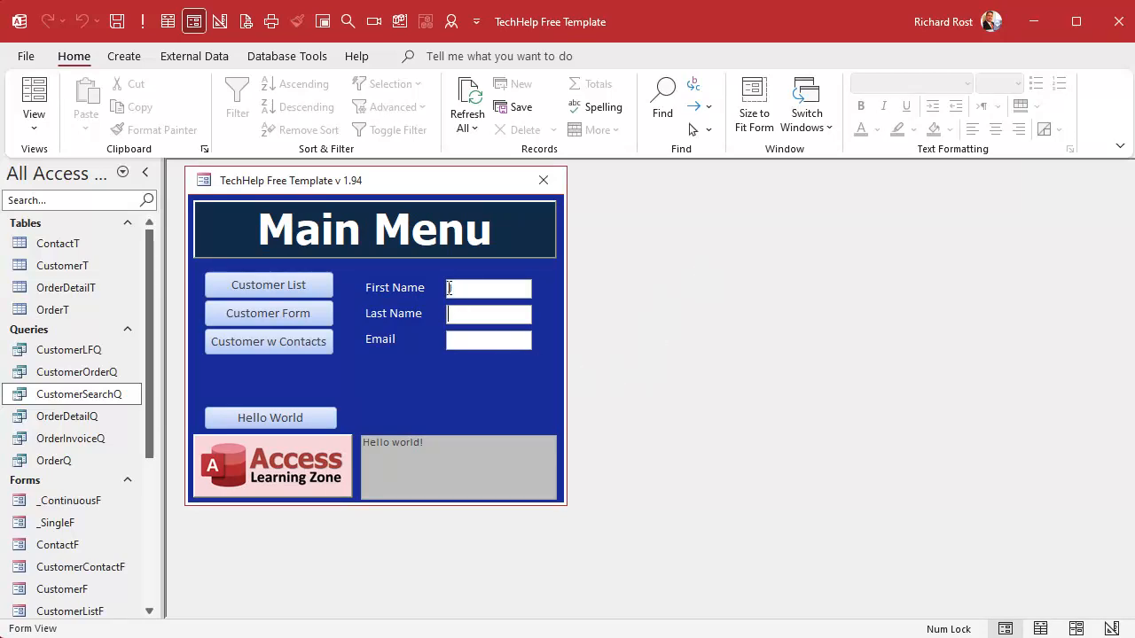
{"action": "type", "text": "J"}
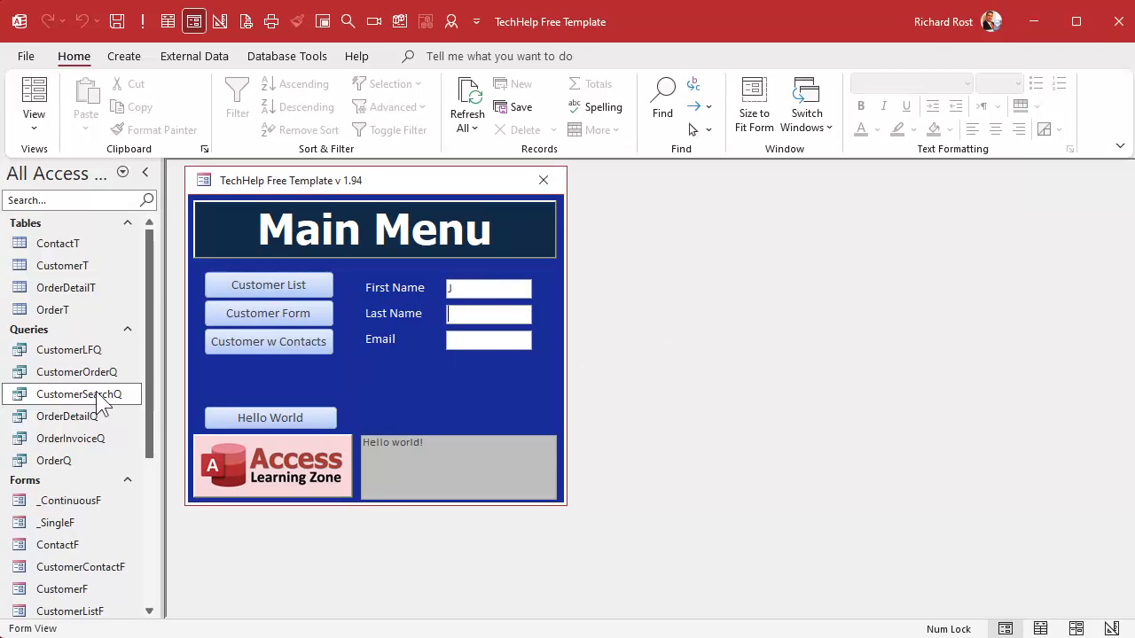
Prefix the FirstName criteria with "*" & so the typed text matches anywhere in the name, then run and close.
{"action": "double_click", "coordinate": [78, 394]}
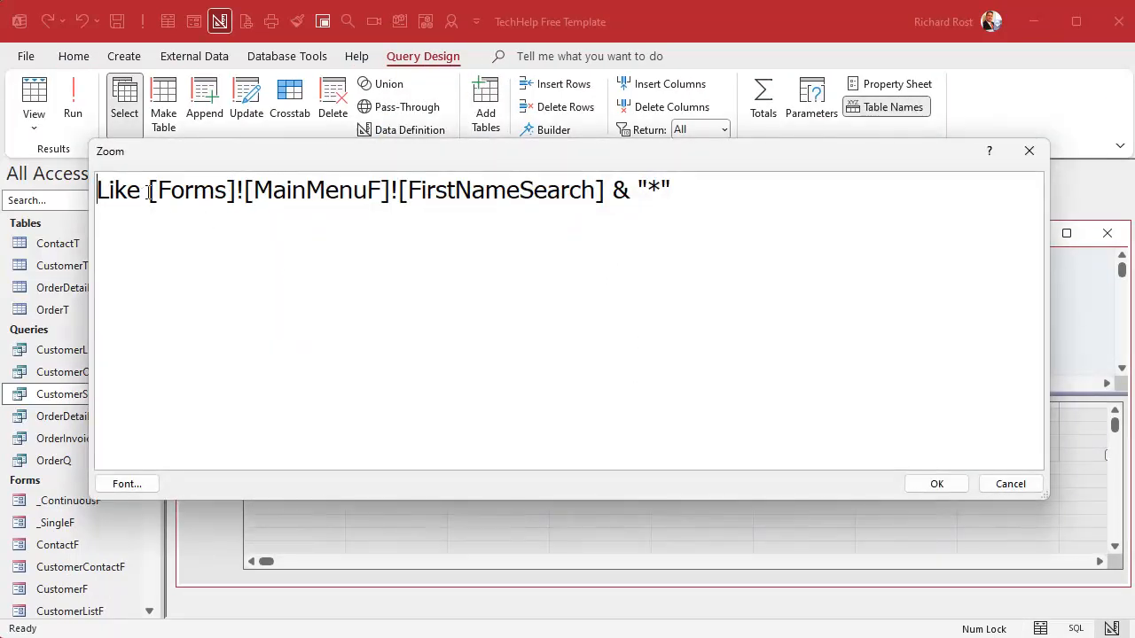
{"action": "type", "text": "\"*\" &"}
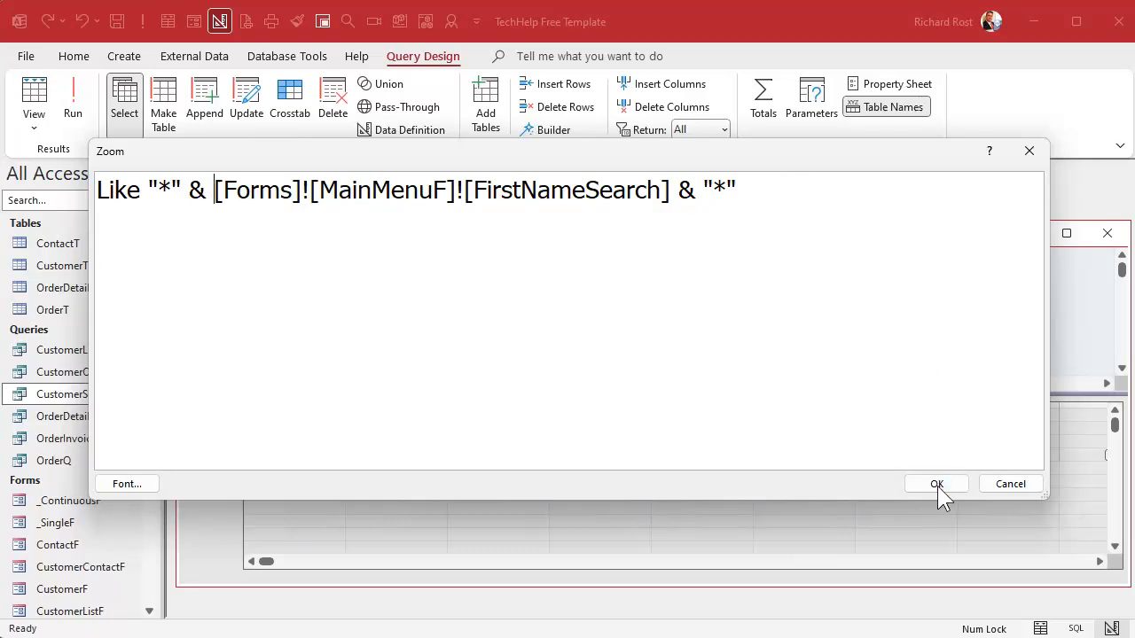
{"action": "left_click", "coordinate": [936, 484]}
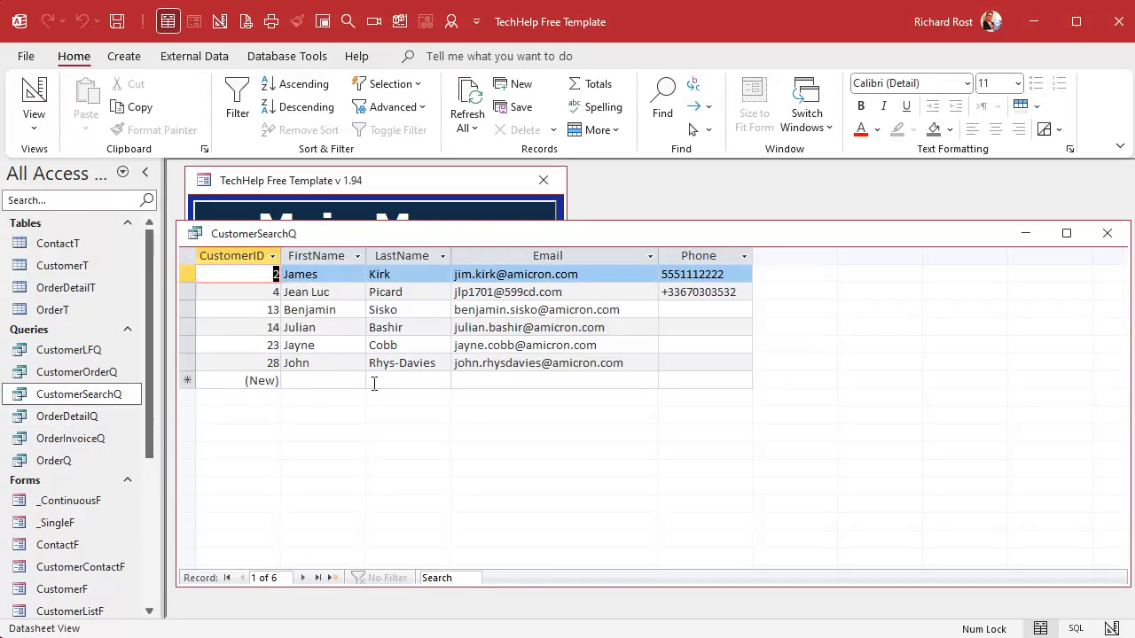
{"action": "left_click", "coordinate": [316, 255]}
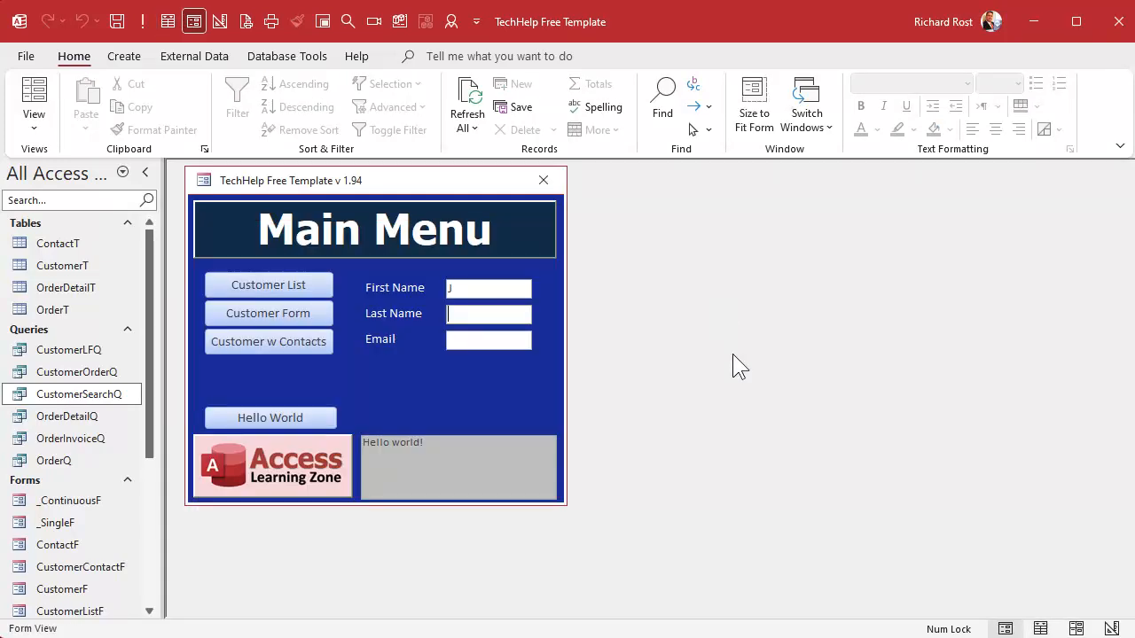
{"action": "mouse_move", "coordinate": [73, 404]}
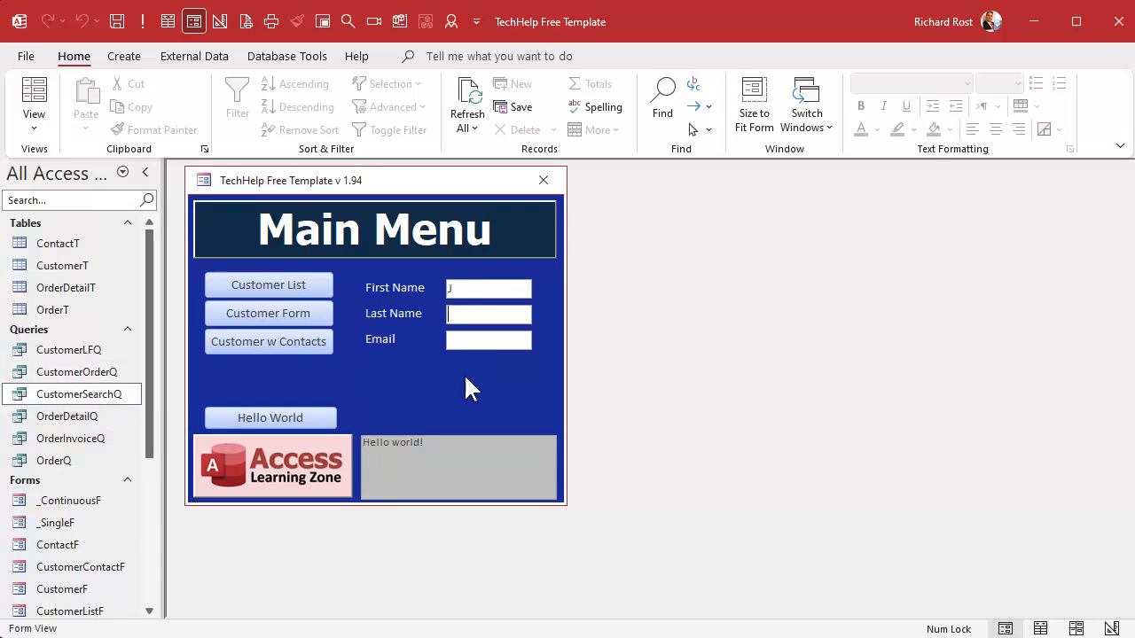
Start the Button wizard on Main Menu and choose Miscellaneous > Run Query with CustomerSearchQ.
{"action": "left_click", "coordinate": [269, 418]}
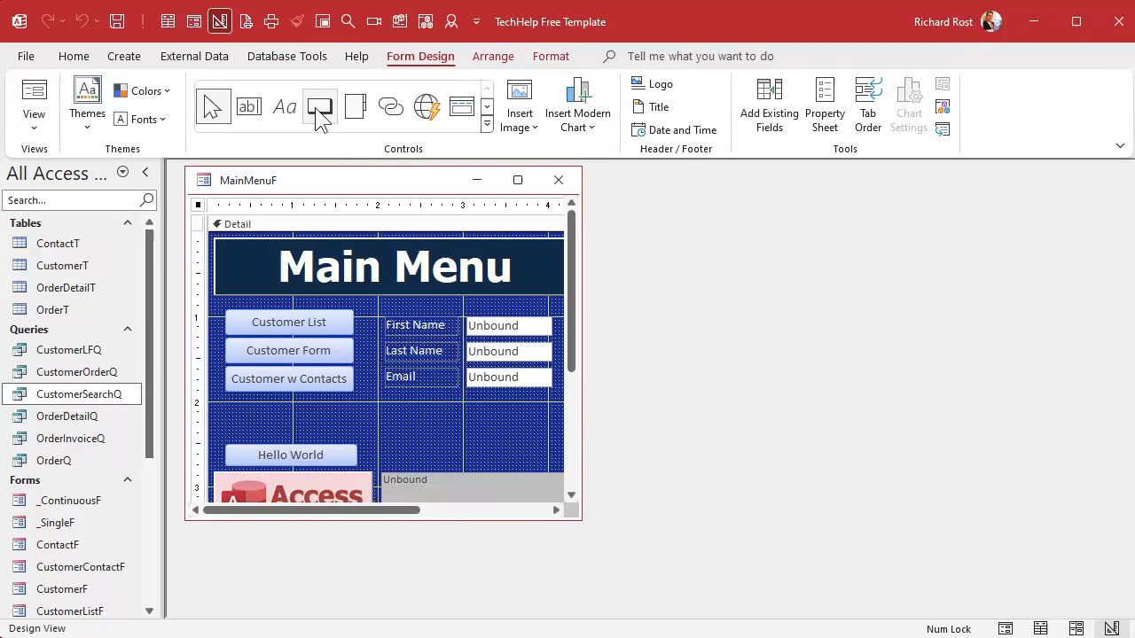
{"action": "mouse_move", "coordinate": [320, 121]}
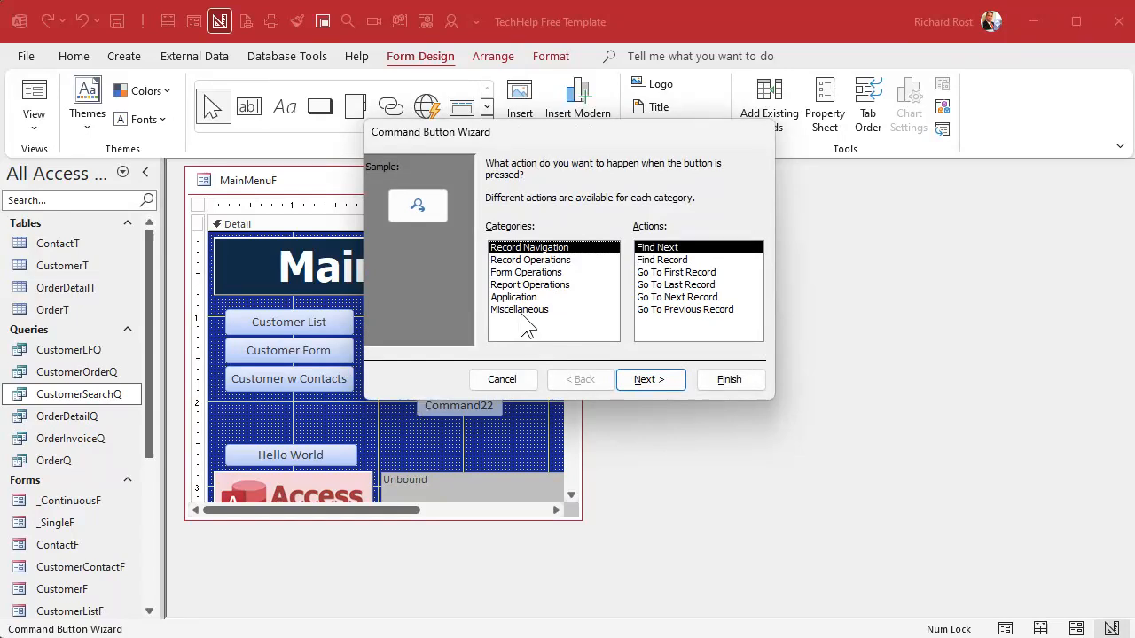
{"action": "left_click", "coordinate": [517, 309]}
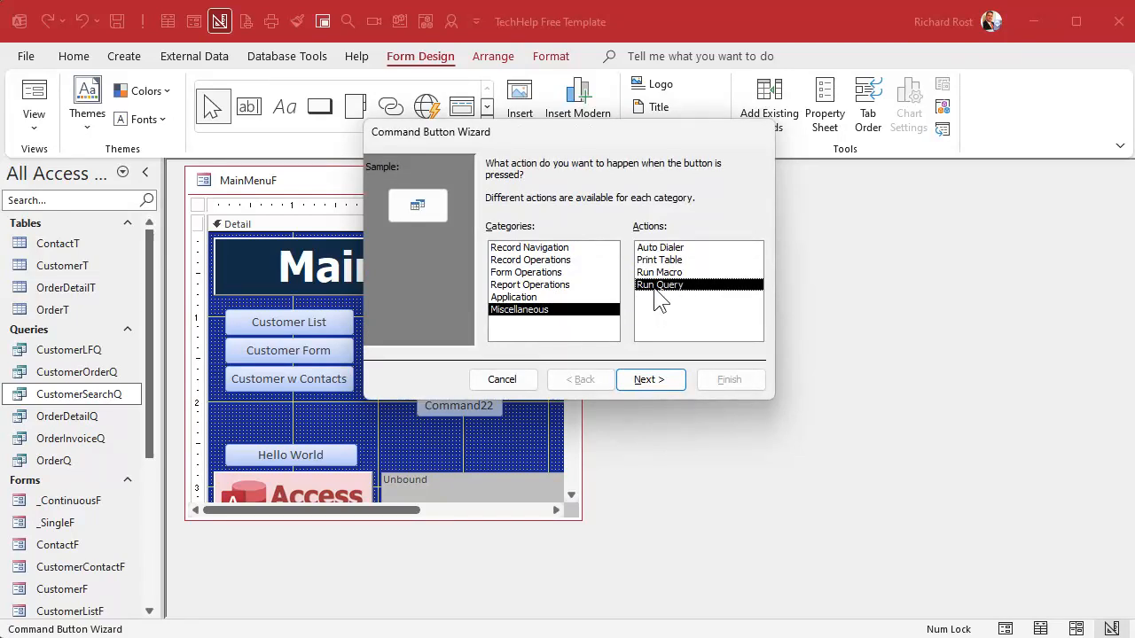
{"action": "left_click", "coordinate": [651, 380]}
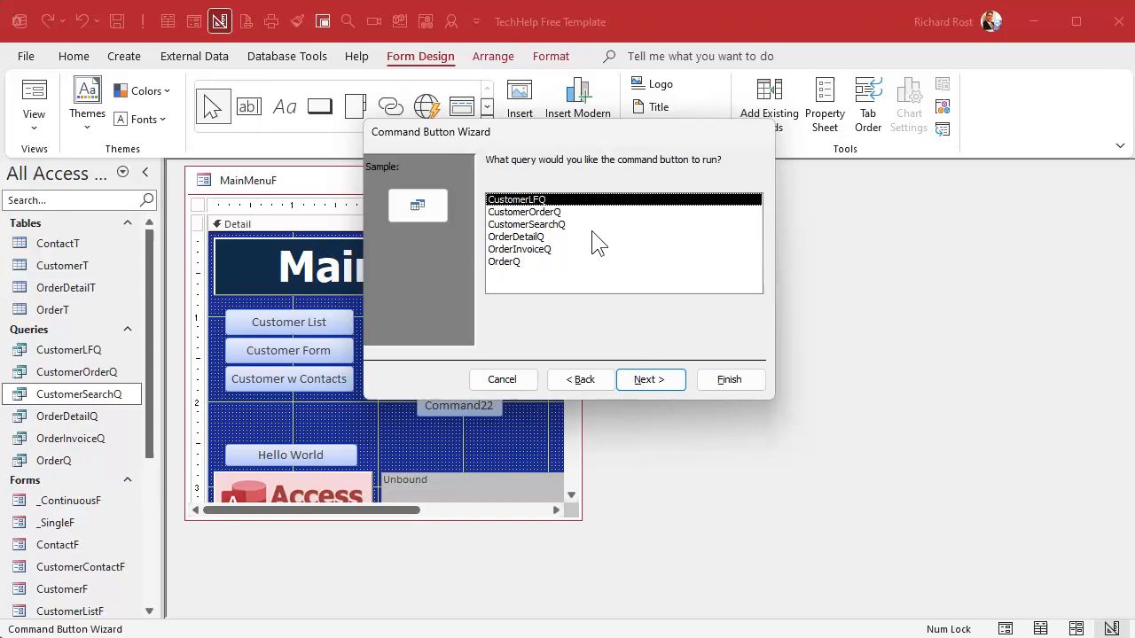
{"action": "left_click", "coordinate": [648, 379]}
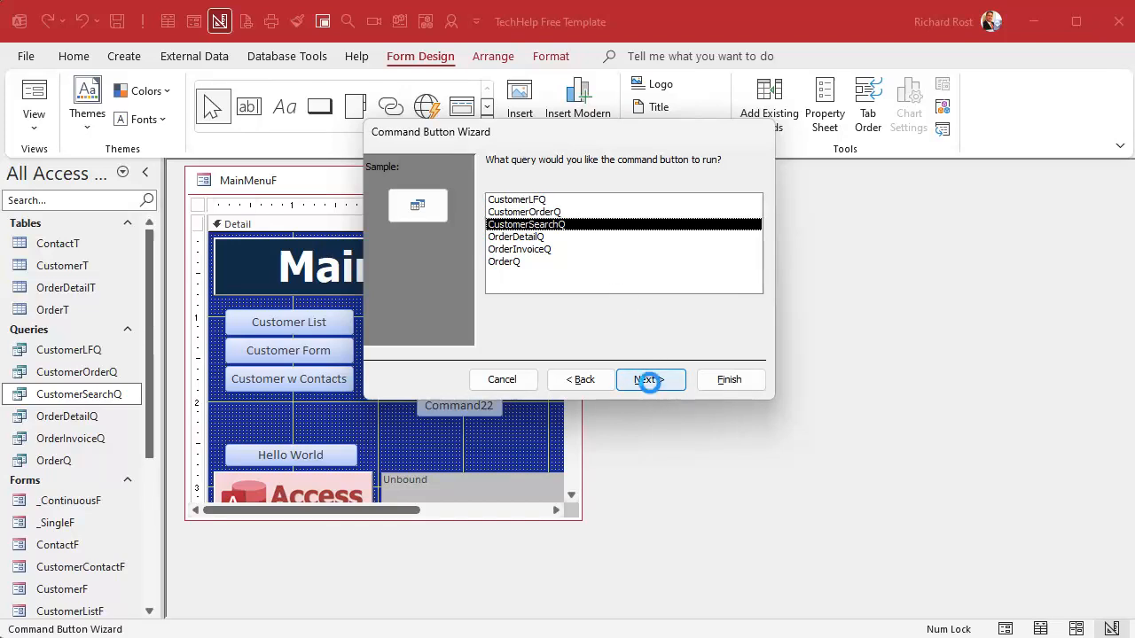
Caption the button Search, name it SearchBtn, and finish the wizard.
{"action": "left_click", "coordinate": [649, 380]}
{"action": "type", "text": "Sear"}
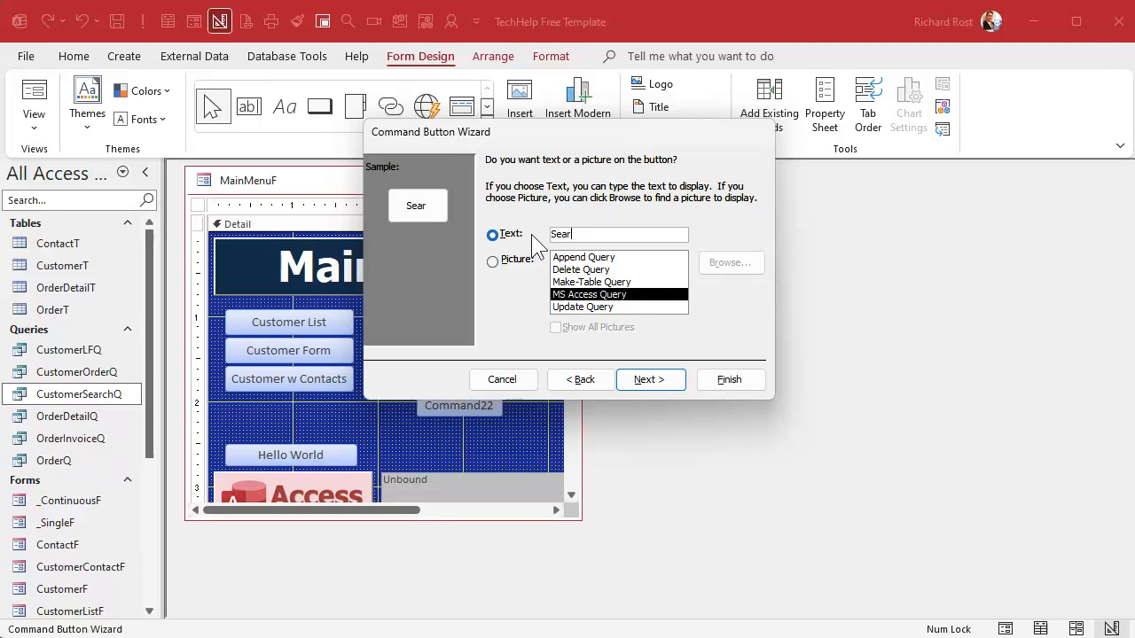
{"action": "left_click", "coordinate": [648, 379]}
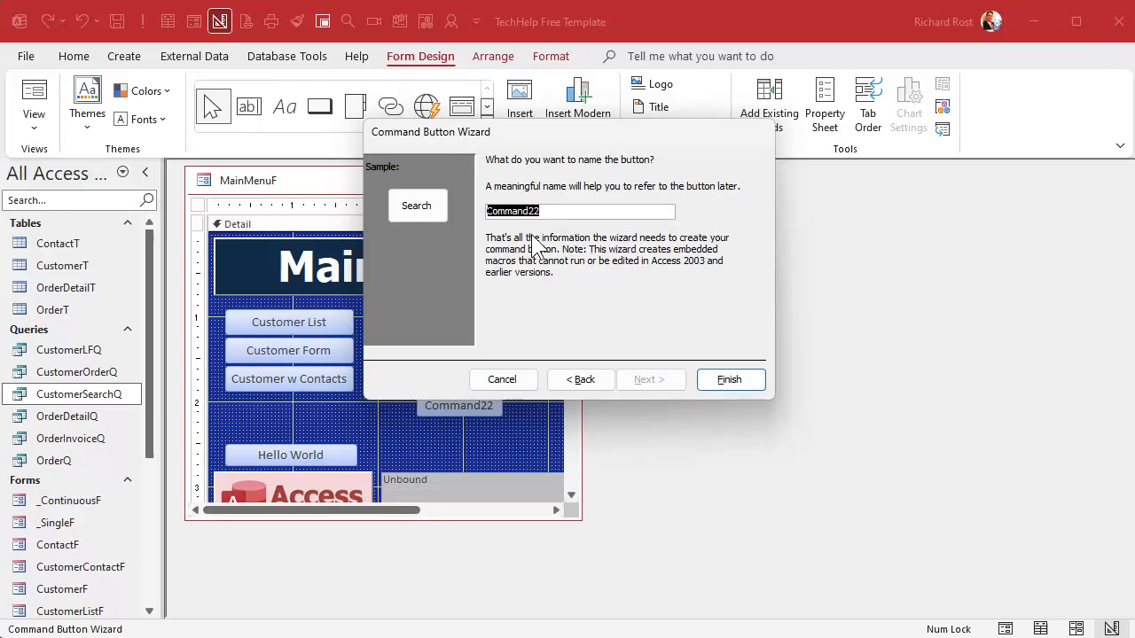
{"action": "type", "text": "SearchBtn"}
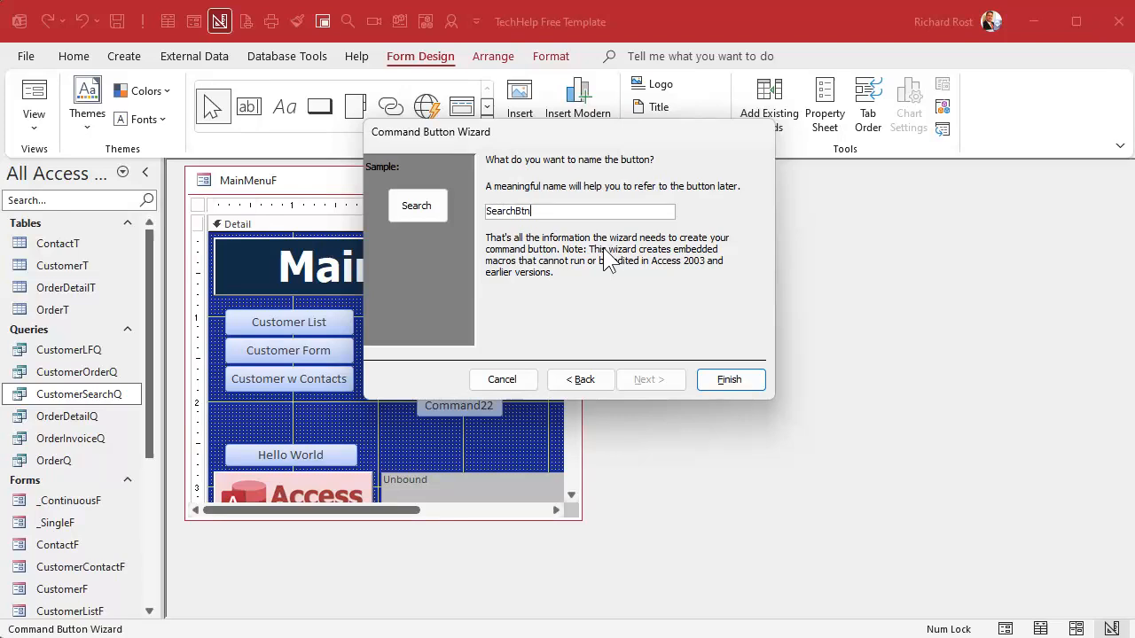
{"action": "left_click", "coordinate": [731, 380]}
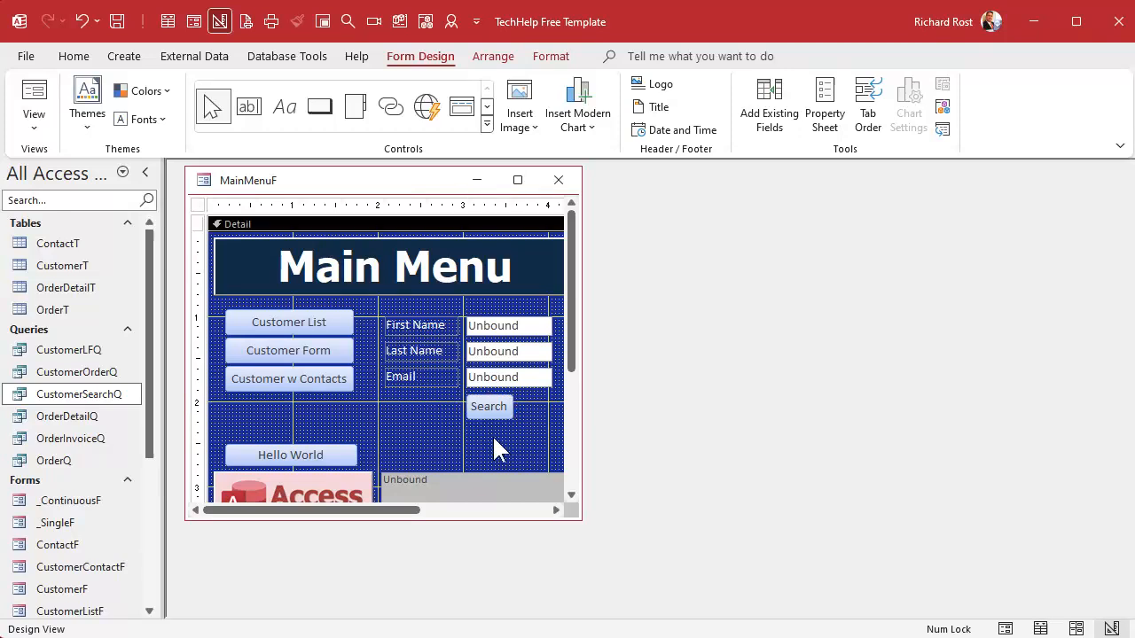
In Form View enter a first name and use the Search button to list the two matching customers.
{"action": "left_click", "coordinate": [321, 21]}
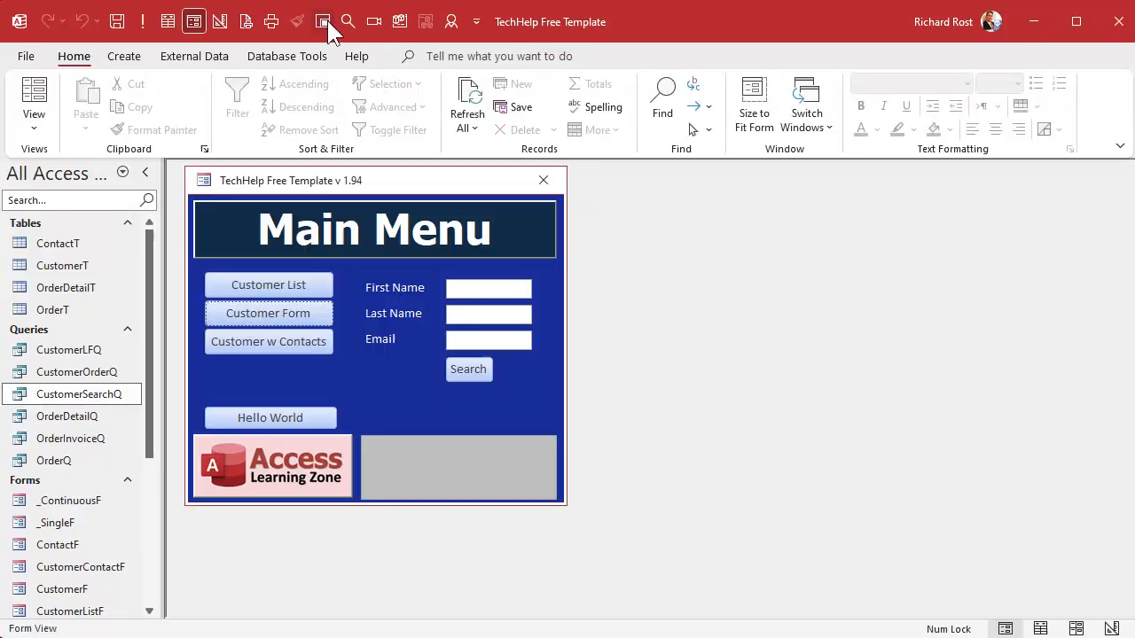
{"action": "left_click", "coordinate": [488, 287]}
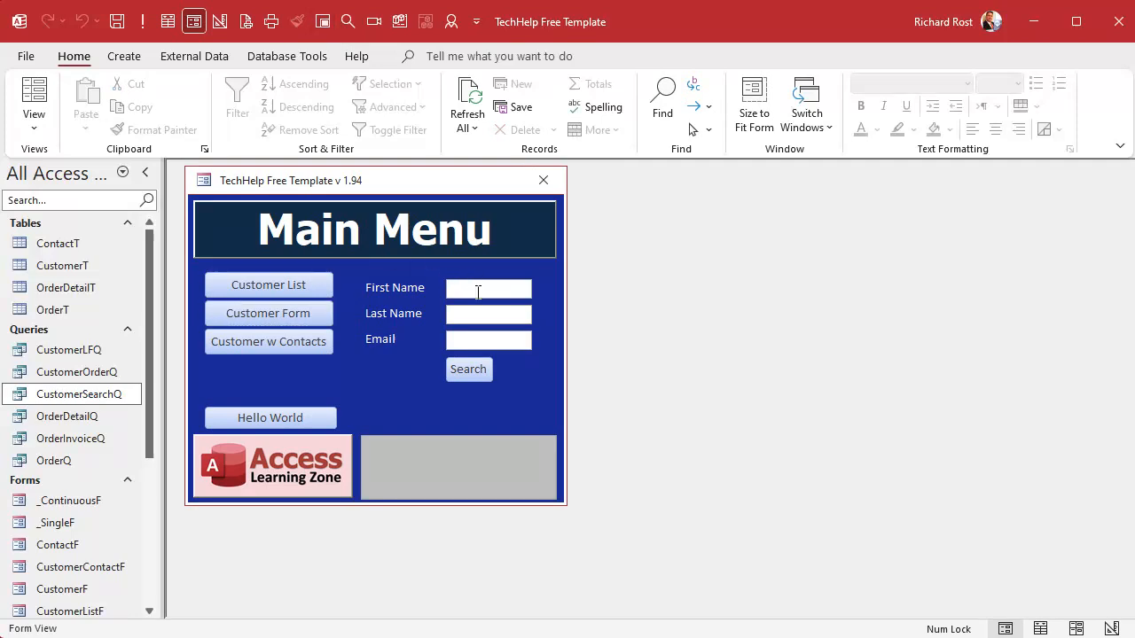
{"action": "left_click", "coordinate": [468, 369]}
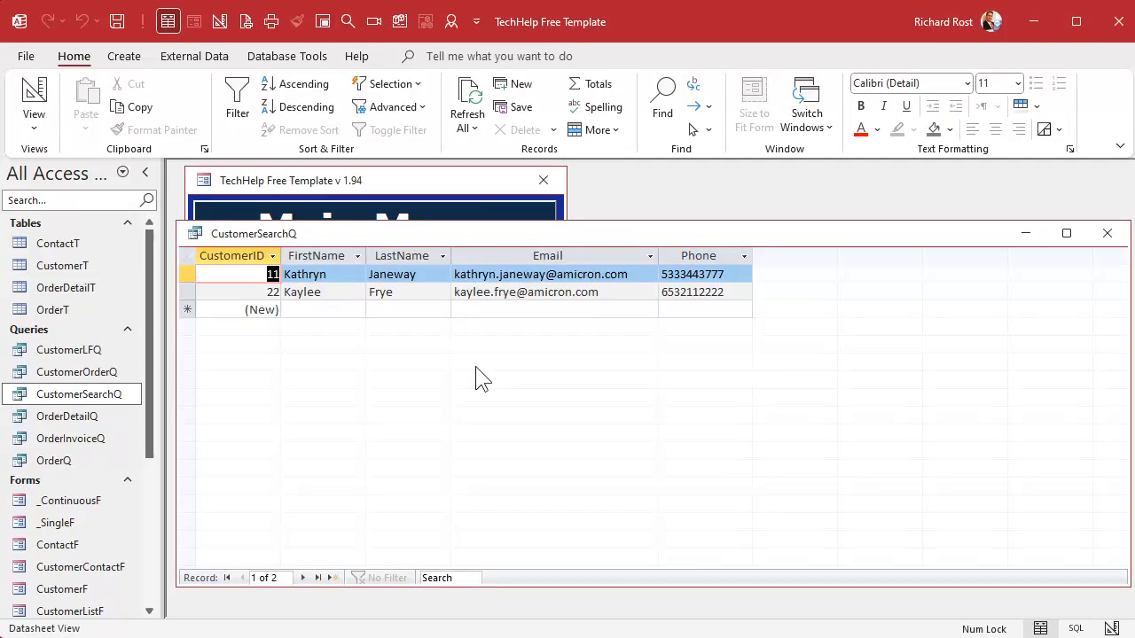
{"action": "mouse_move", "coordinate": [355, 415]}
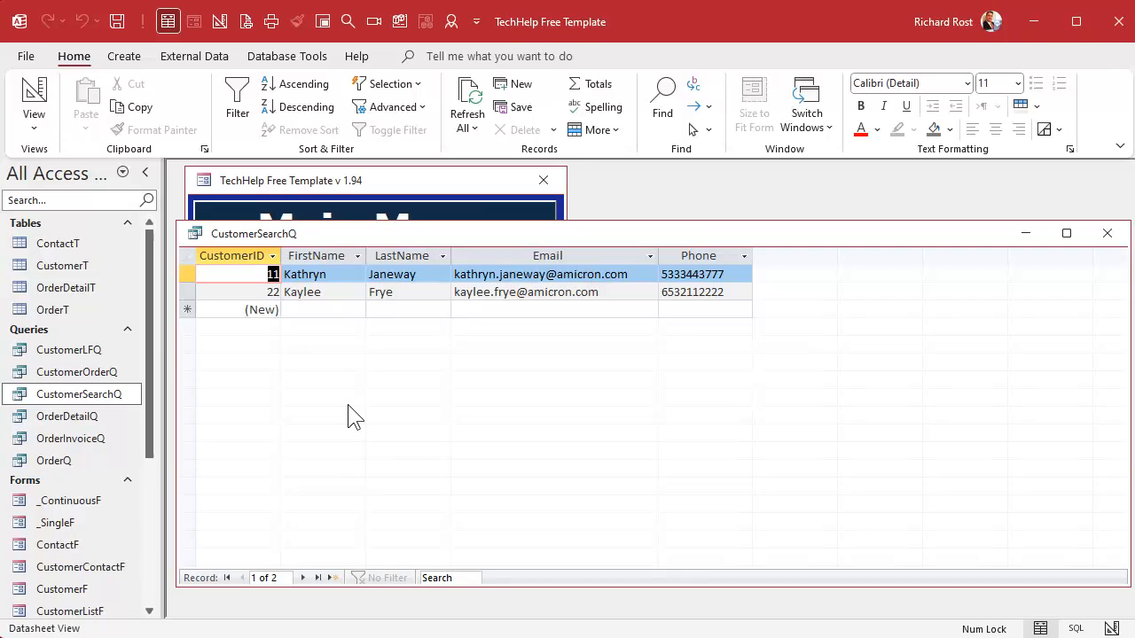
{"action": "mouse_move", "coordinate": [454, 365]}
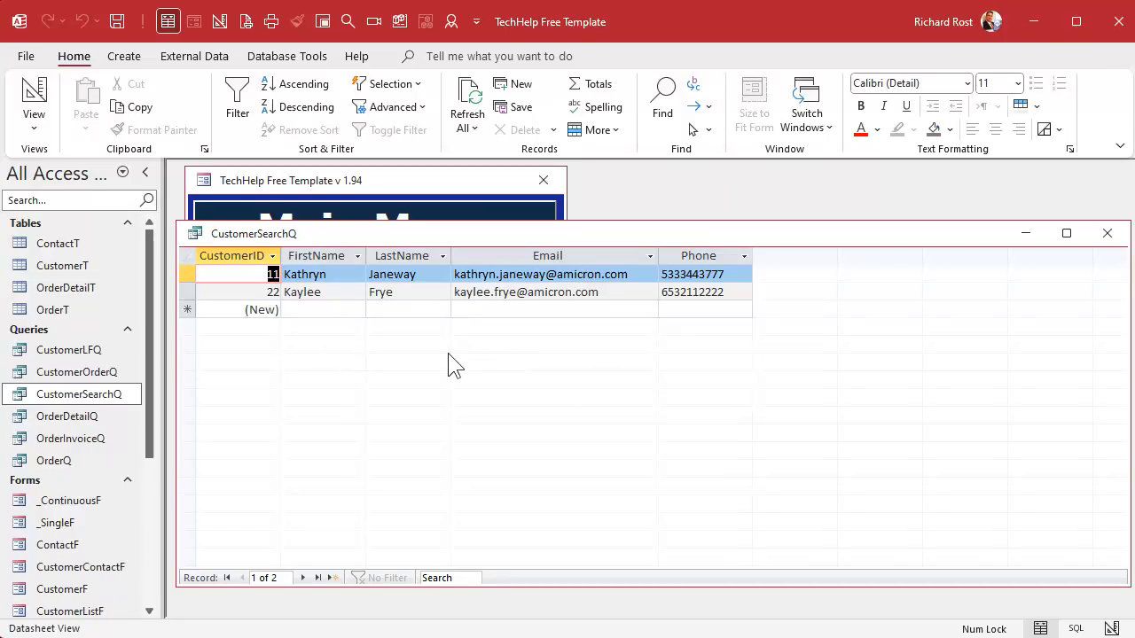
{"action": "mouse_move", "coordinate": [498, 351]}
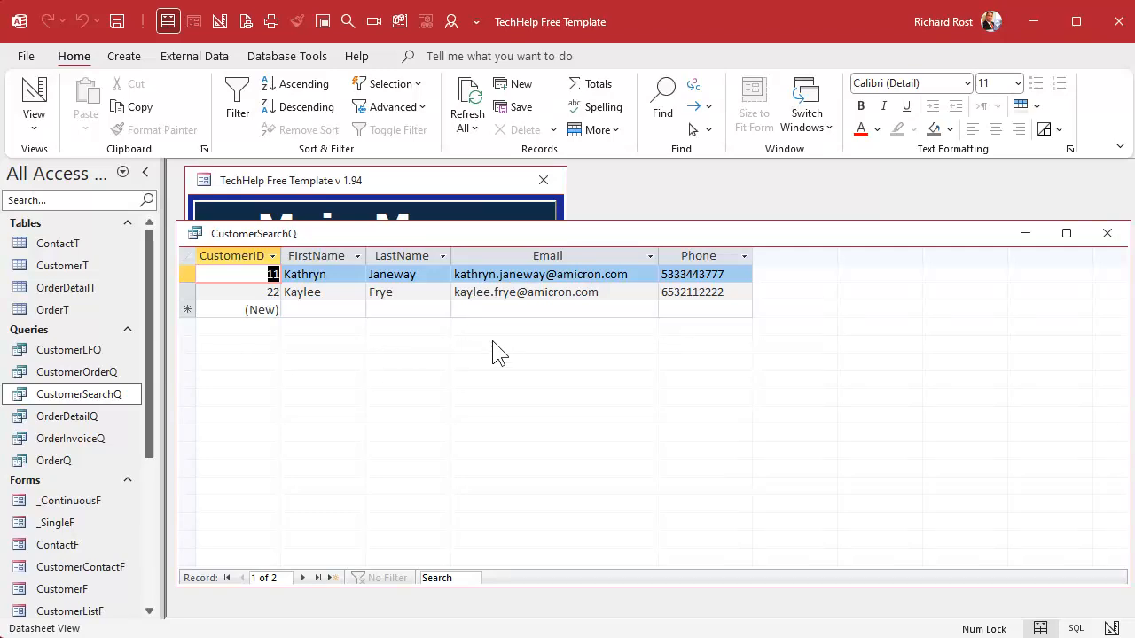
{"action": "mouse_move", "coordinate": [406, 256]}
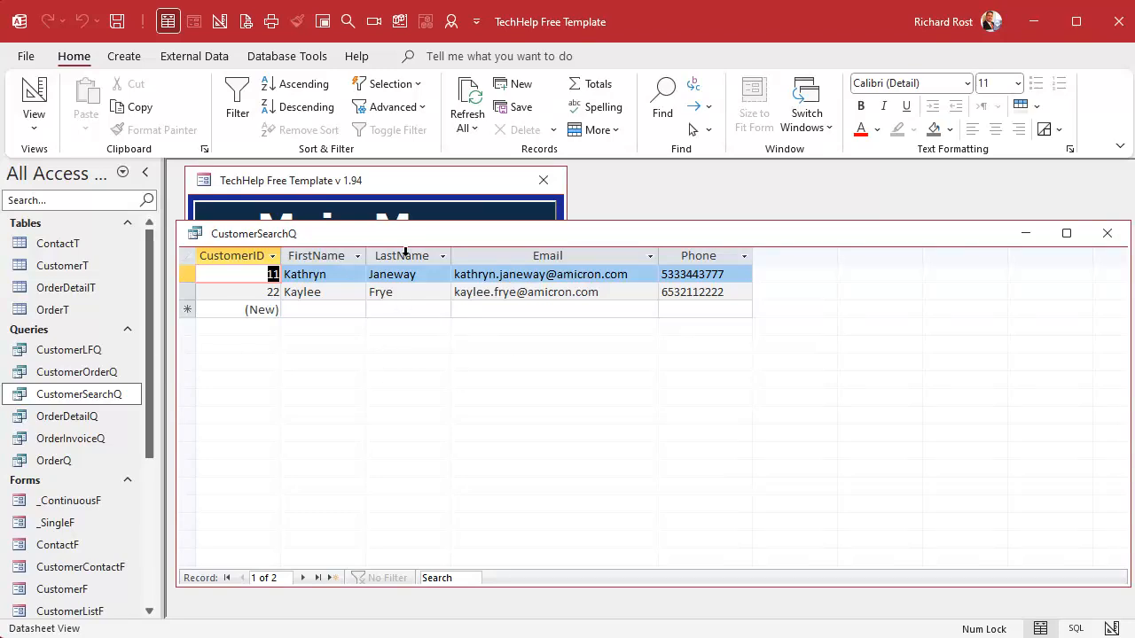
{"action": "left_click", "coordinate": [546, 255]}
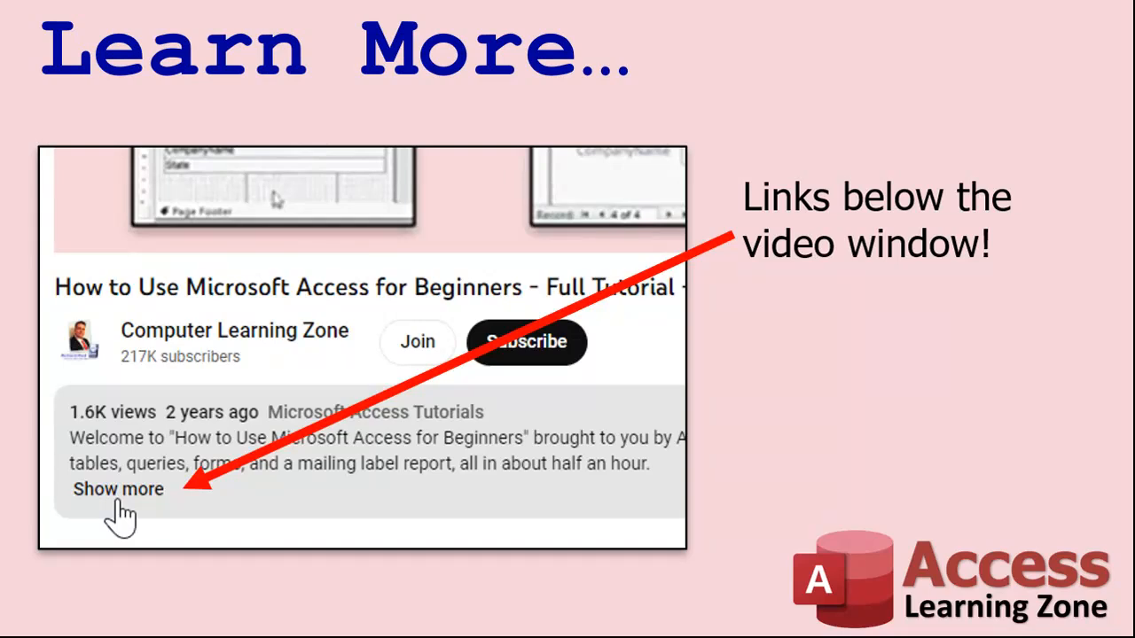
{"action": "mouse_move", "coordinate": [232, 550]}
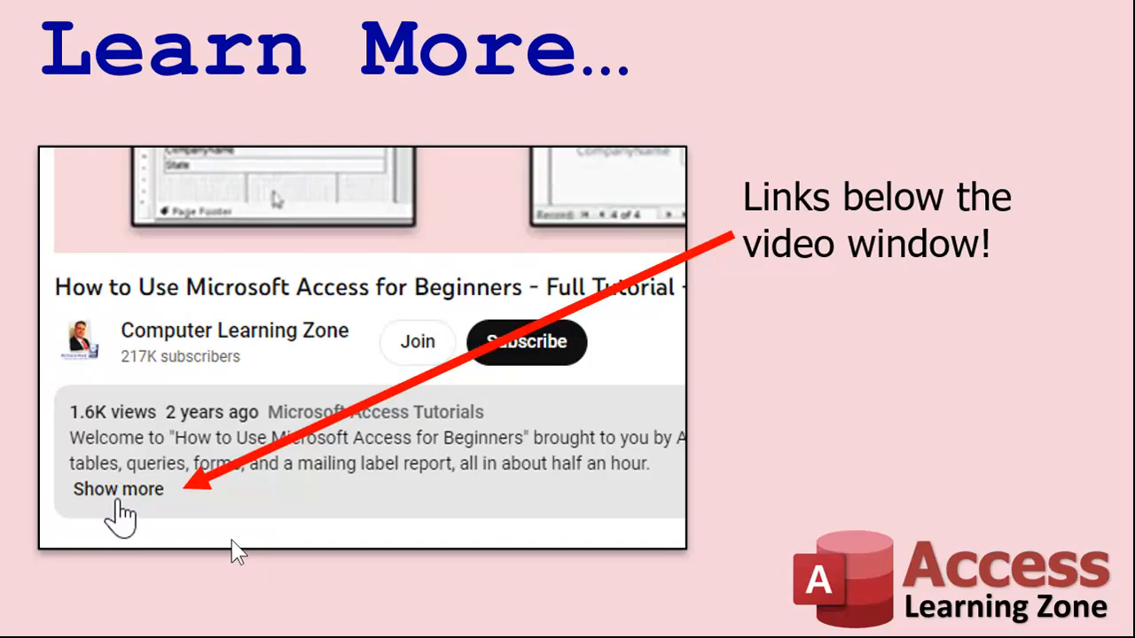
{"action": "mouse_move", "coordinate": [276, 425]}
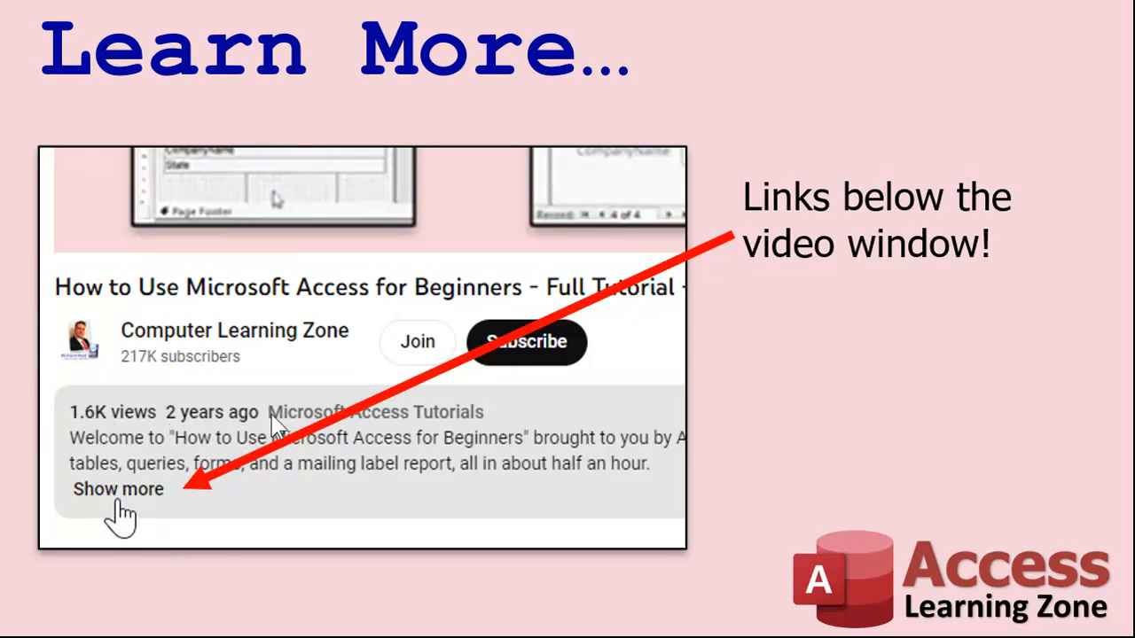
{"action": "mouse_move", "coordinate": [263, 216]}
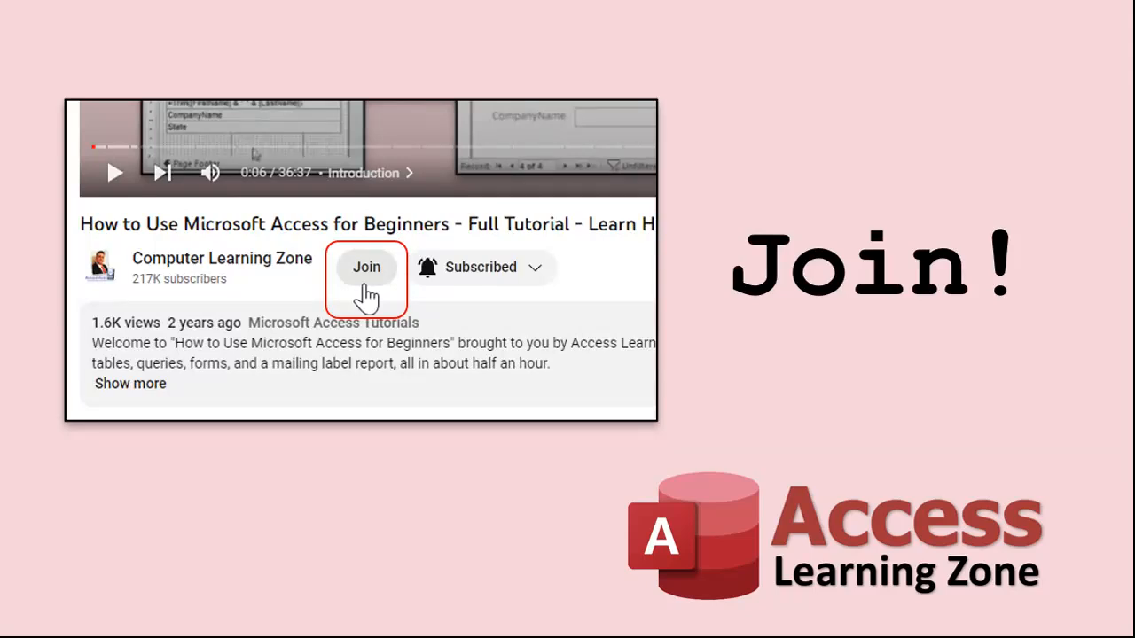
{"action": "left_click", "coordinate": [366, 266]}
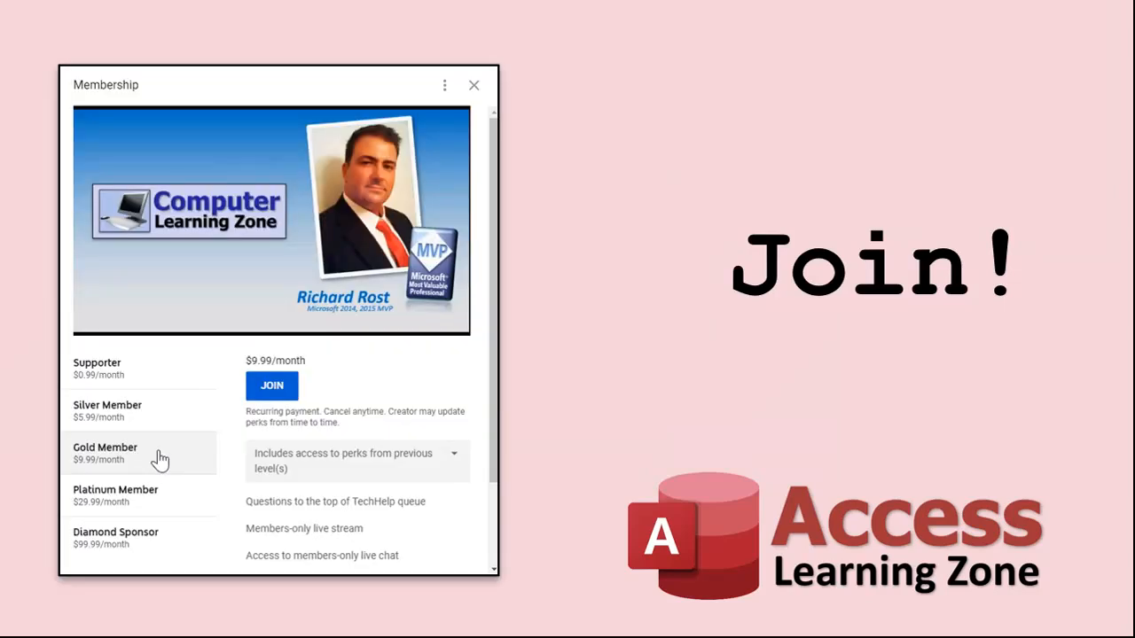